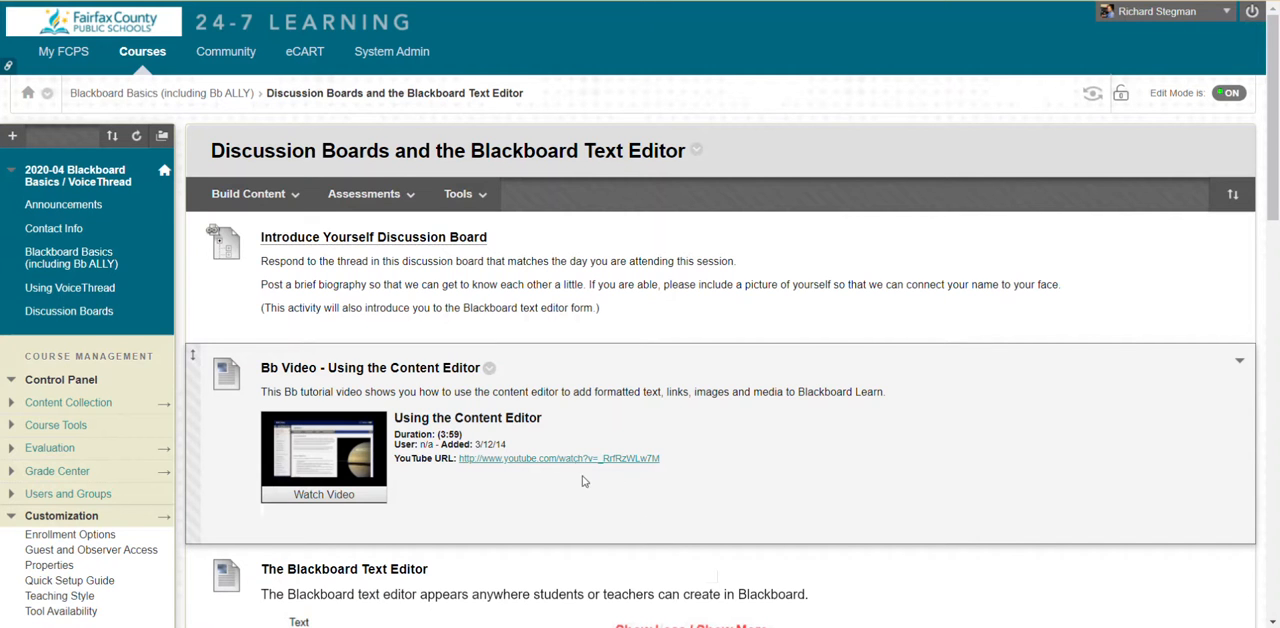
mouse_move(68, 312)
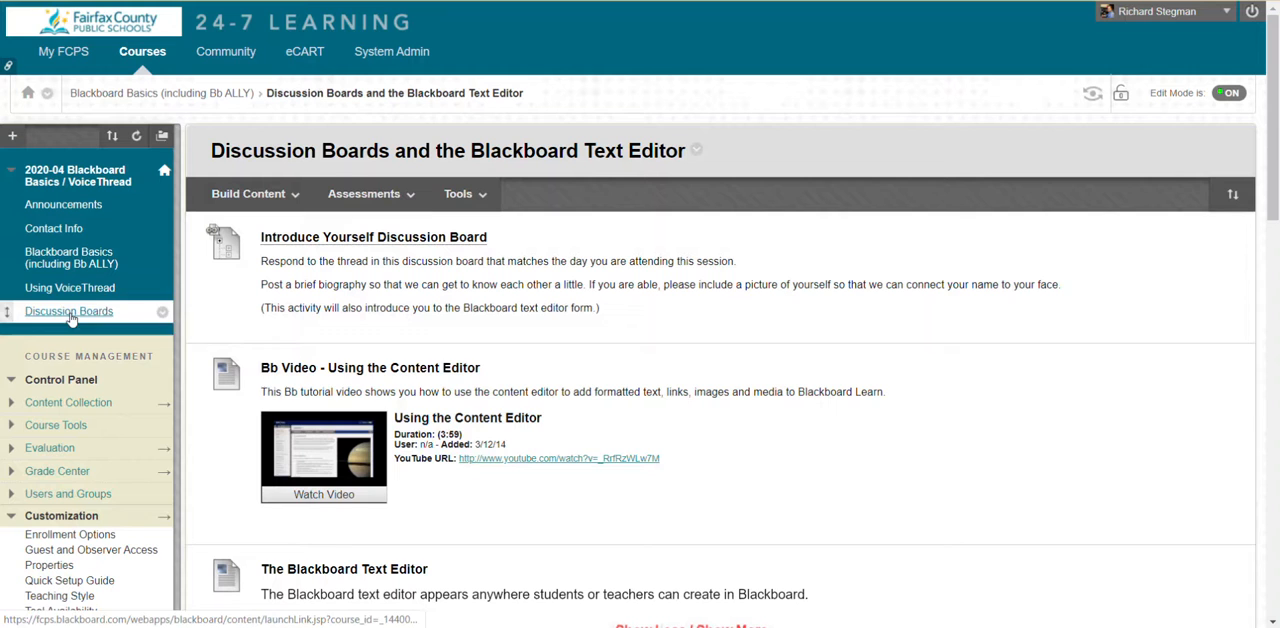
mouse_move(496, 284)
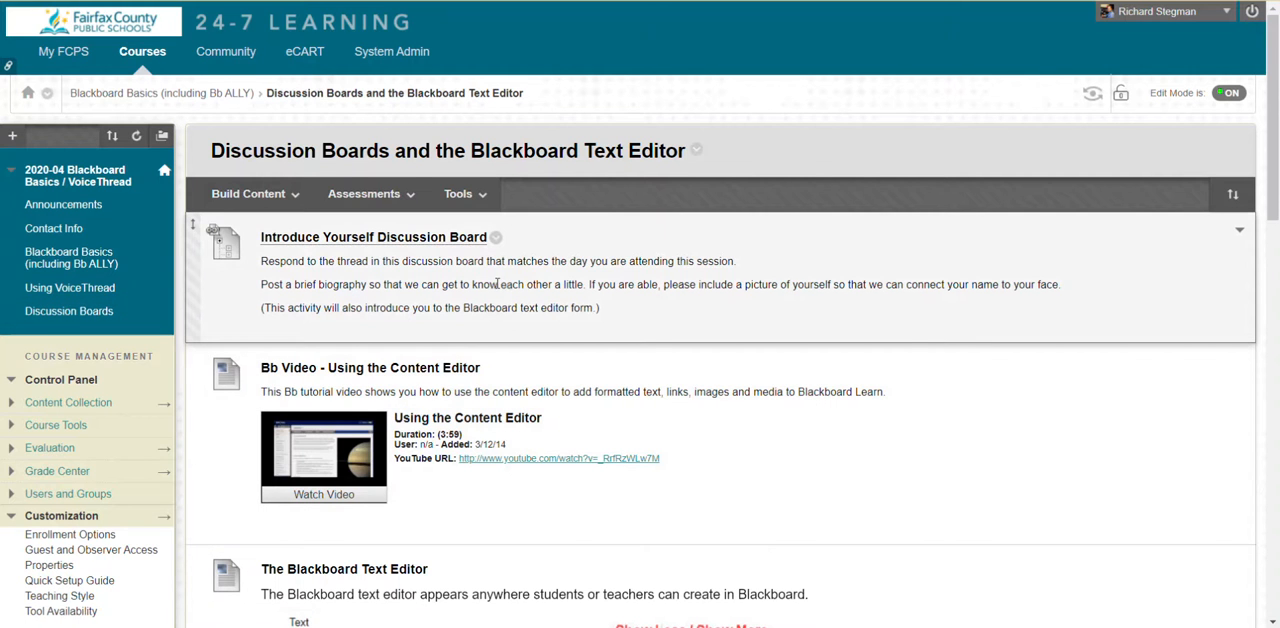
Reach the Create Link: Discussion Board page from the content area's Tools and Build Content menus.
left_click(458, 192)
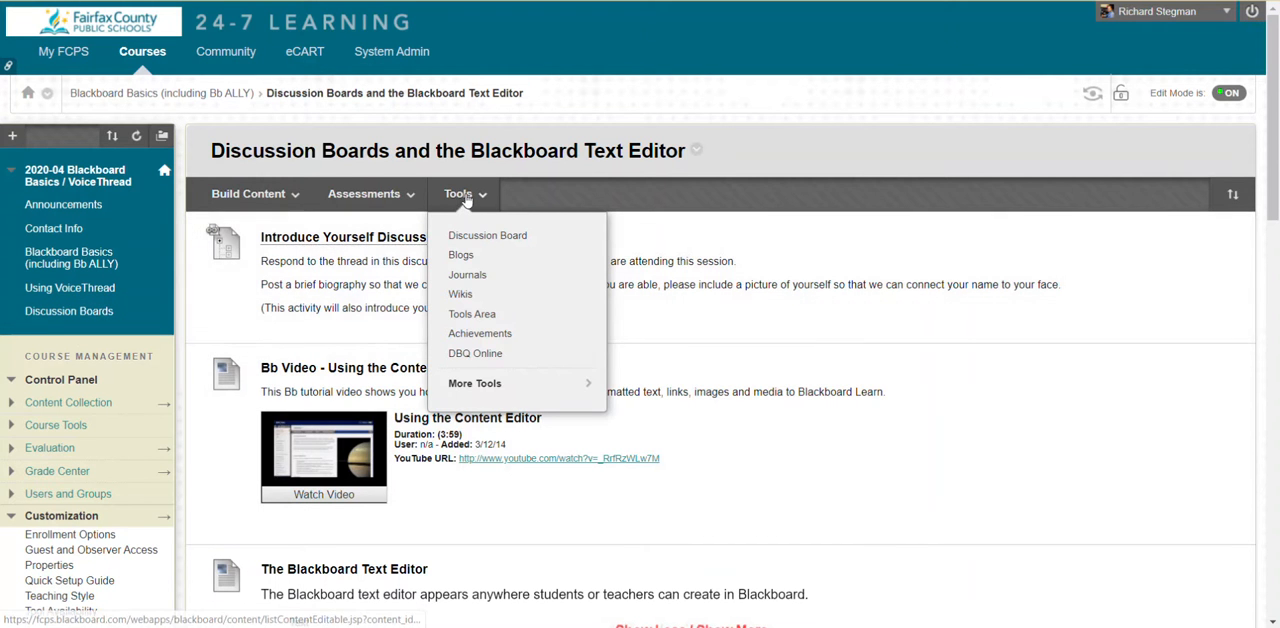
left_click(364, 192)
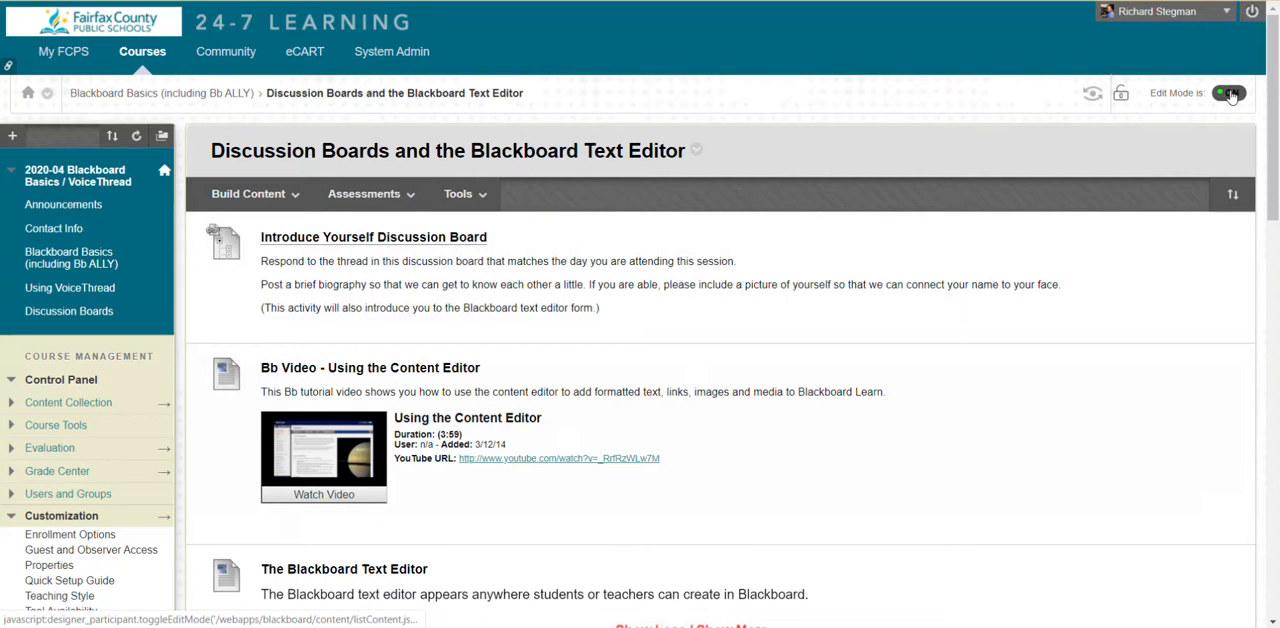
left_click(248, 192)
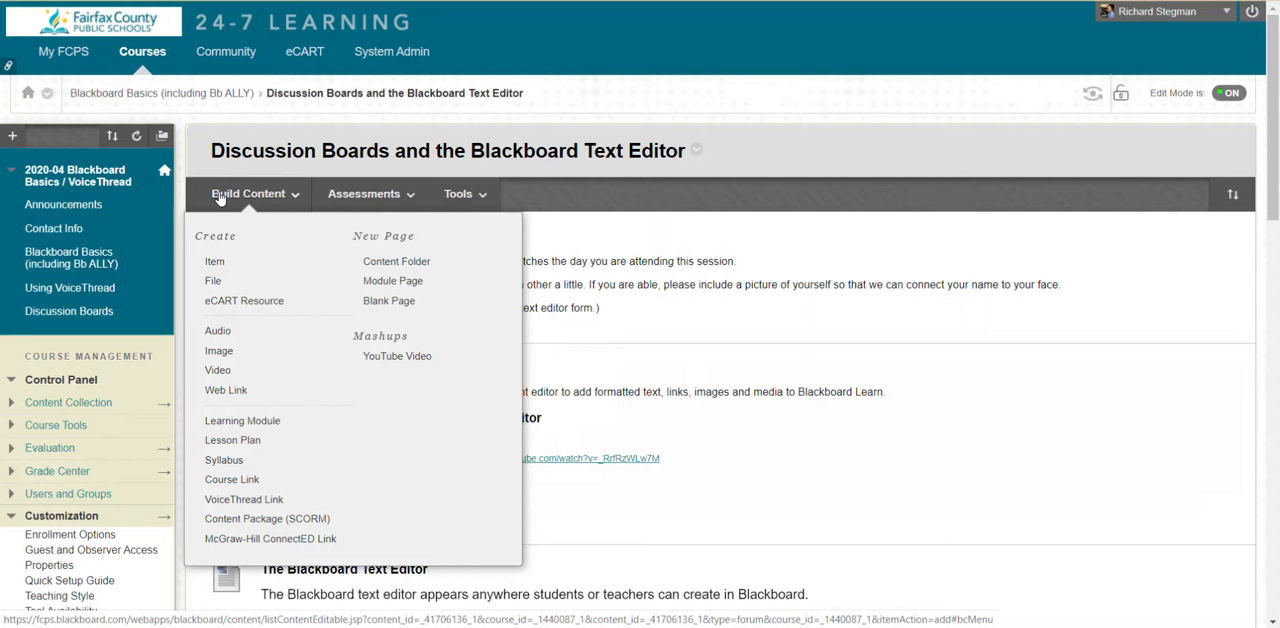
left_click(458, 192)
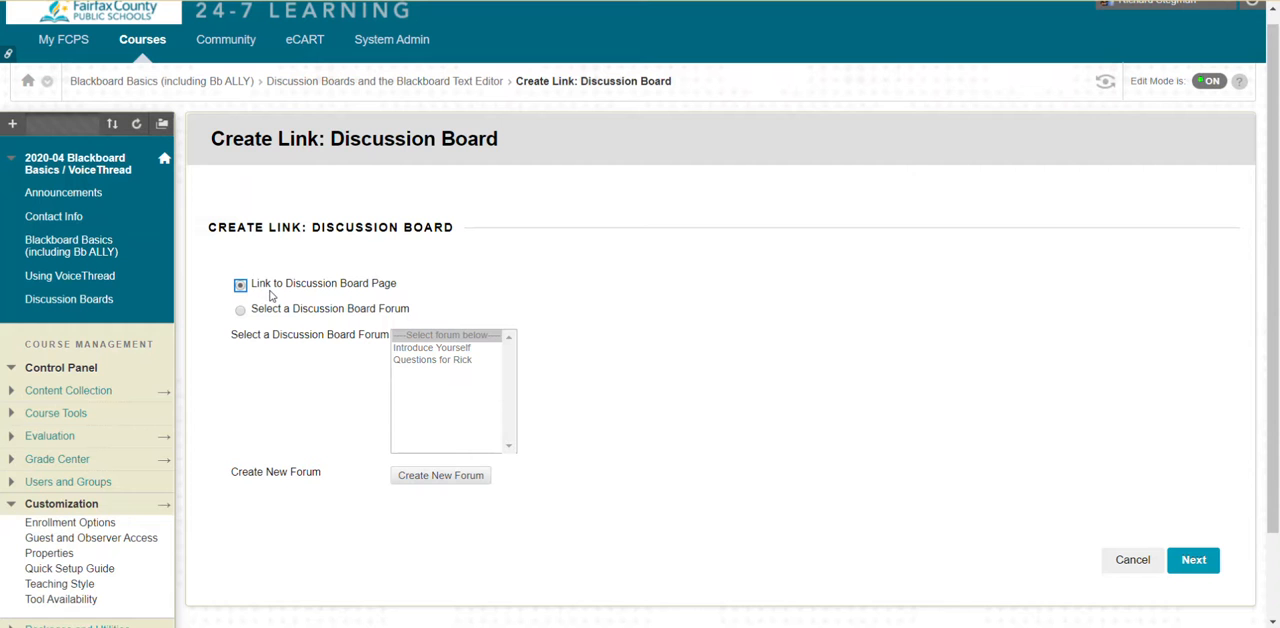
mouse_move(376, 302)
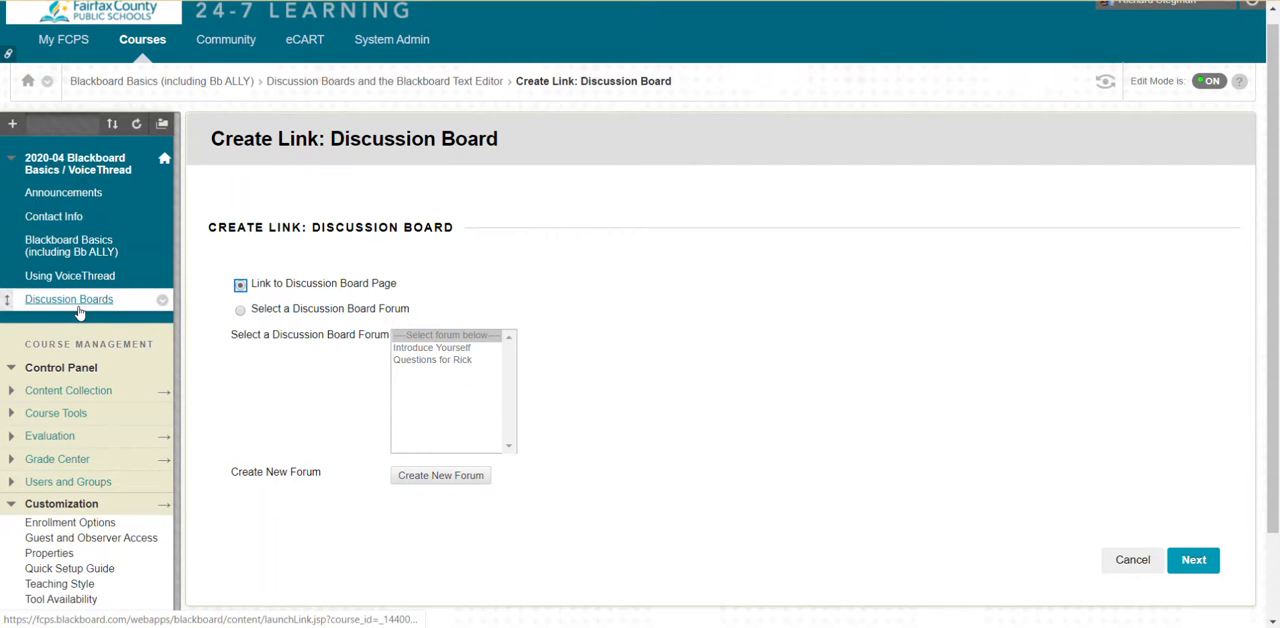
Review the course's Discussion Boards, then choose linking to a specific forum instead of the whole board.
left_click(68, 298)
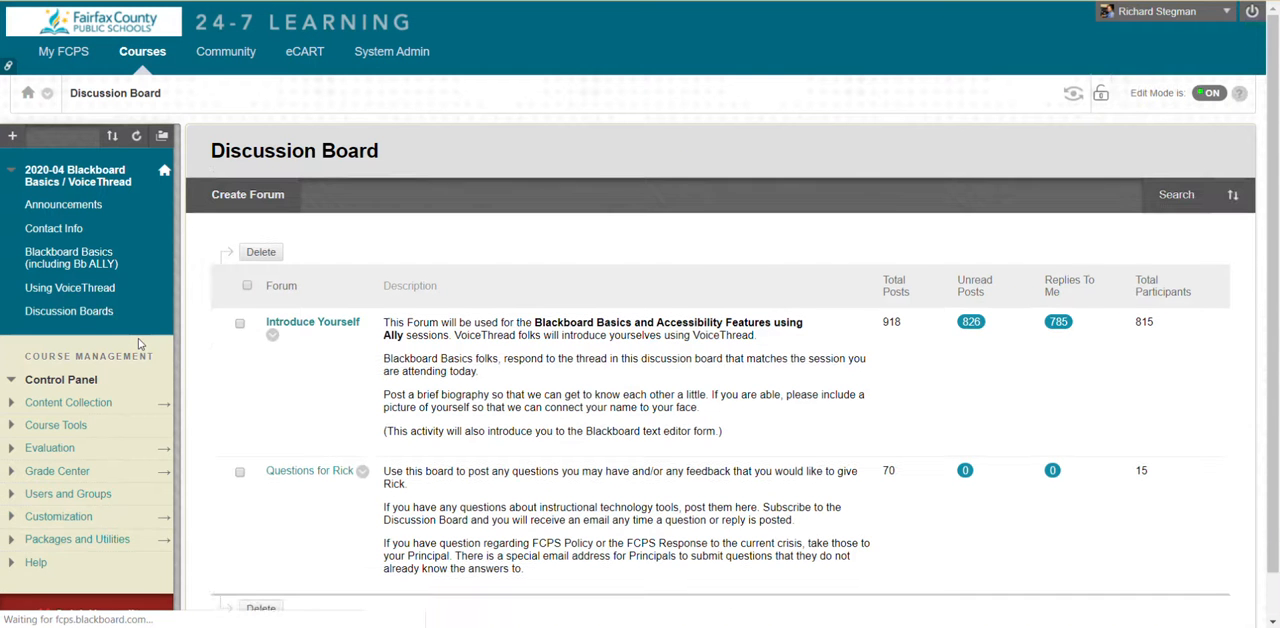
left_click(58, 516)
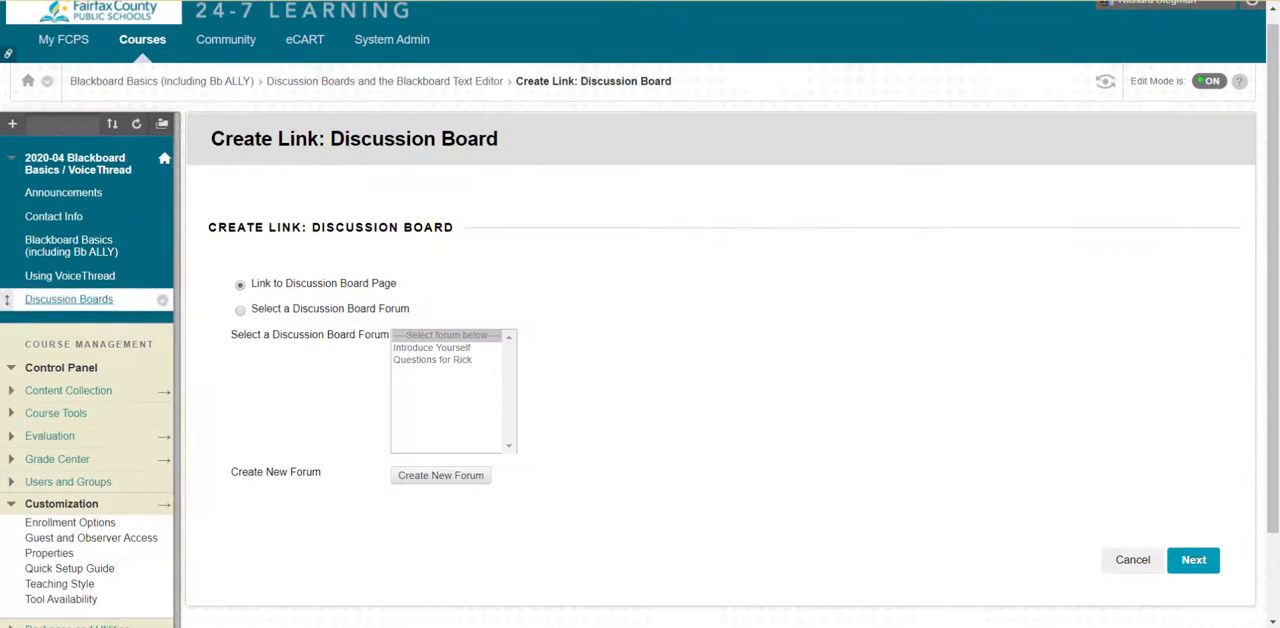
left_click(240, 308)
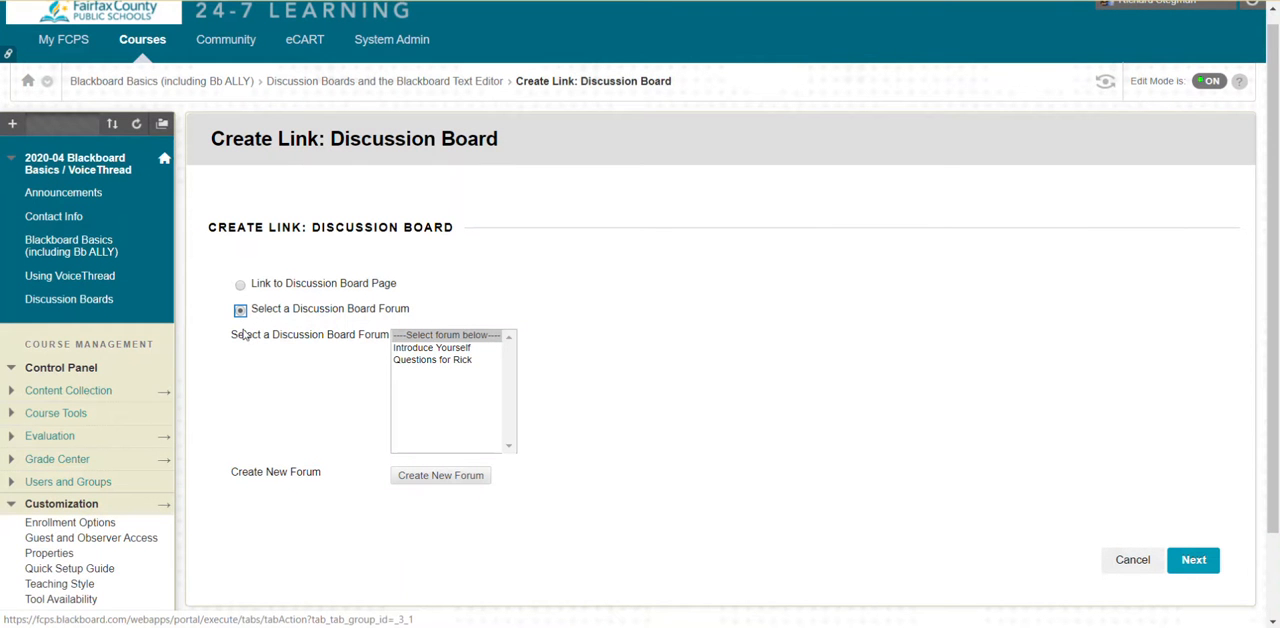
mouse_move(310, 330)
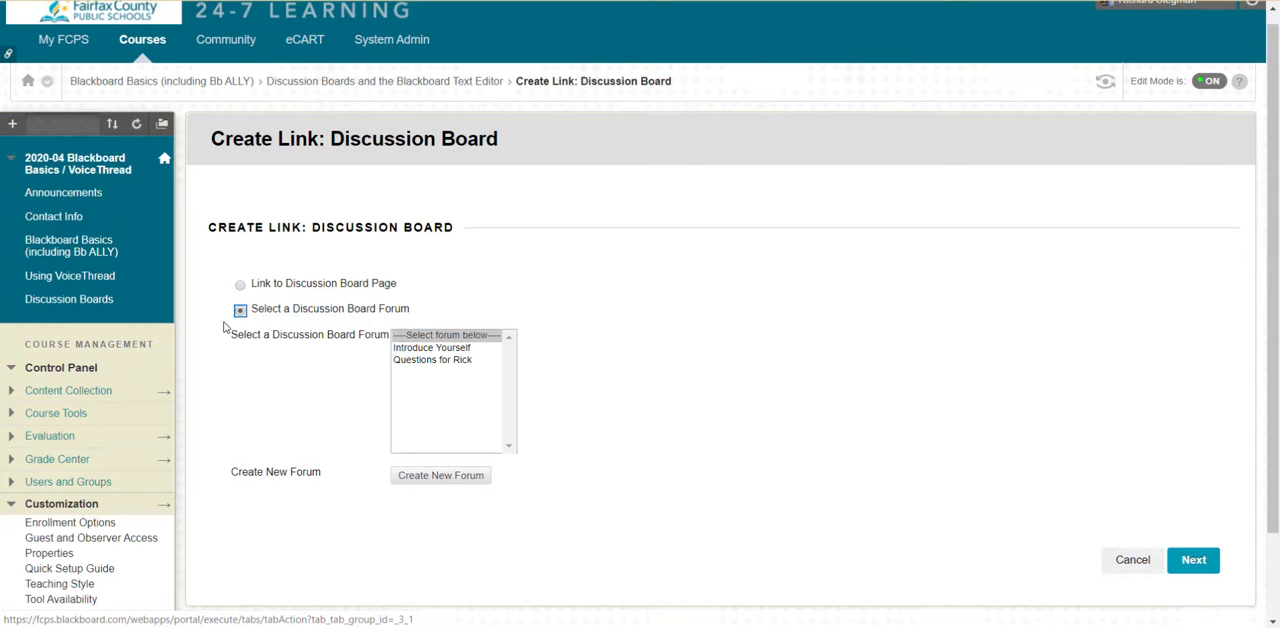
mouse_move(264, 352)
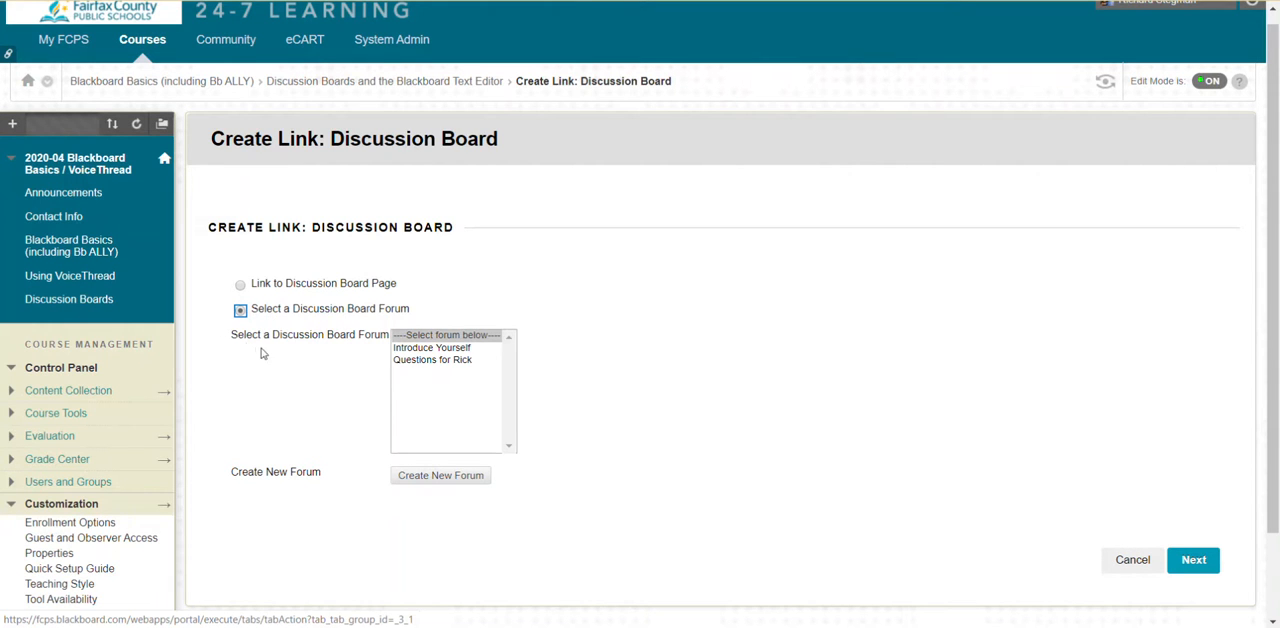
mouse_move(412, 356)
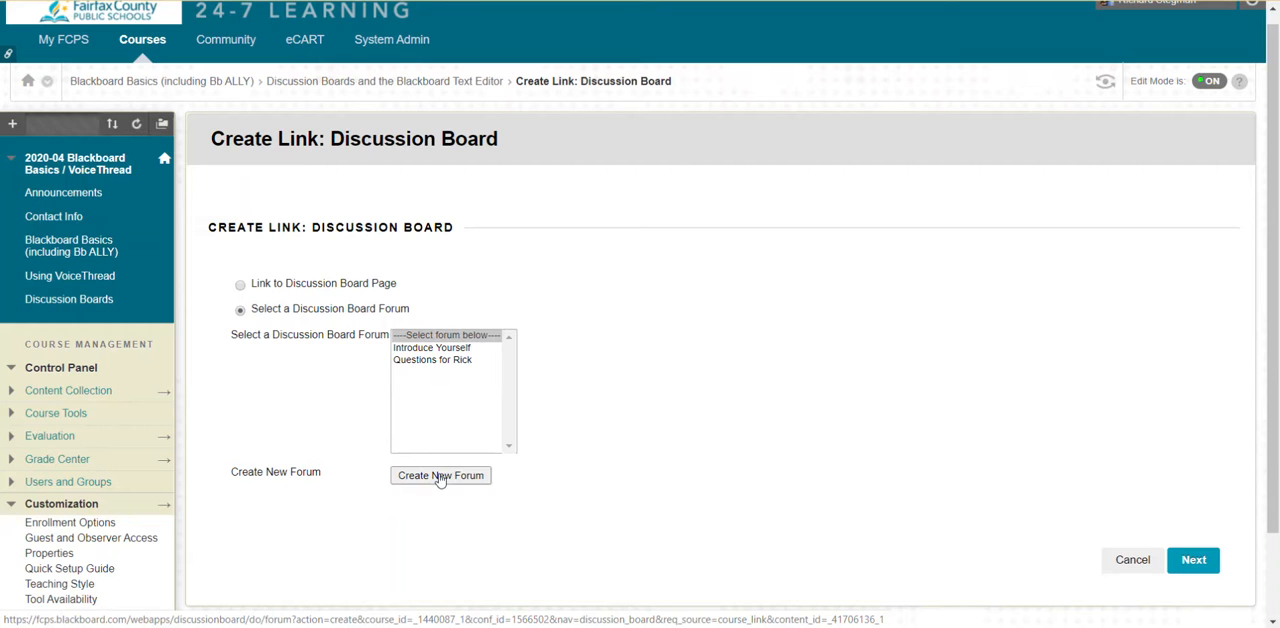
mouse_move(436, 554)
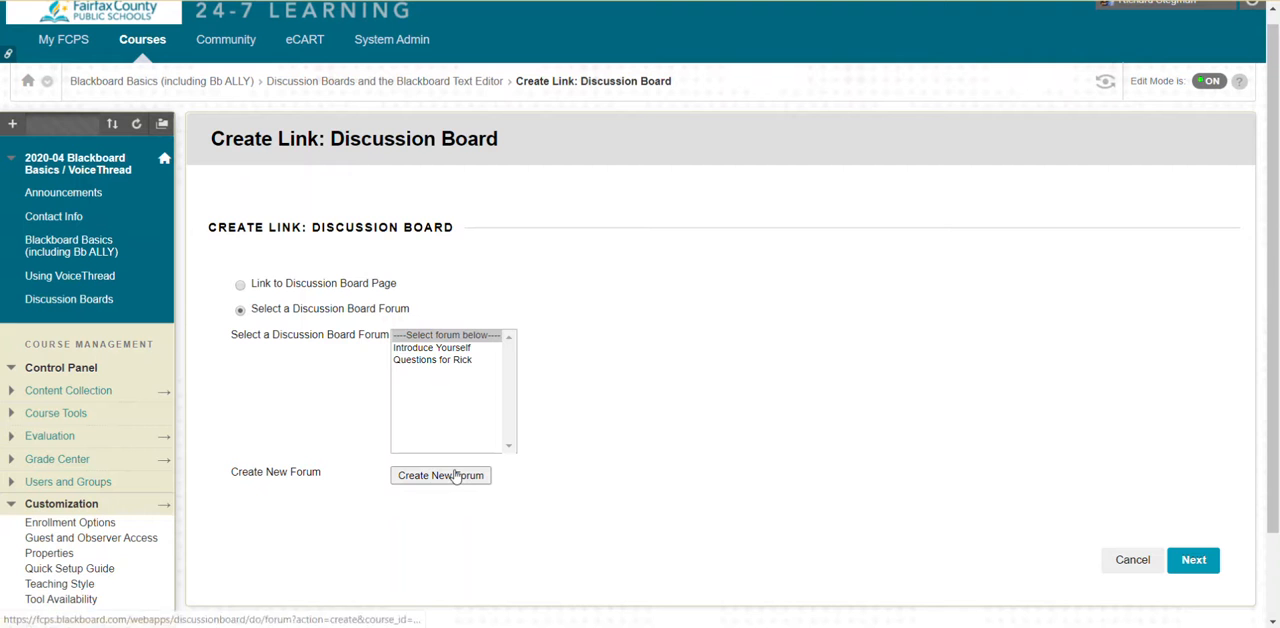
Start a new forum and name it 'New Discussion Board'.
left_click(440, 476)
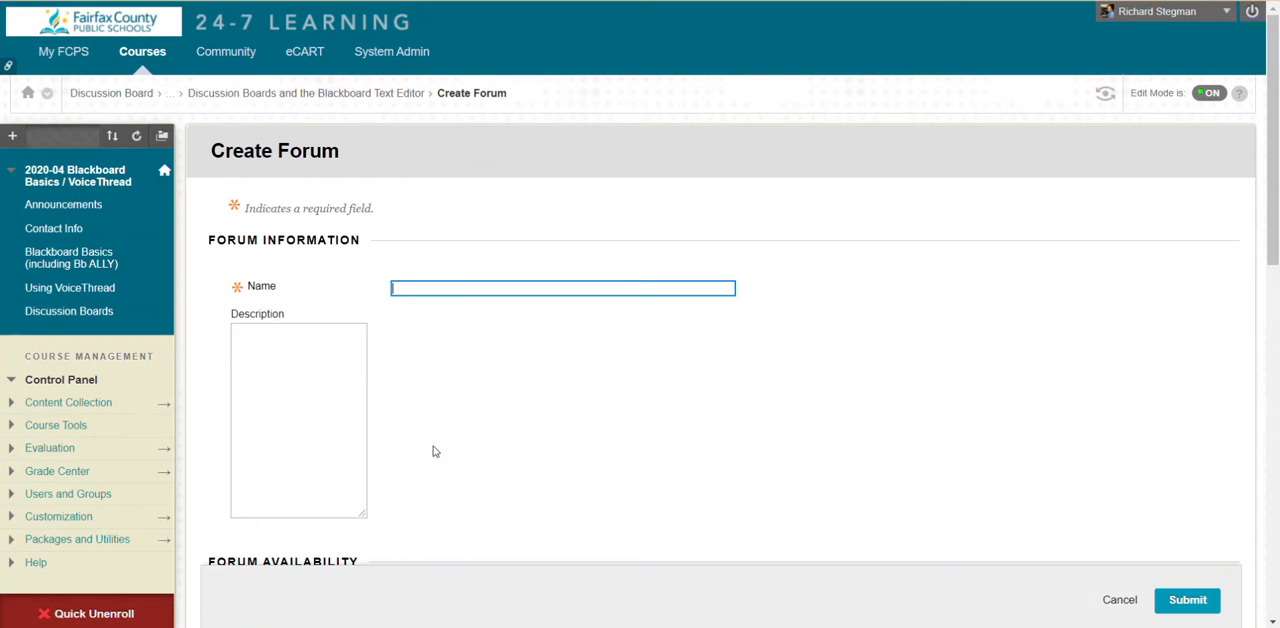
type("N")
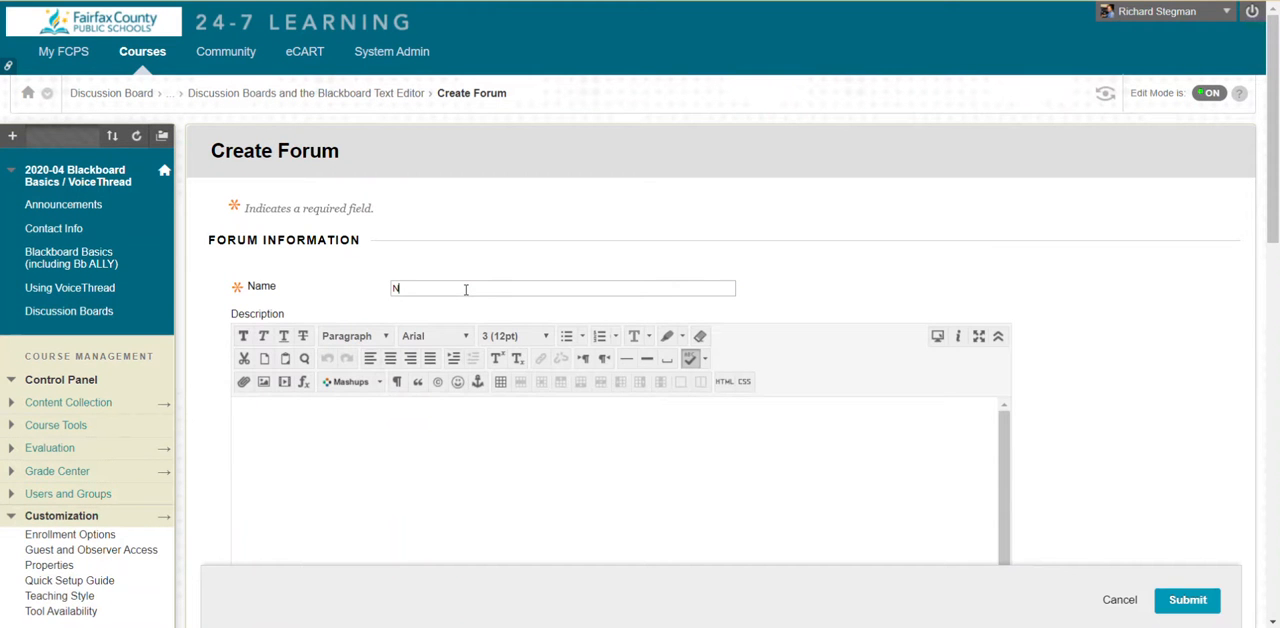
type("ew Disc")
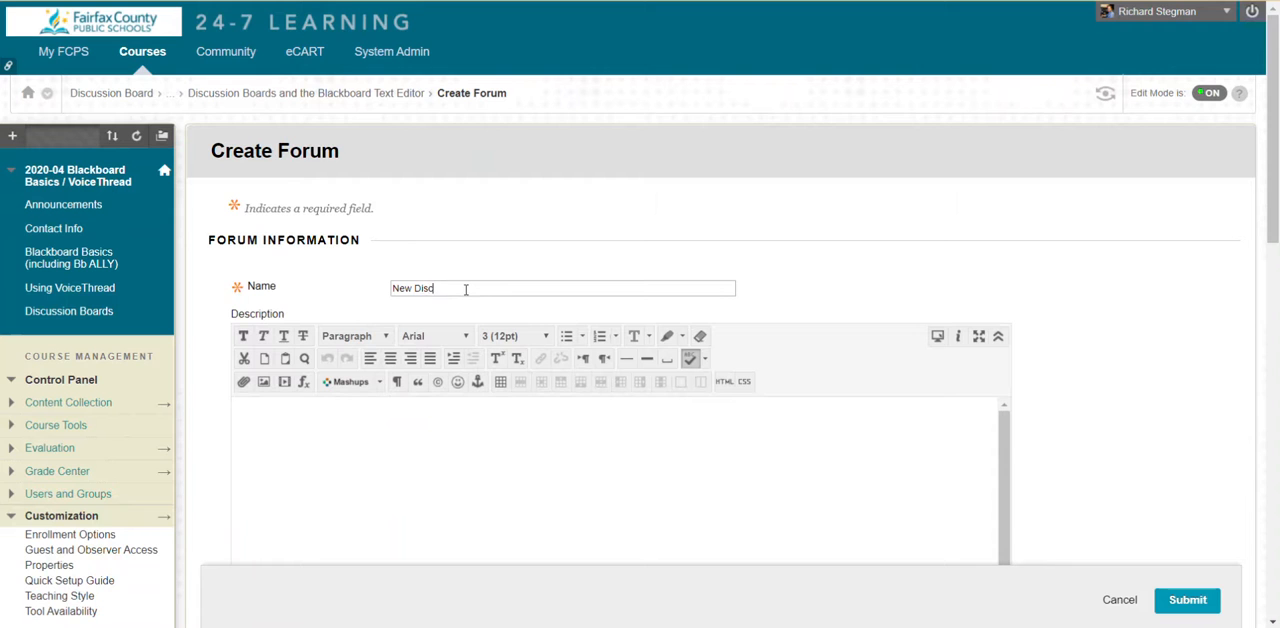
type("ussion Board")
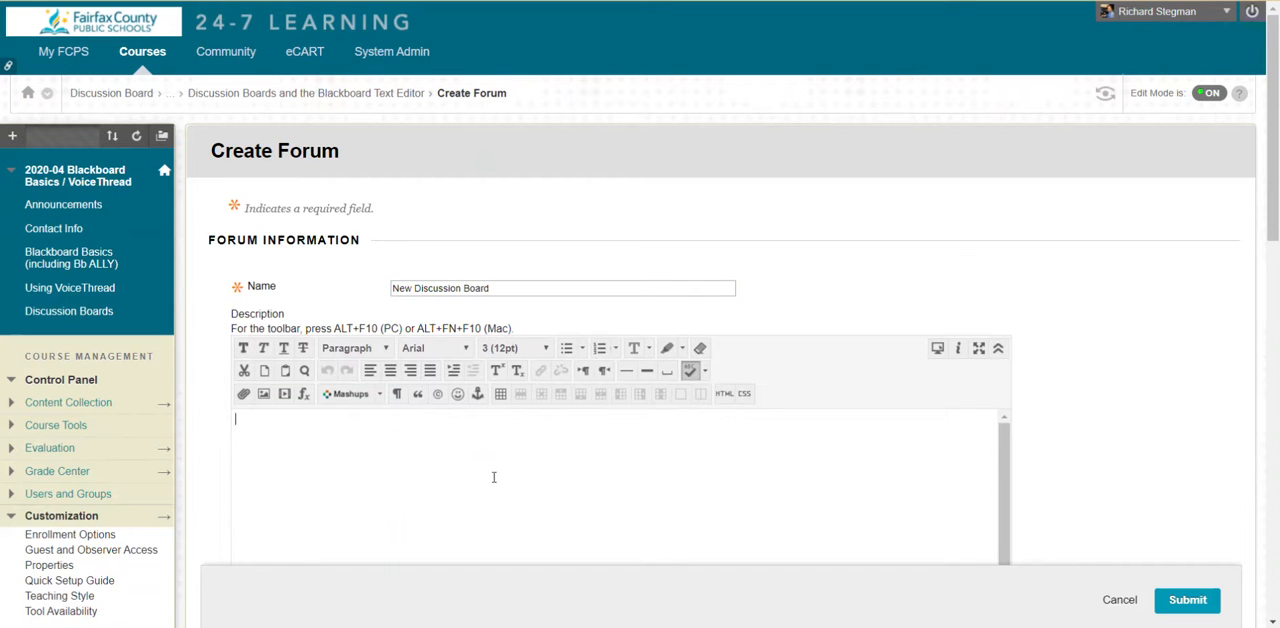
scroll("up", 3)
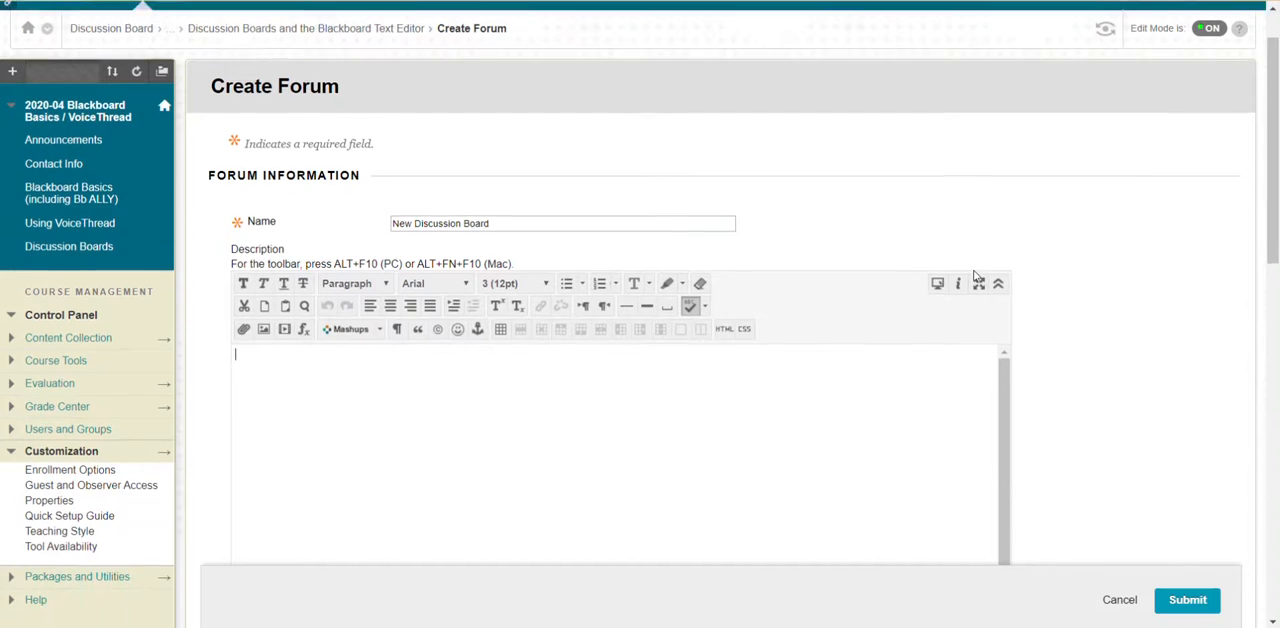
scroll("down", 3)
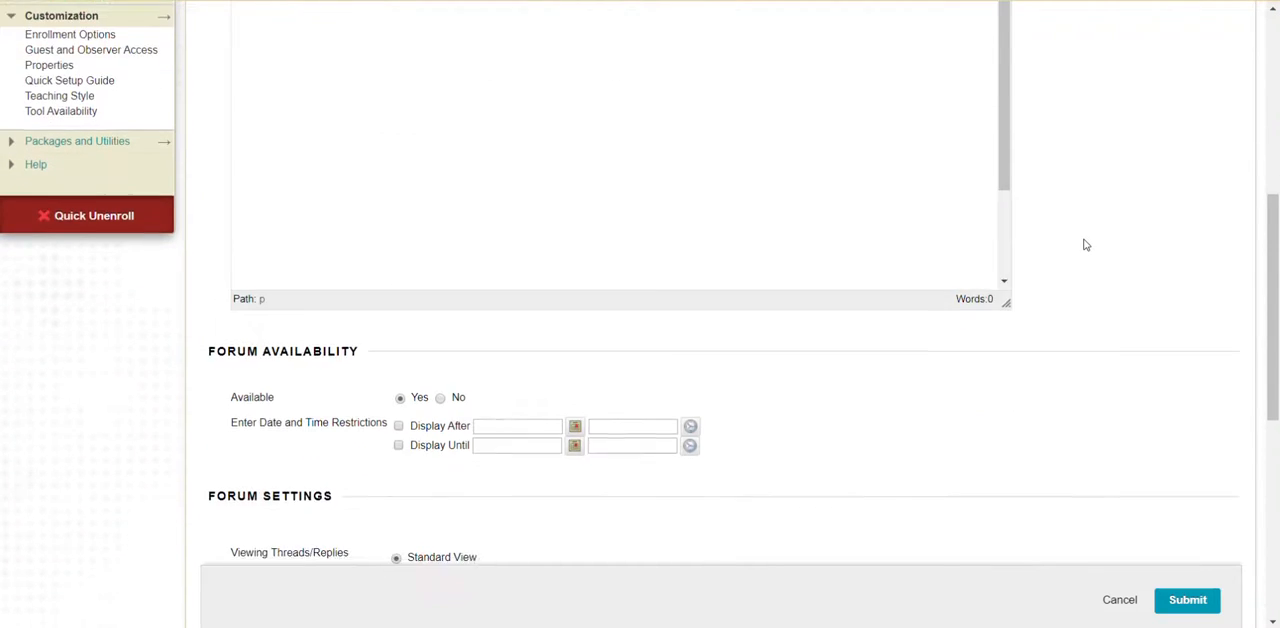
scroll("down", 3)
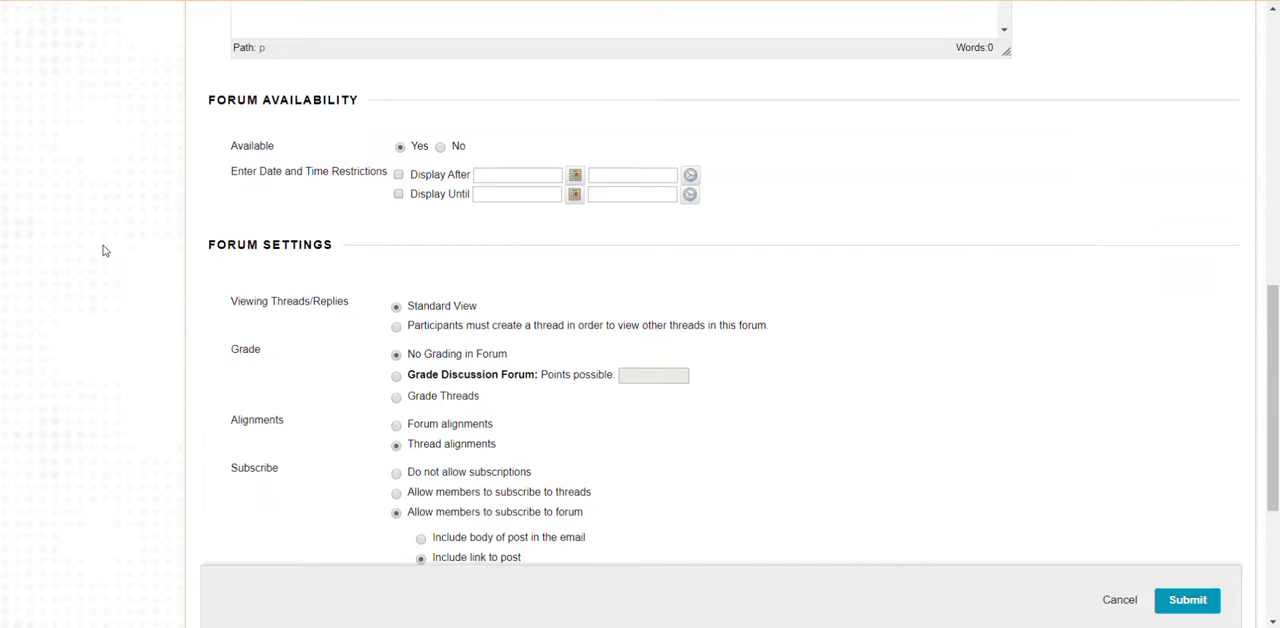
scroll("down", 3)
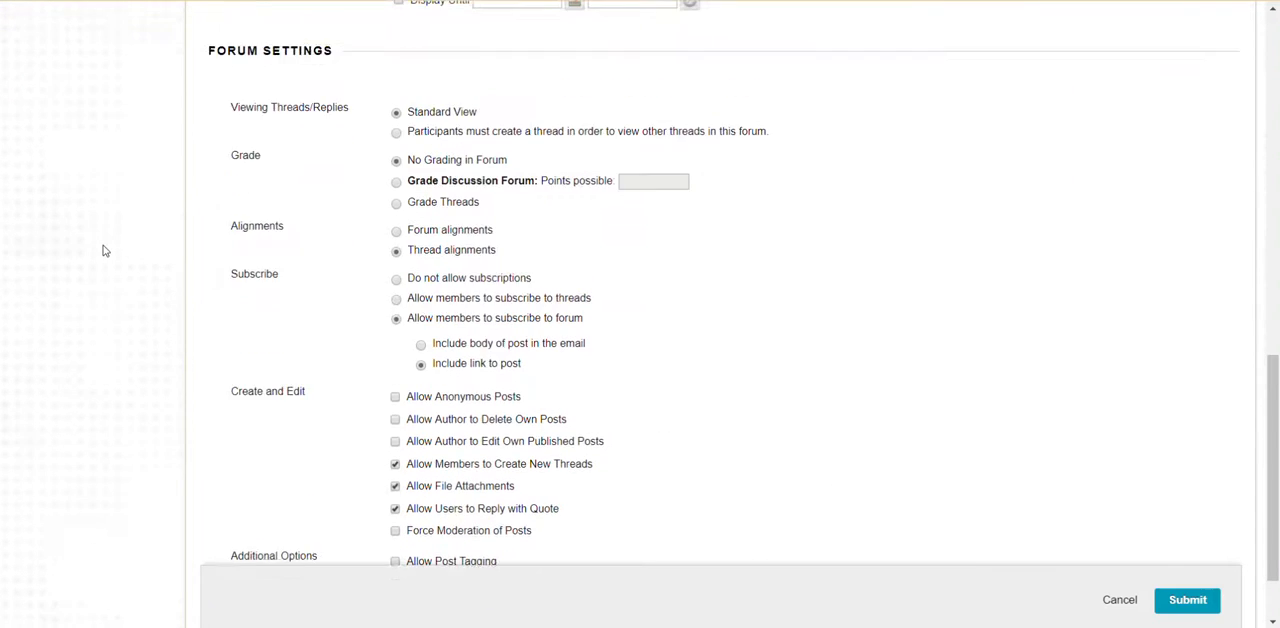
scroll("up", 3)
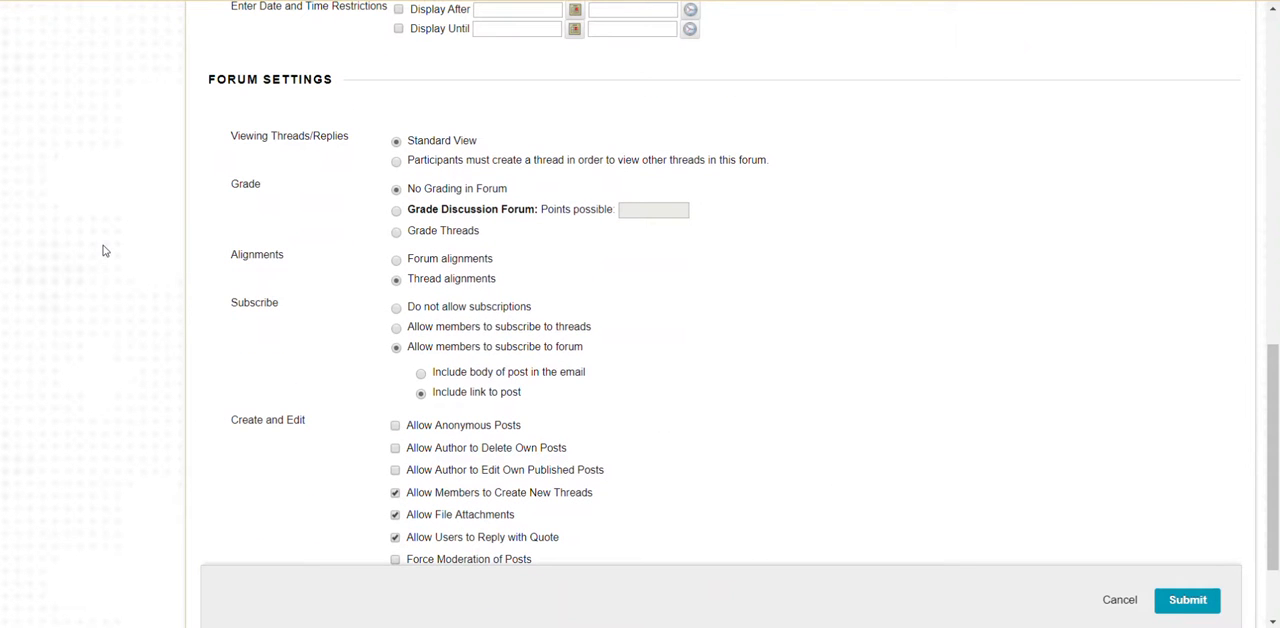
mouse_move(240, 156)
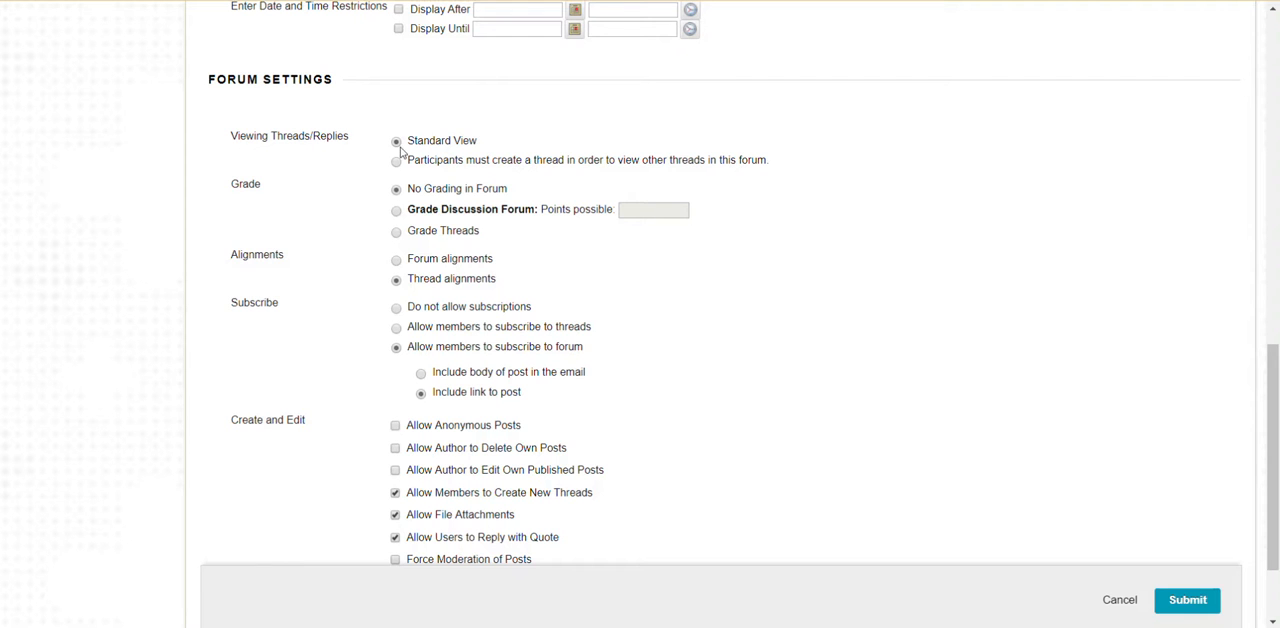
left_click(396, 160)
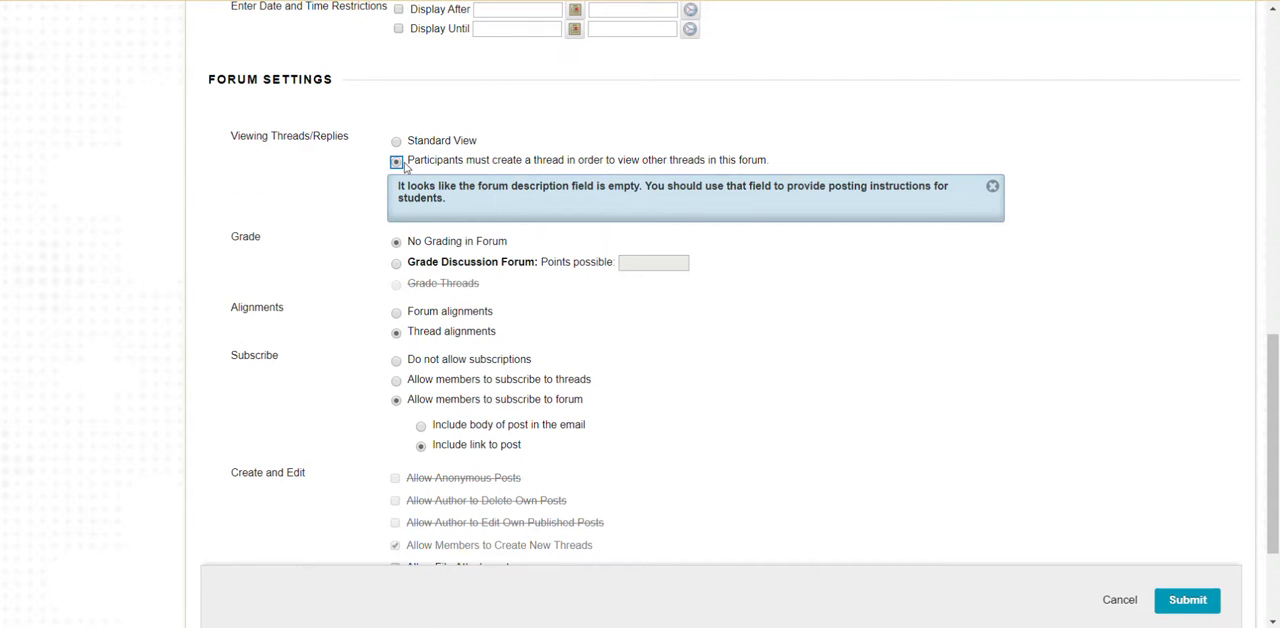
mouse_move(636, 178)
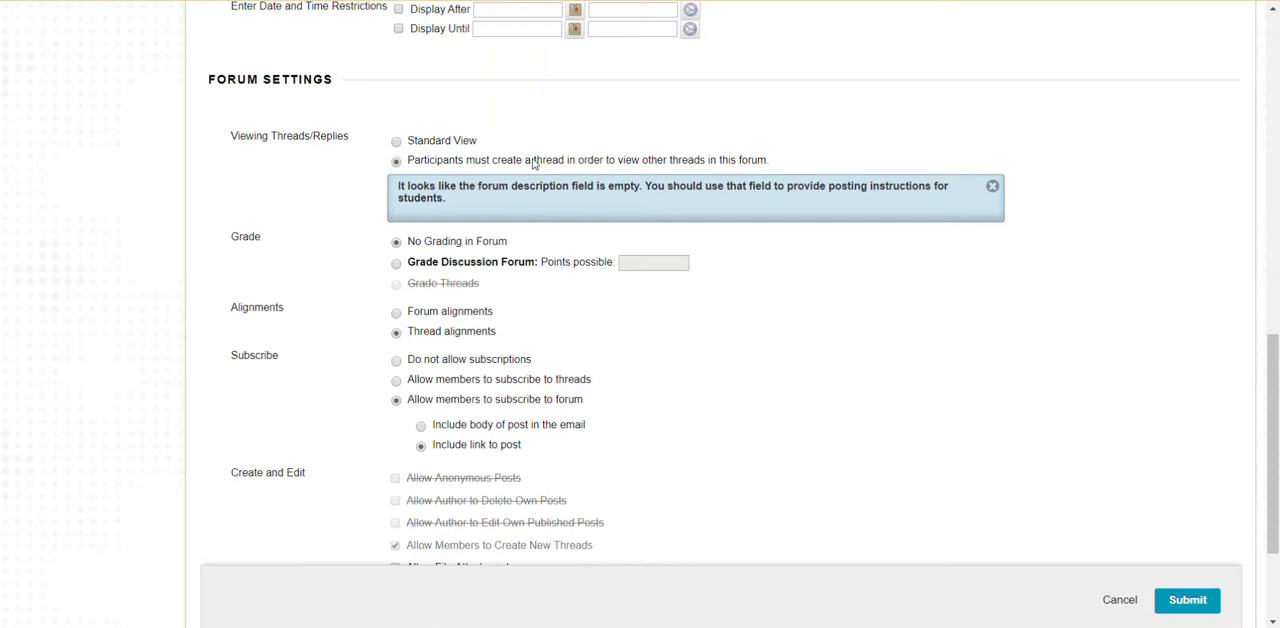
left_click(396, 140)
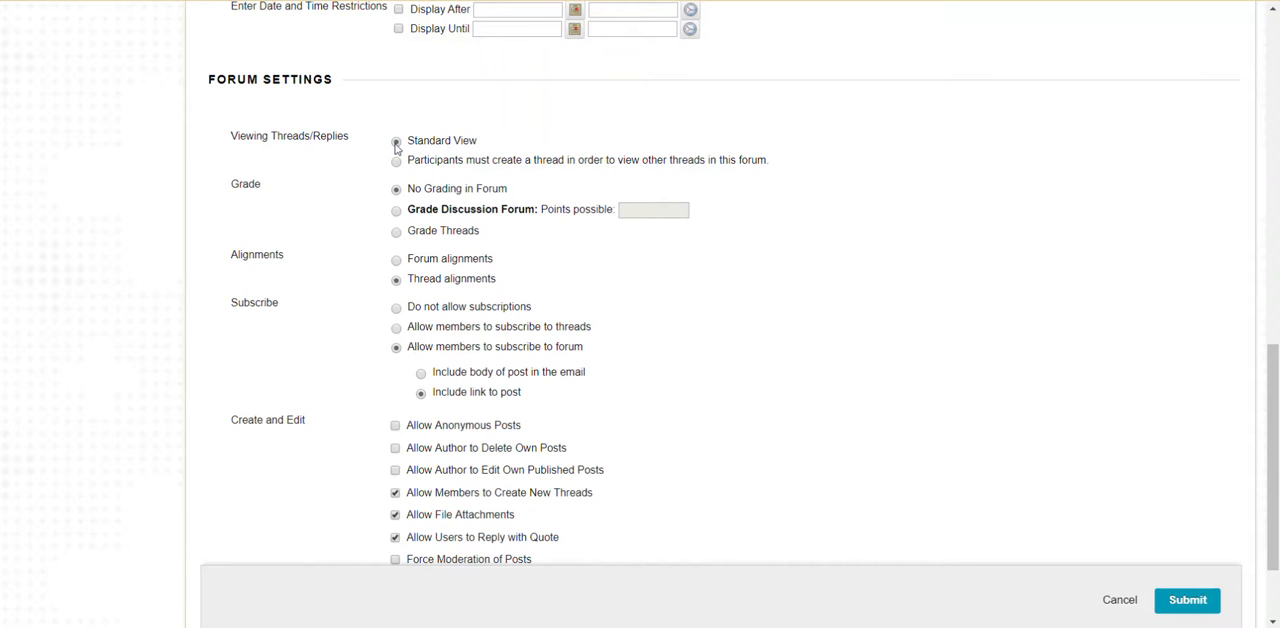
left_click(396, 140)
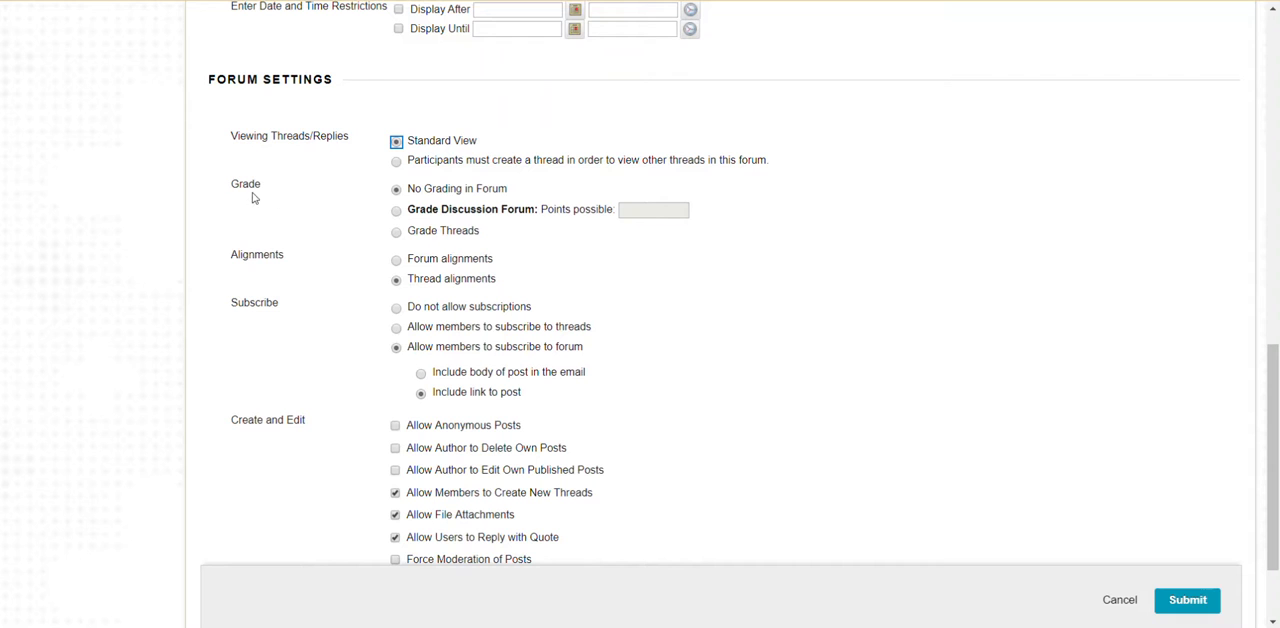
mouse_move(378, 214)
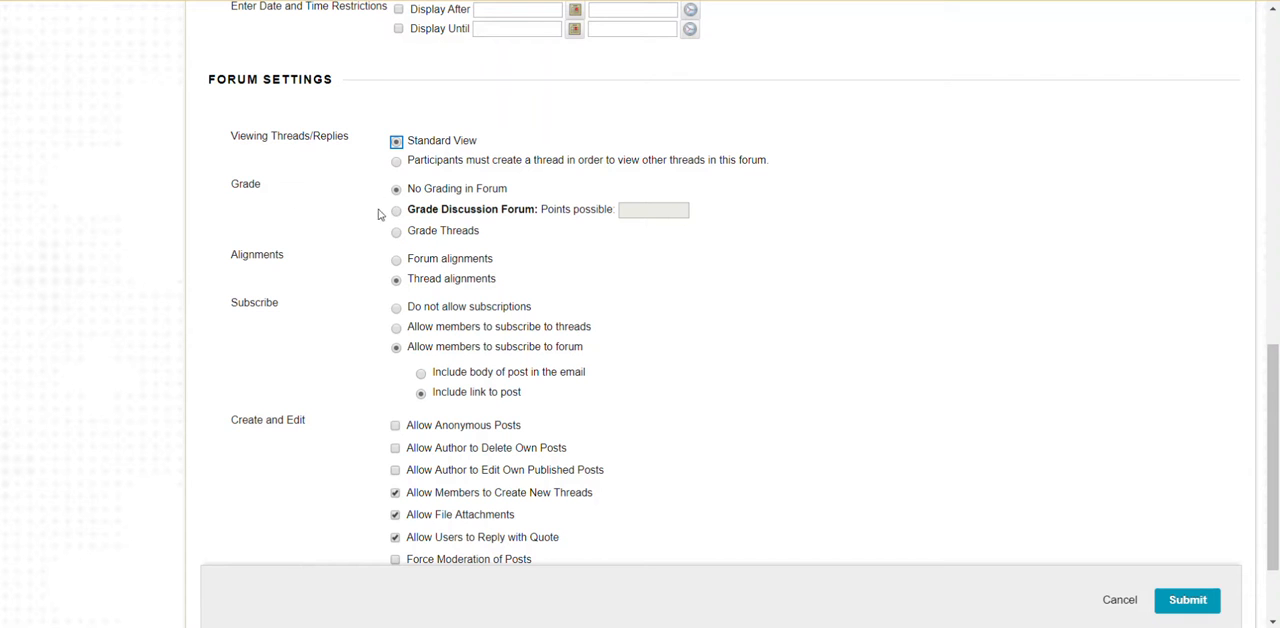
mouse_move(410, 204)
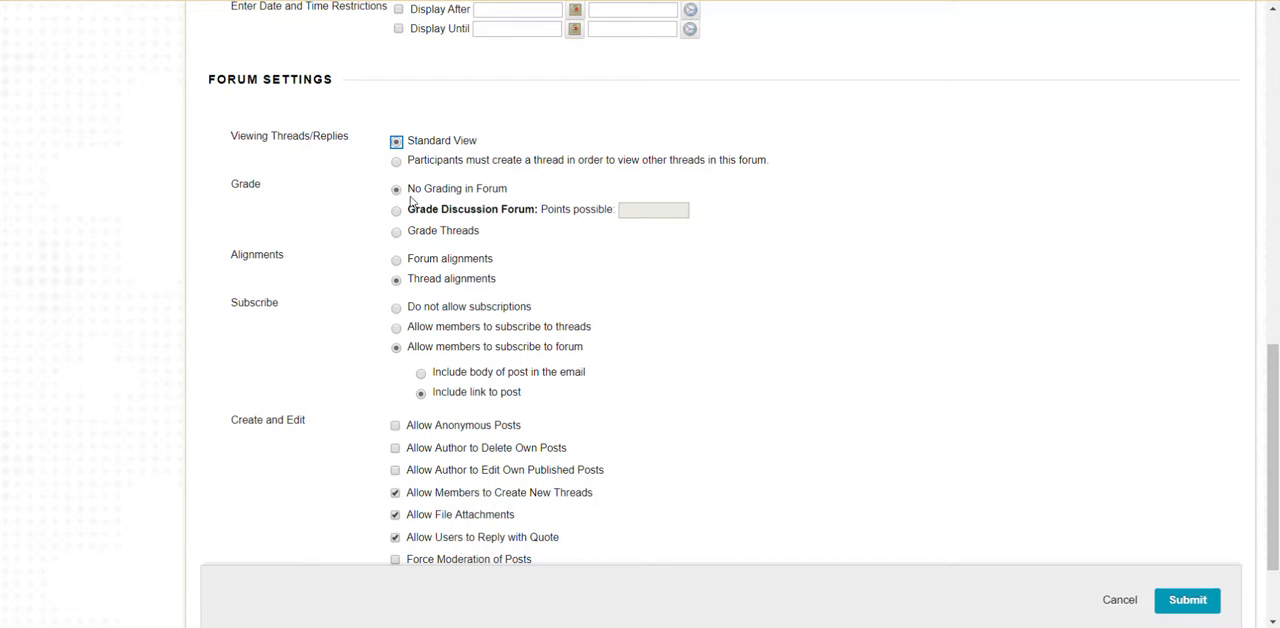
mouse_move(392, 226)
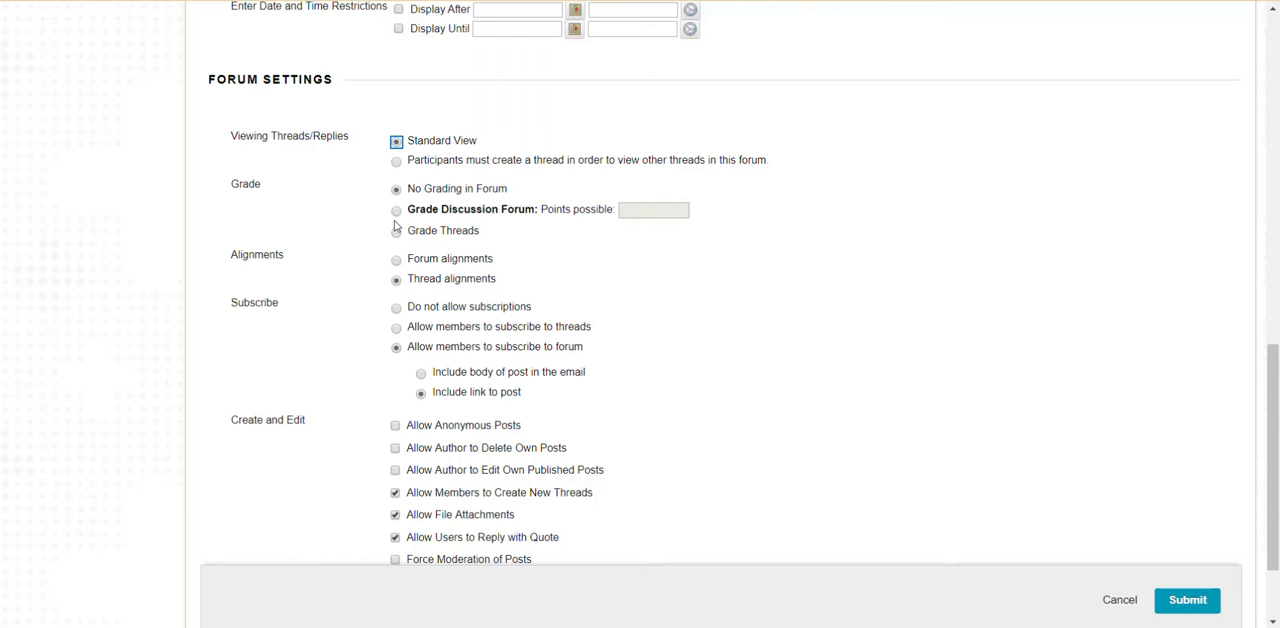
mouse_move(380, 290)
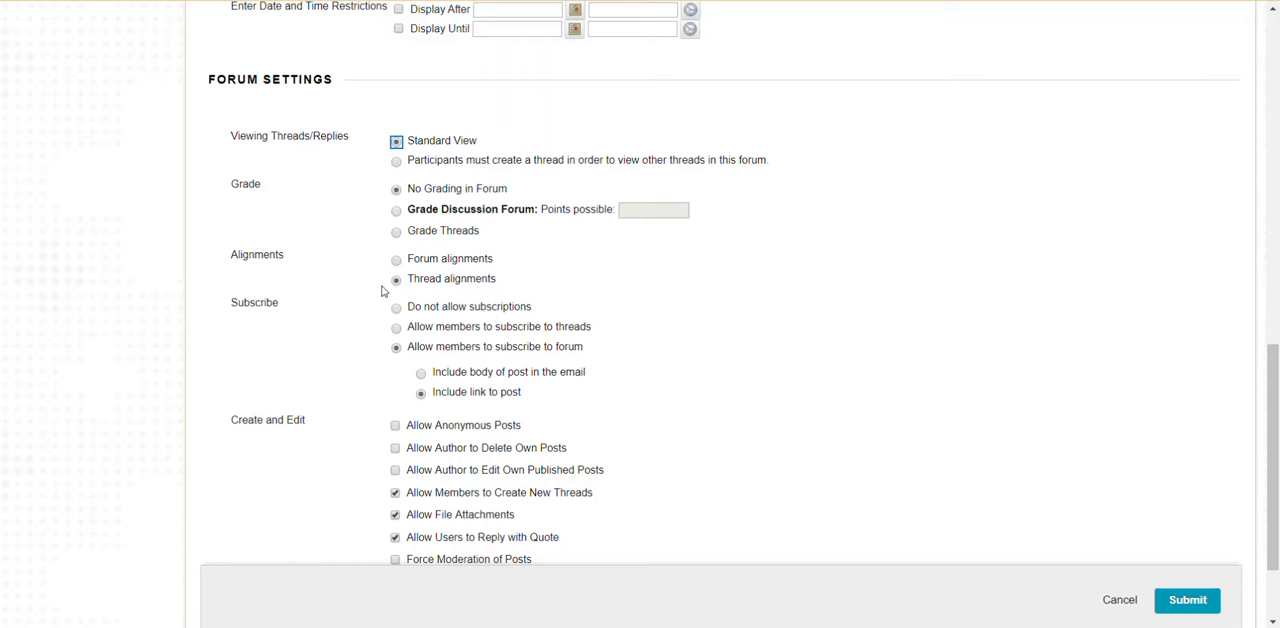
mouse_move(344, 292)
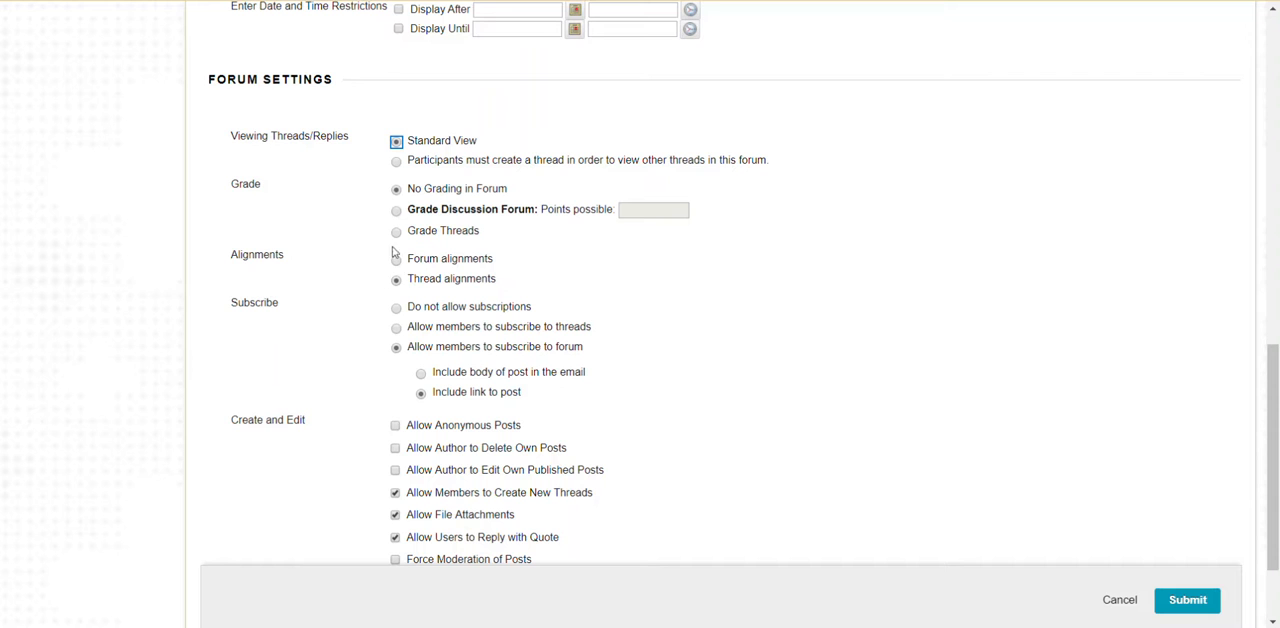
mouse_move(352, 356)
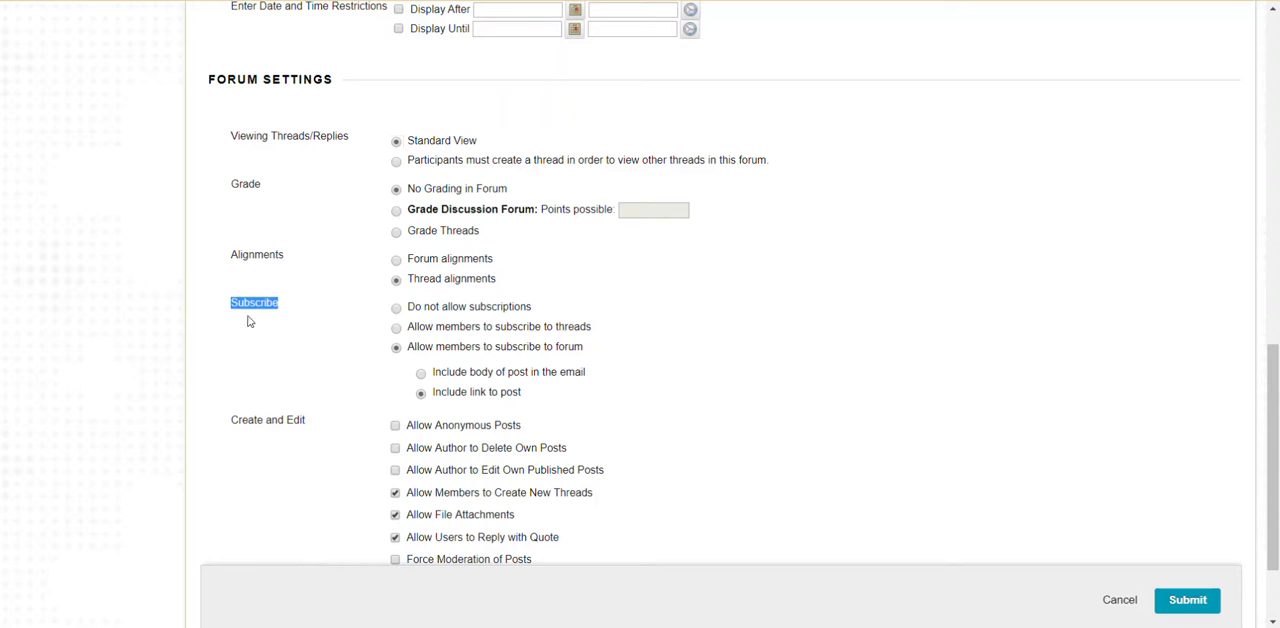
left_click(396, 308)
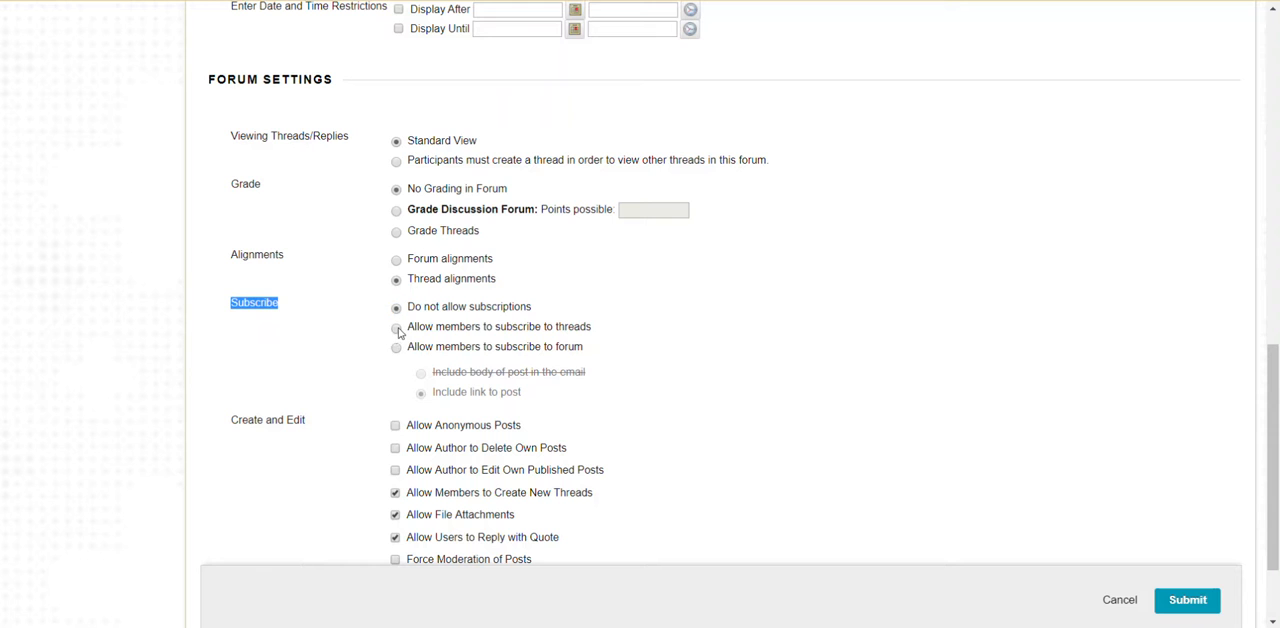
left_click(396, 328)
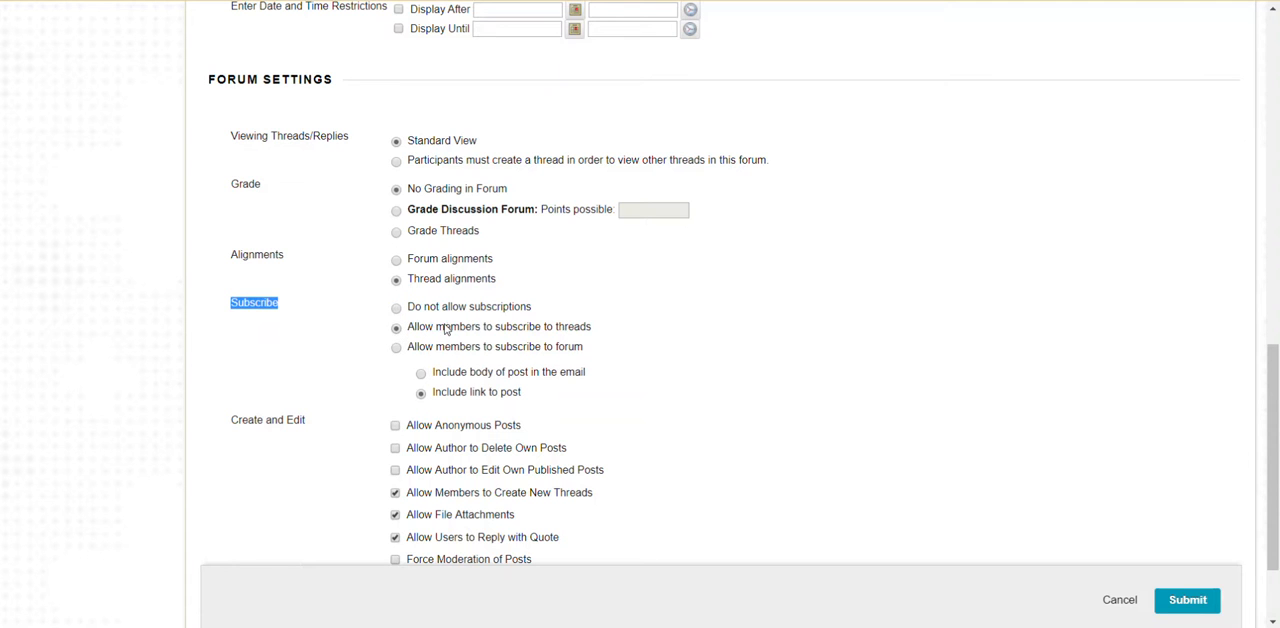
left_click(396, 348)
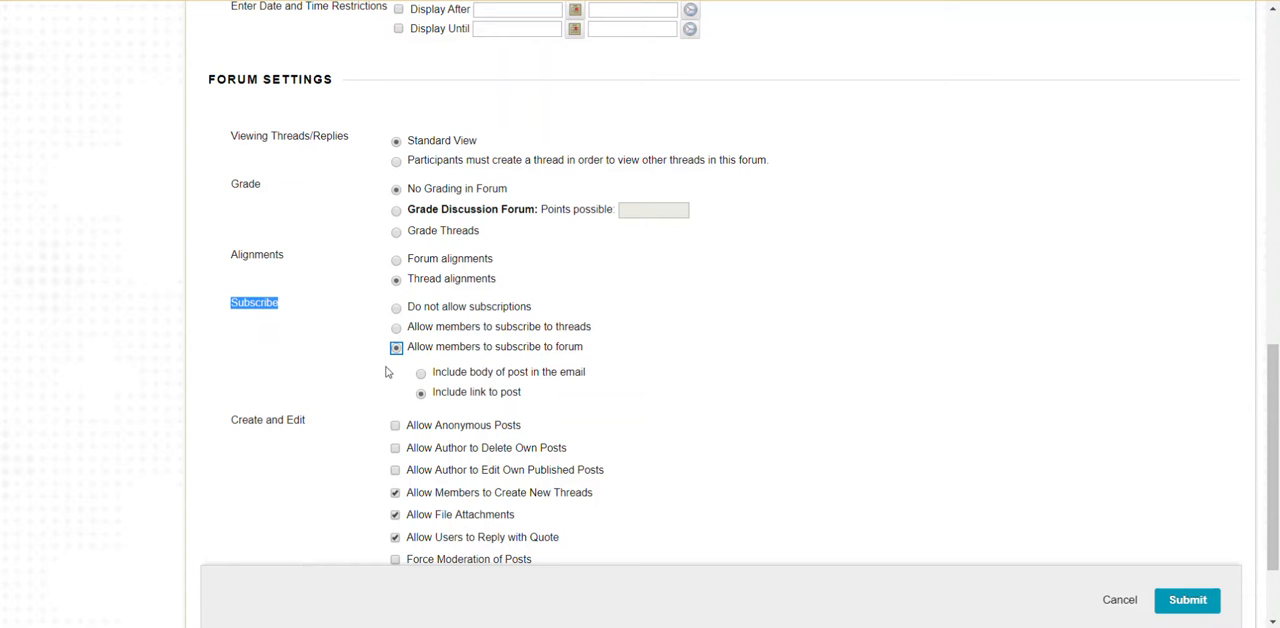
mouse_move(464, 374)
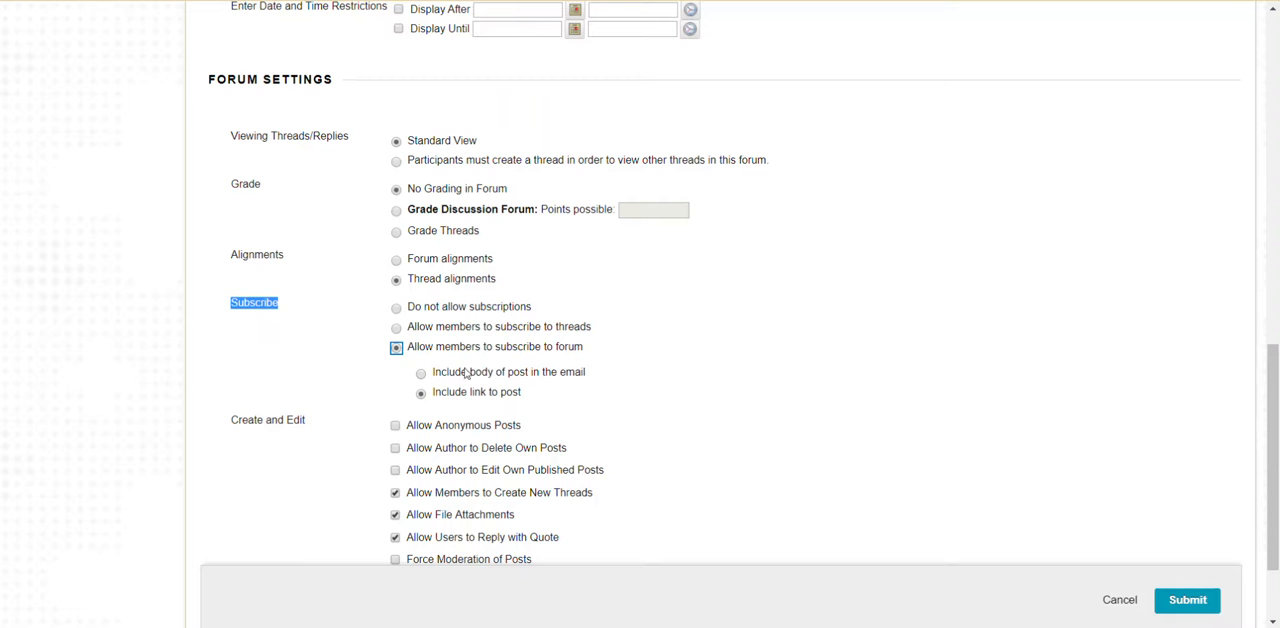
left_click(396, 346)
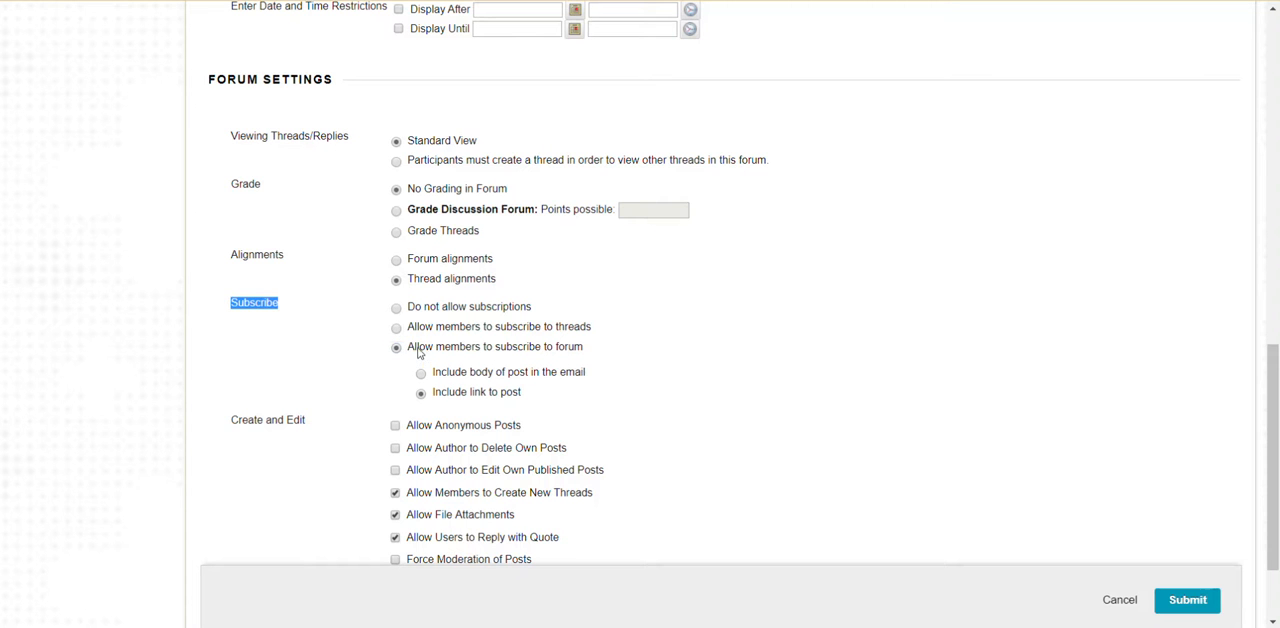
mouse_move(568, 348)
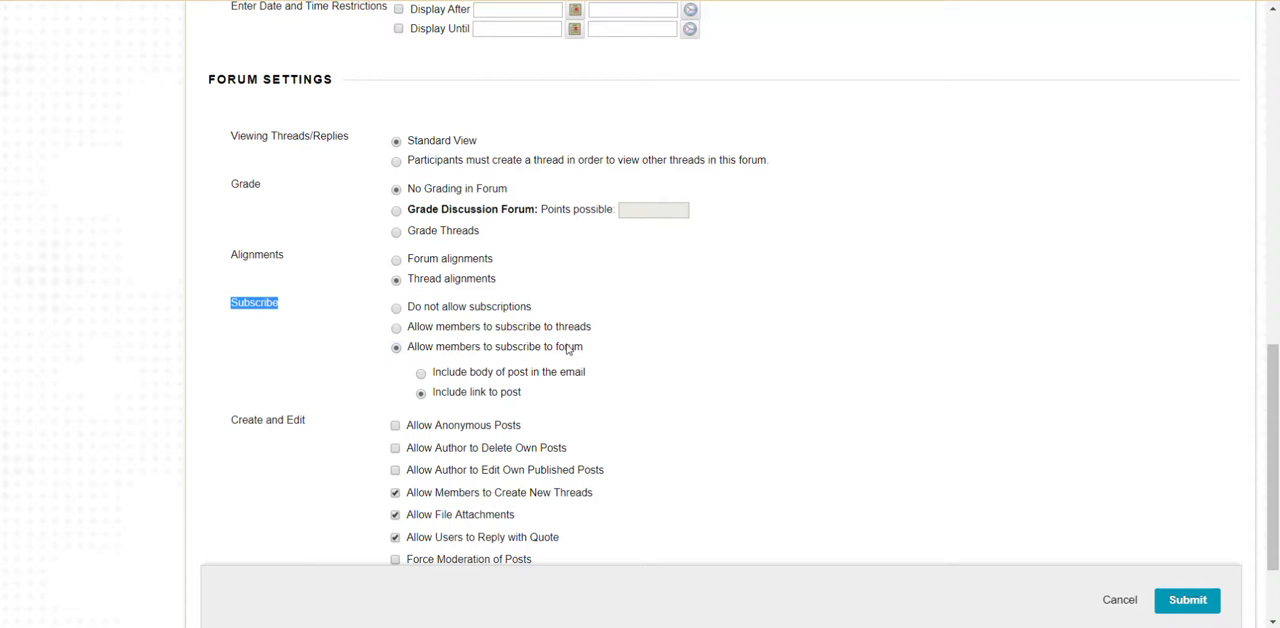
left_click(396, 348)
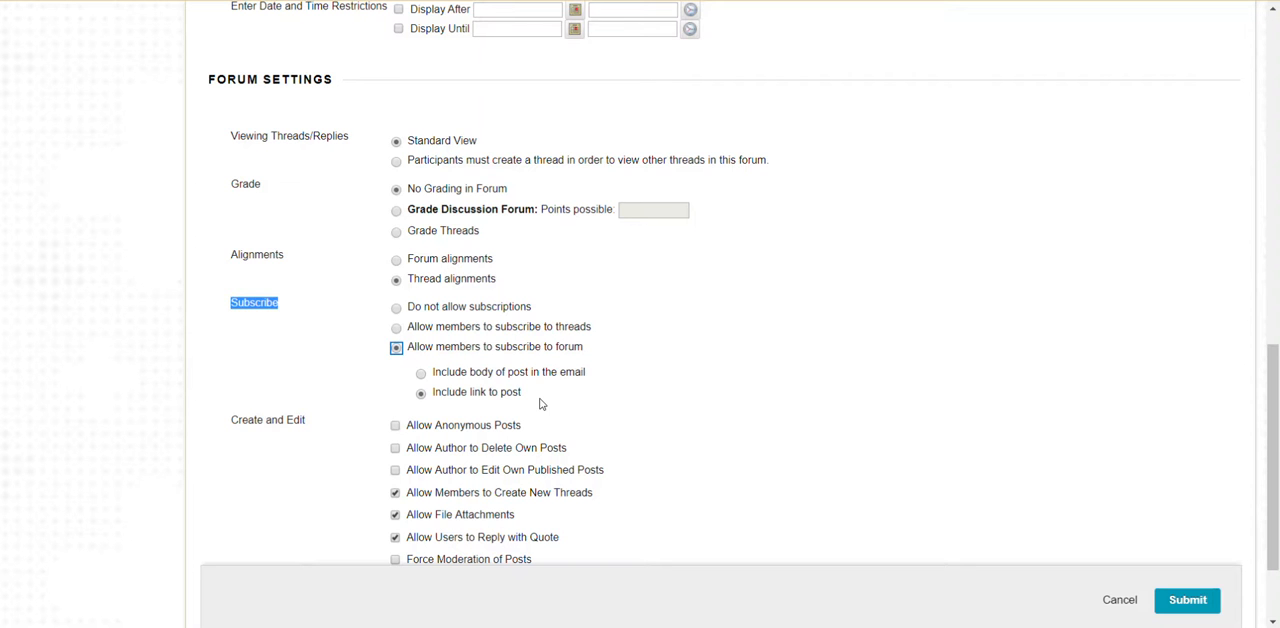
Toggle anonymous posts, then allow authors to delete their own posts with no replies.
scroll("down", 3)
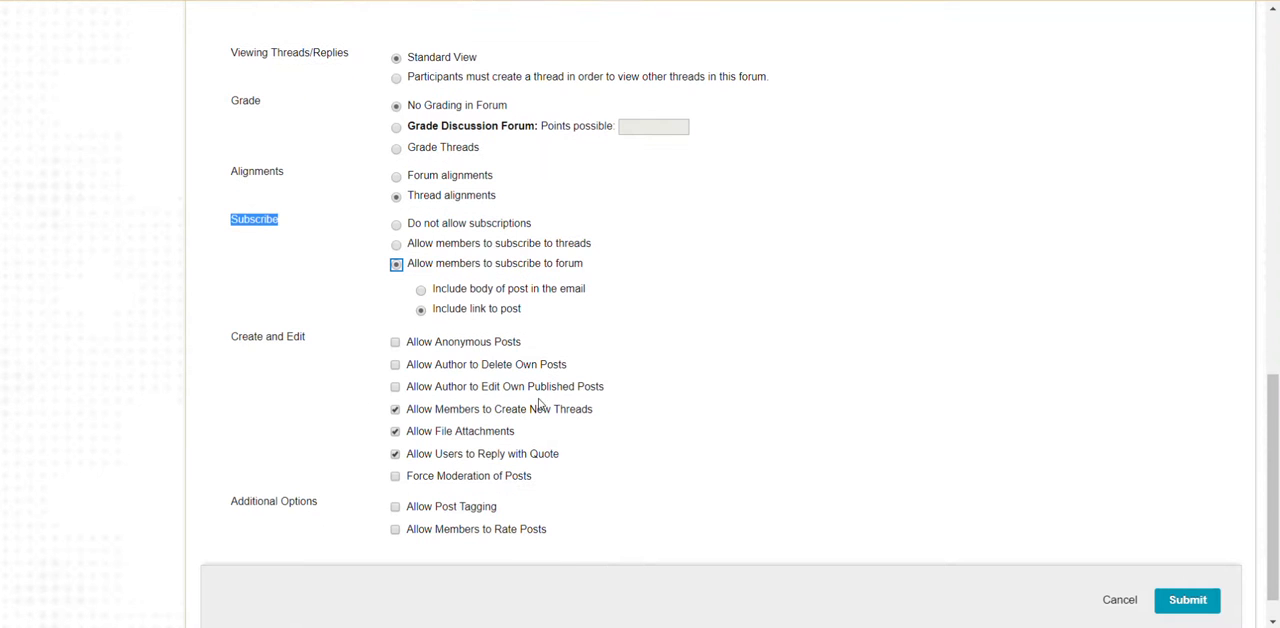
left_click(396, 342)
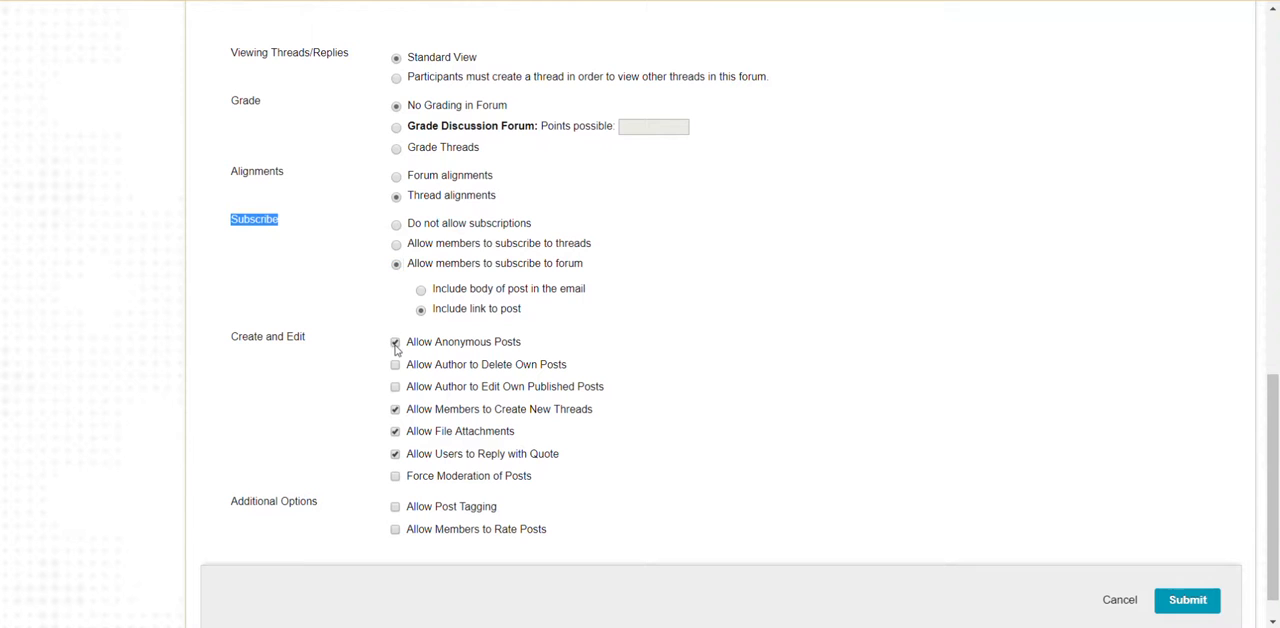
left_click(396, 342)
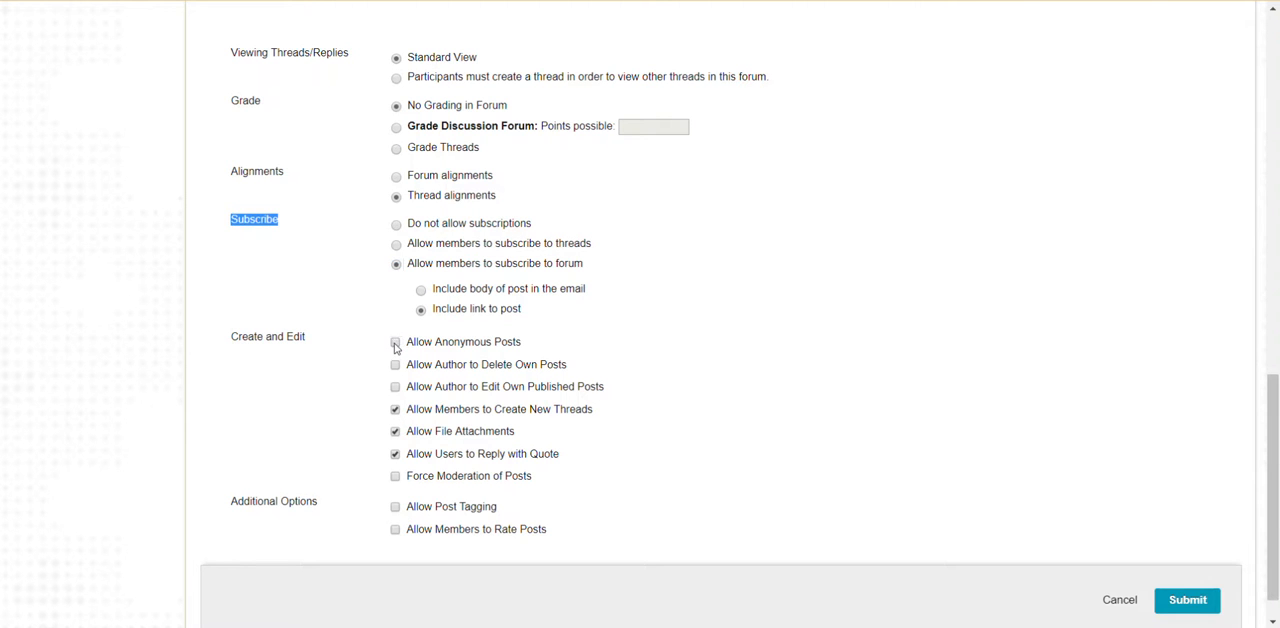
left_click(396, 342)
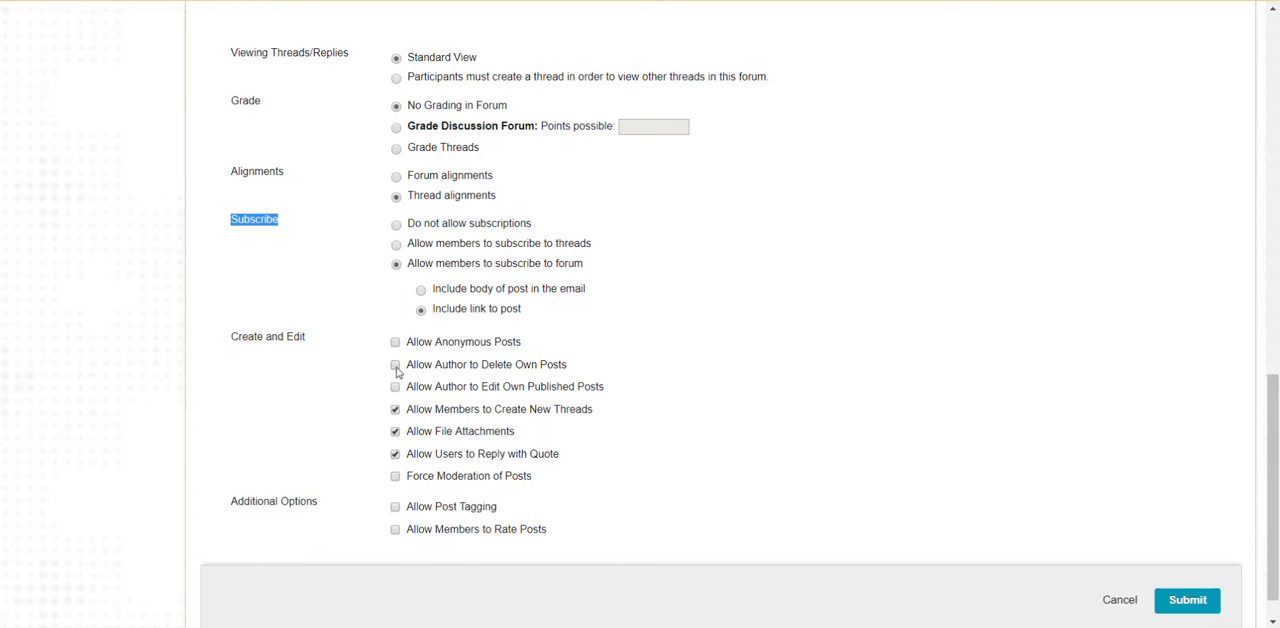
left_click(396, 364)
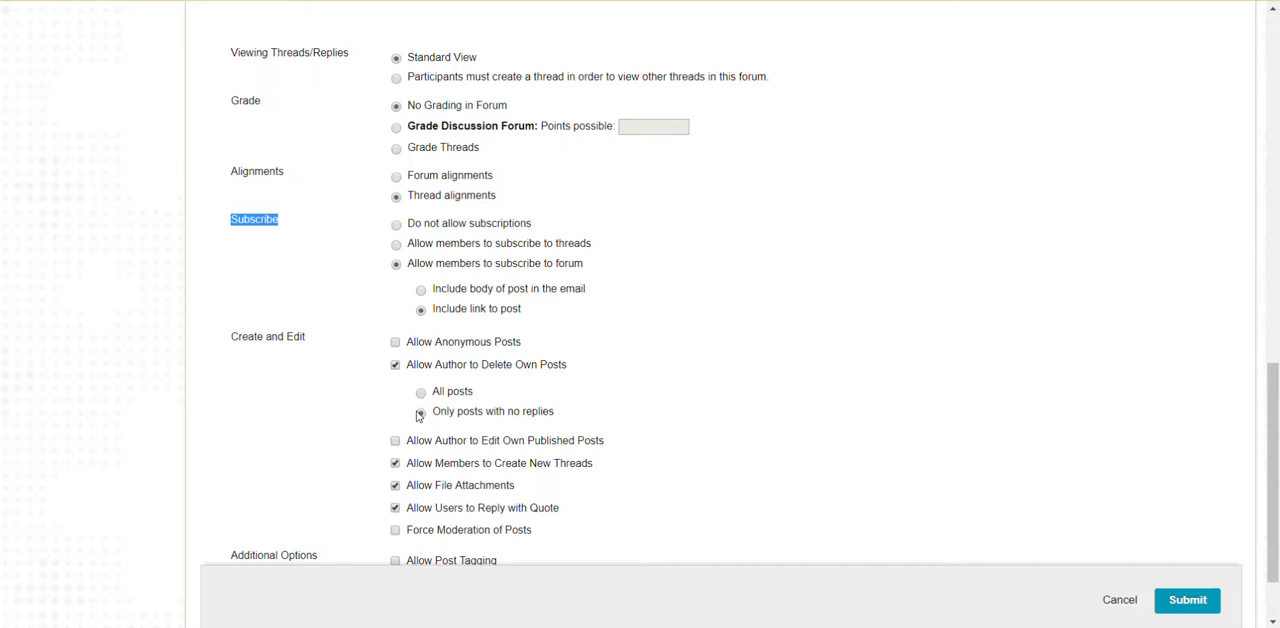
left_click(420, 412)
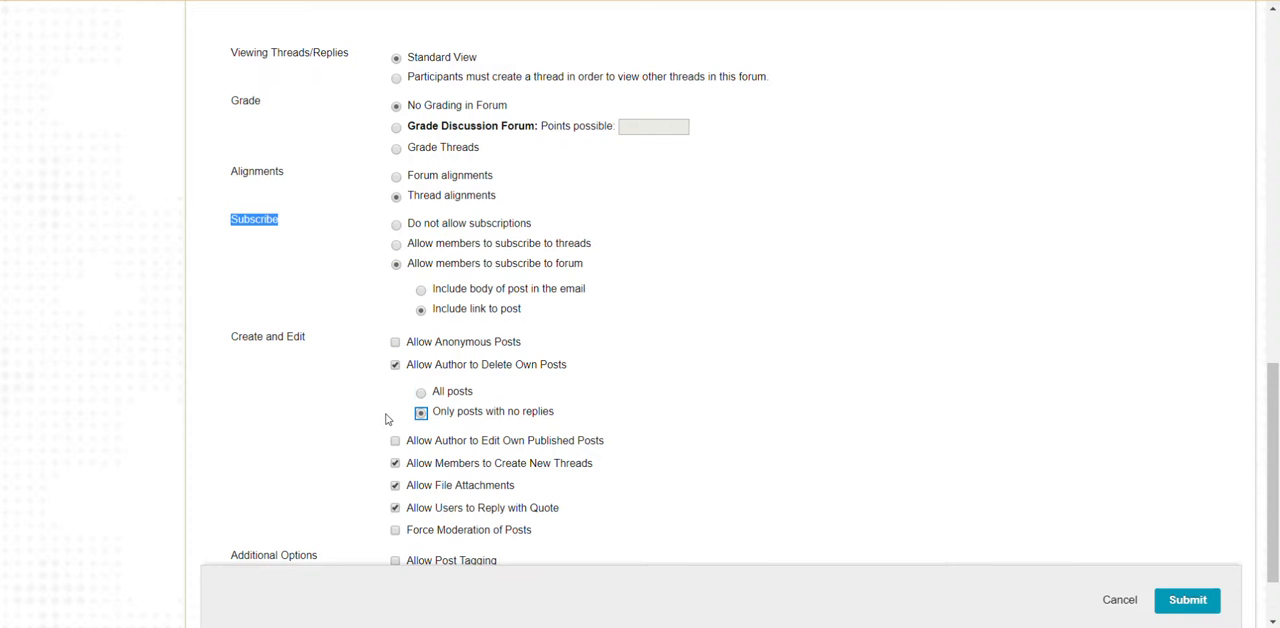
mouse_move(464, 372)
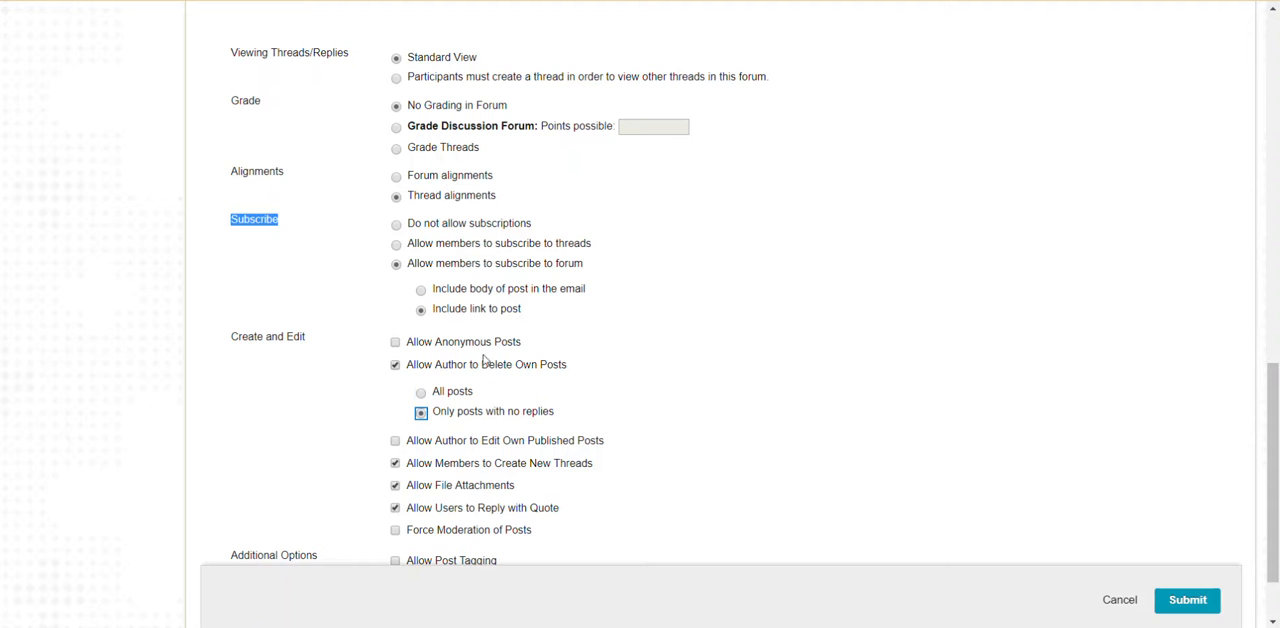
left_click(420, 412)
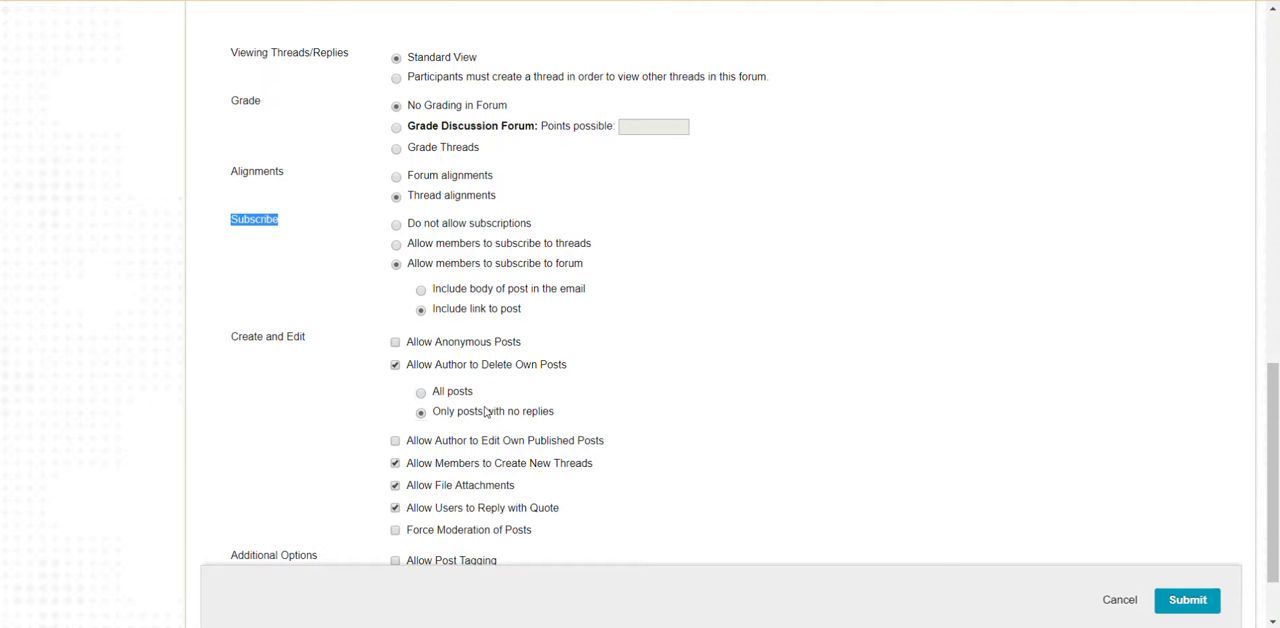
Keep members creating threads, allow authors to edit published posts, and submit the forum.
scroll("down", 3)
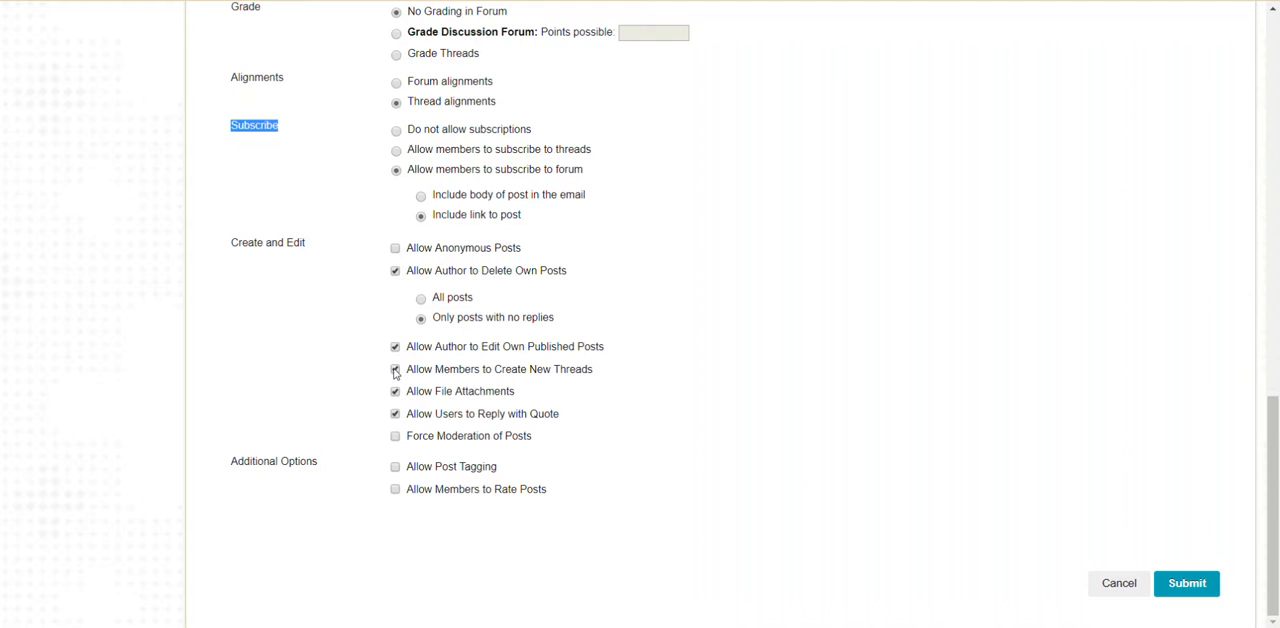
left_click(396, 368)
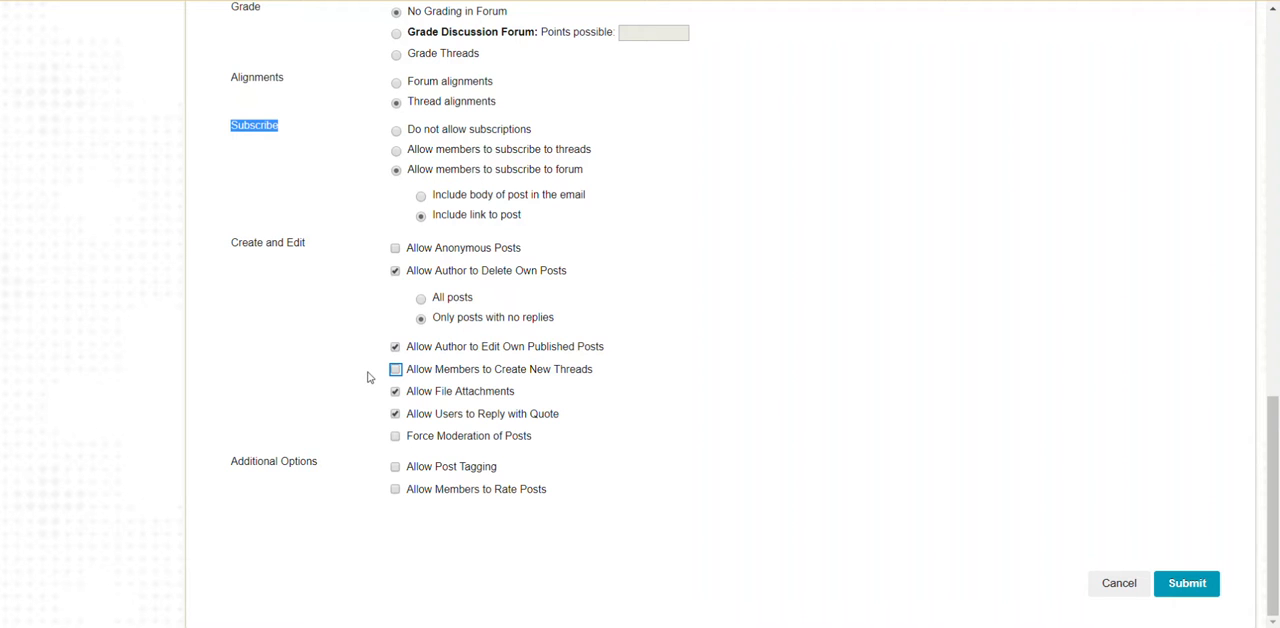
left_click(396, 368)
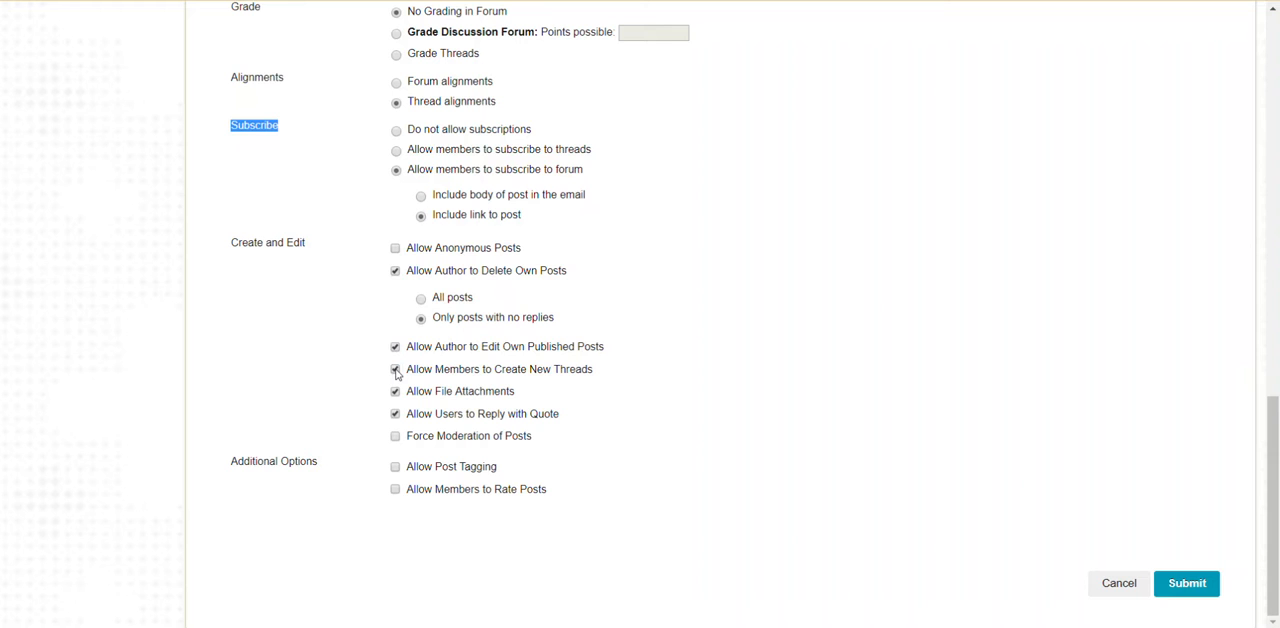
left_click(396, 368)
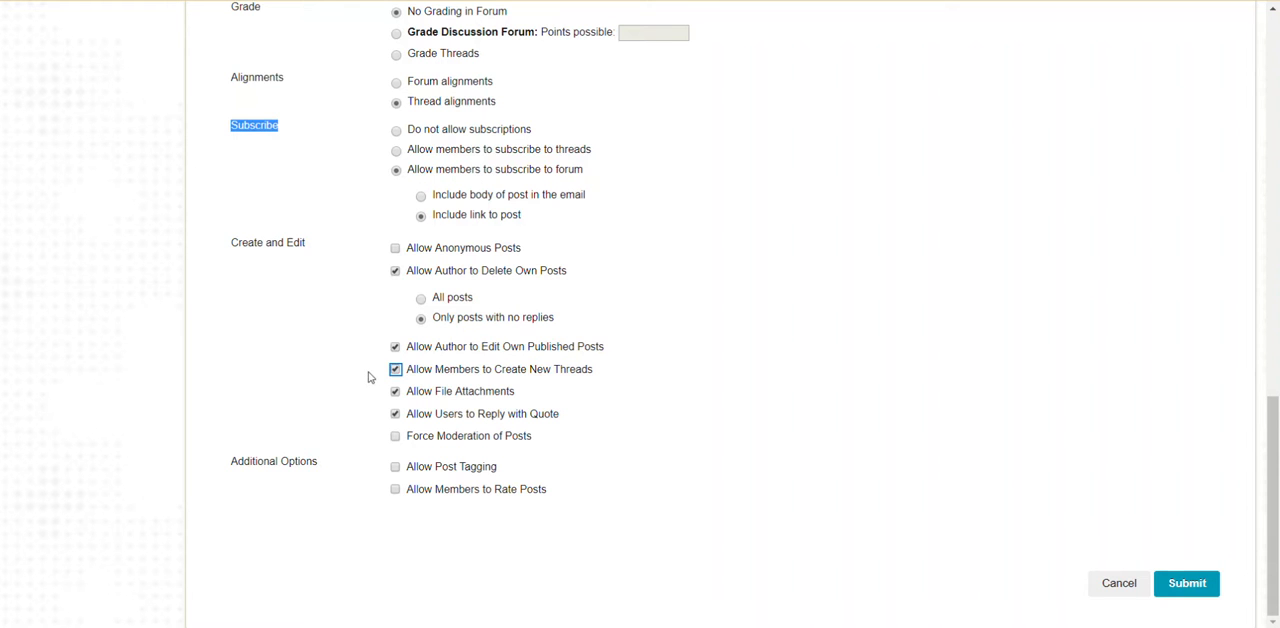
left_click(396, 392)
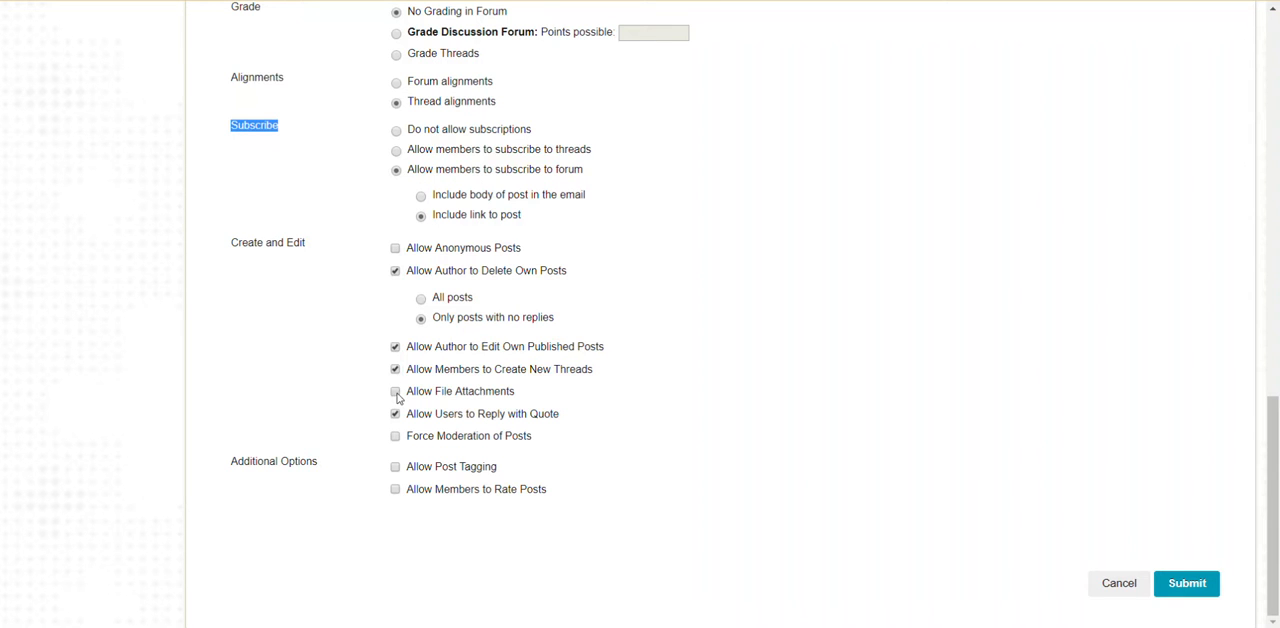
left_click(396, 392)
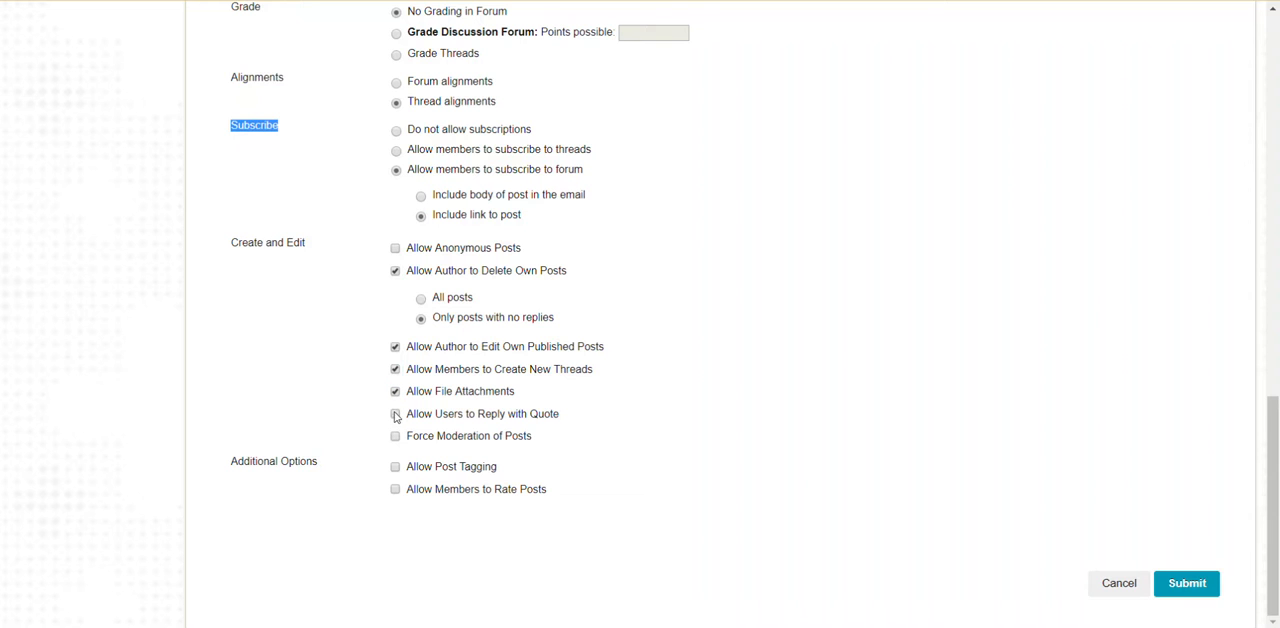
left_click(396, 414)
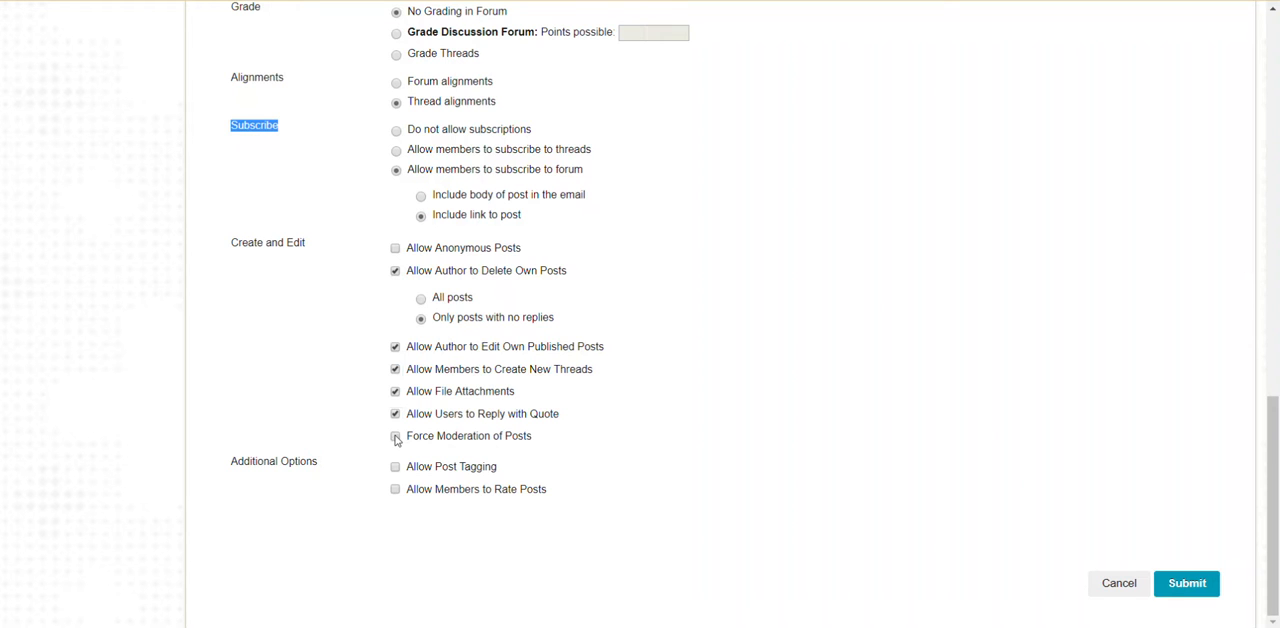
left_click(396, 436)
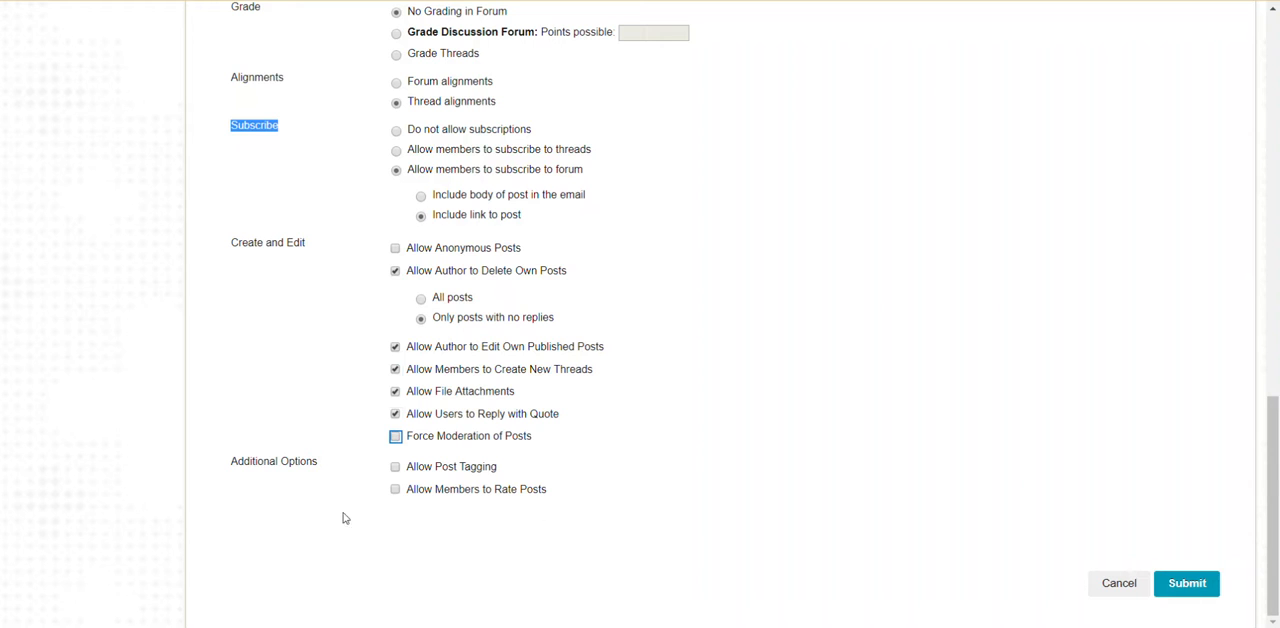
mouse_move(502, 486)
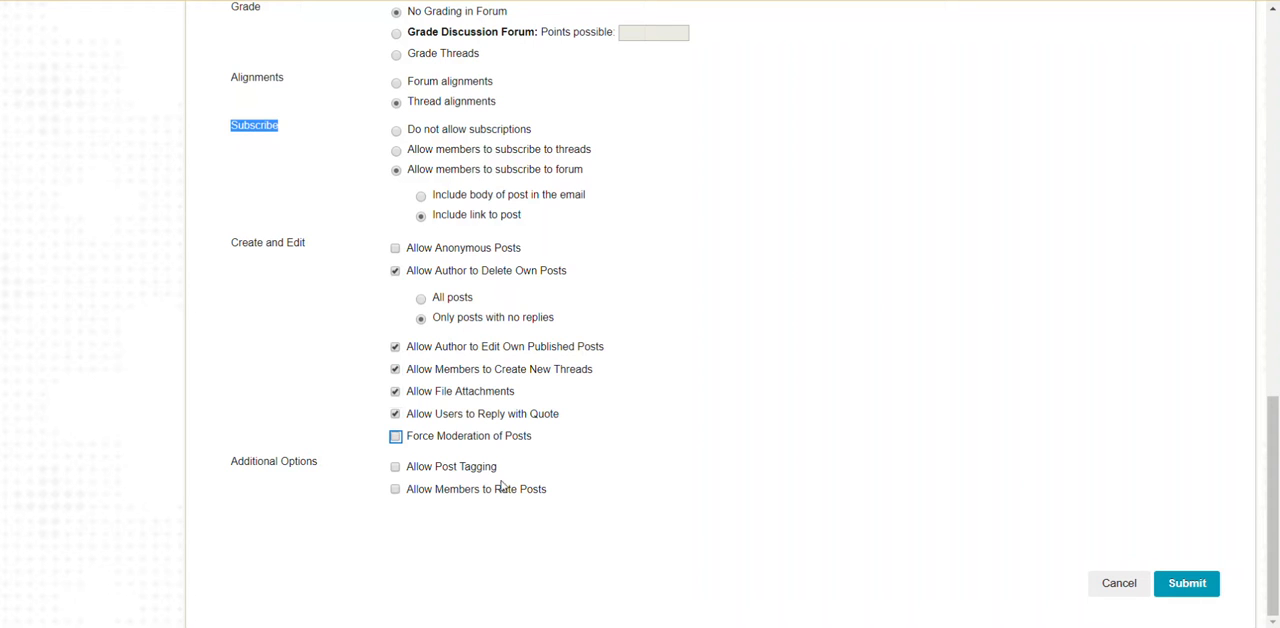
mouse_move(1114, 512)
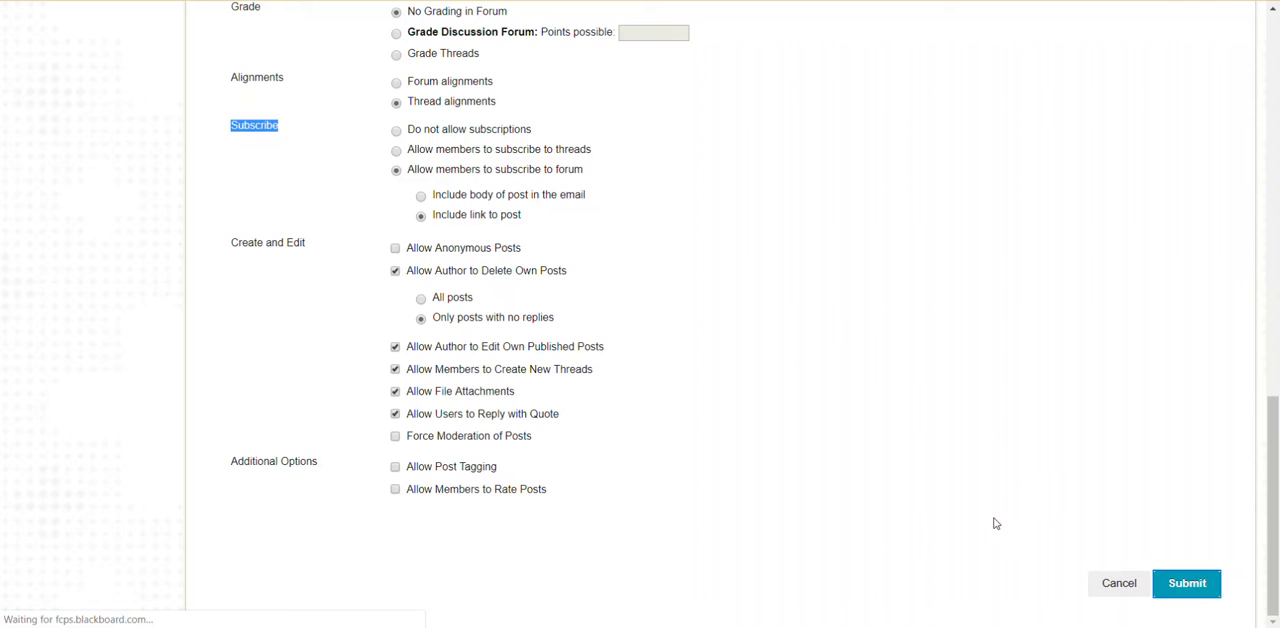
left_click(1186, 584)
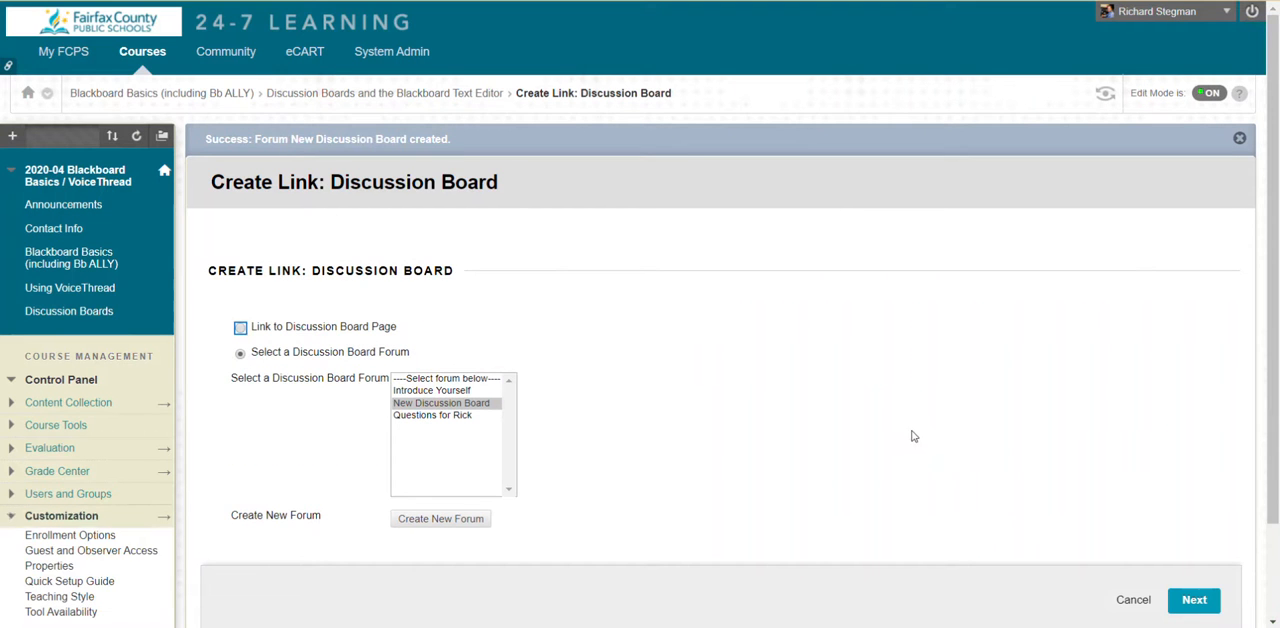
Select 'New Discussion Board' as the forum to link and continue to the link details.
scroll("down", 3)
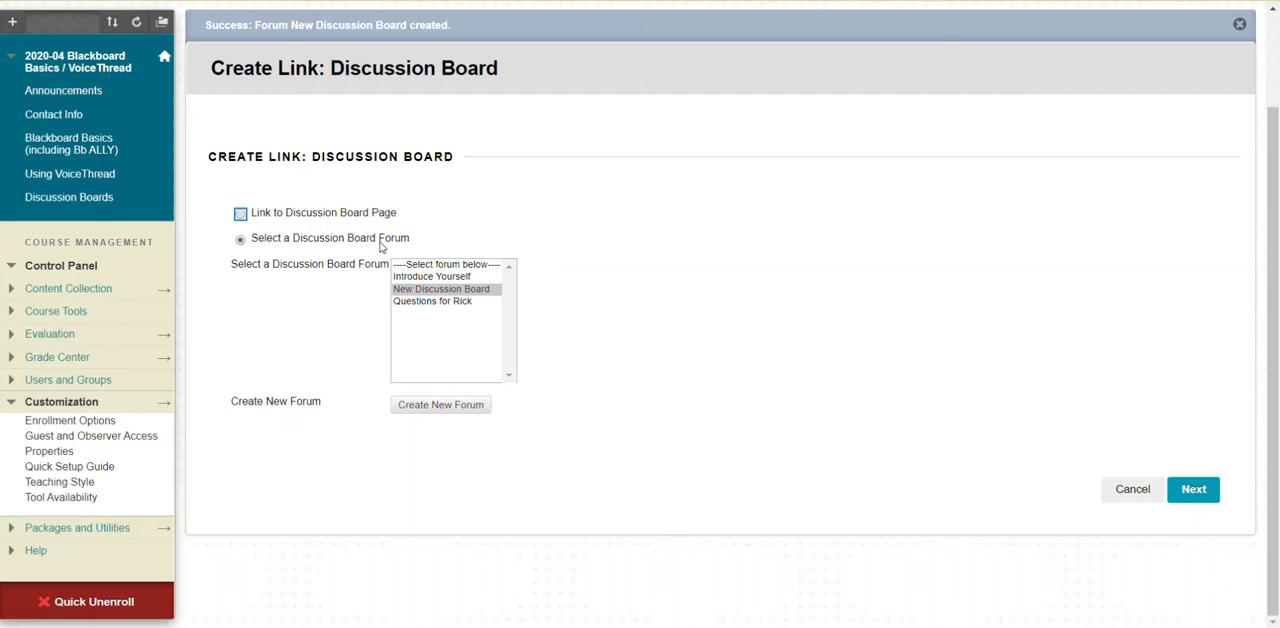
left_click(442, 288)
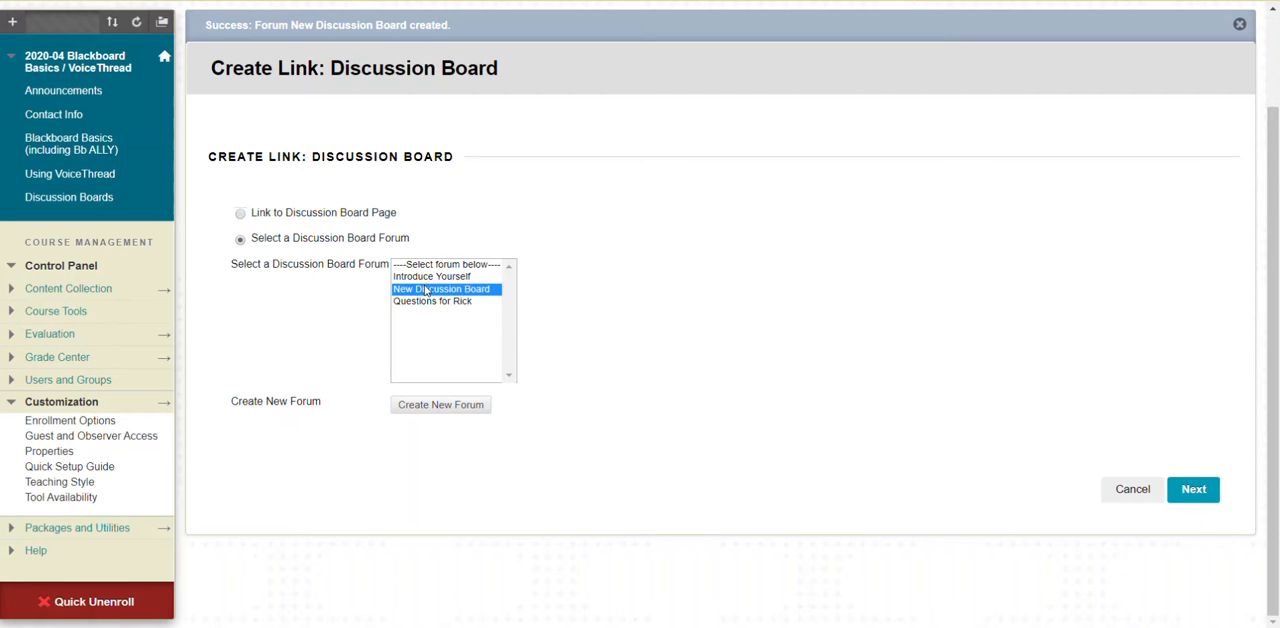
mouse_move(1192, 488)
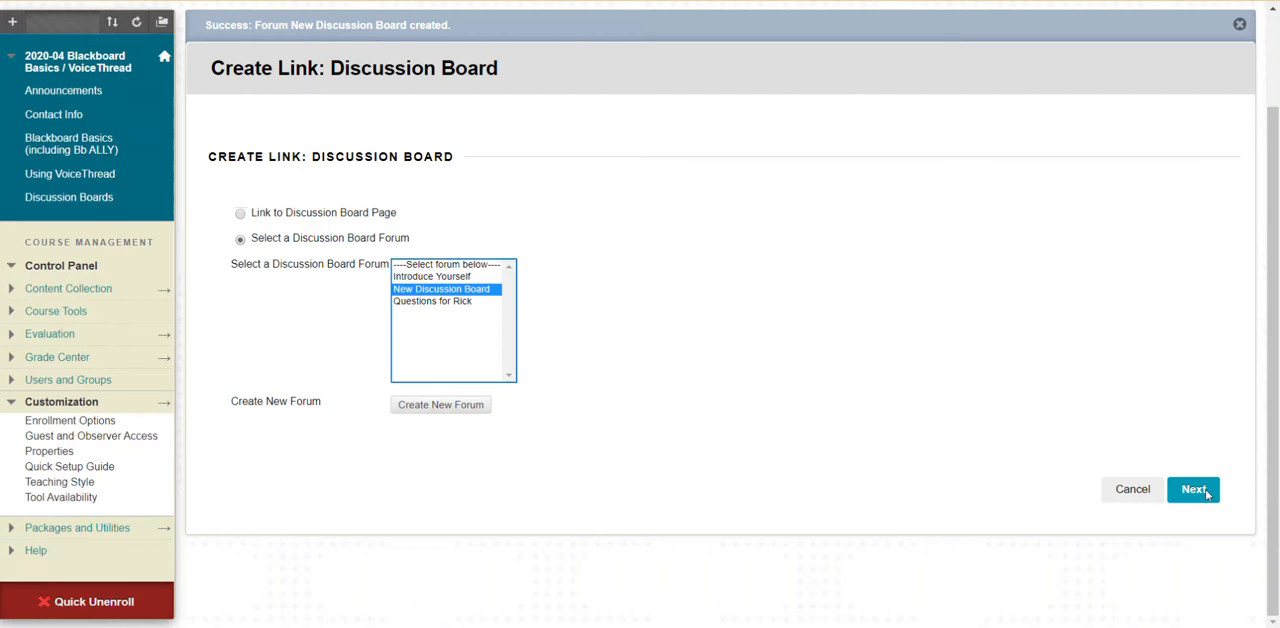
left_click(1192, 488)
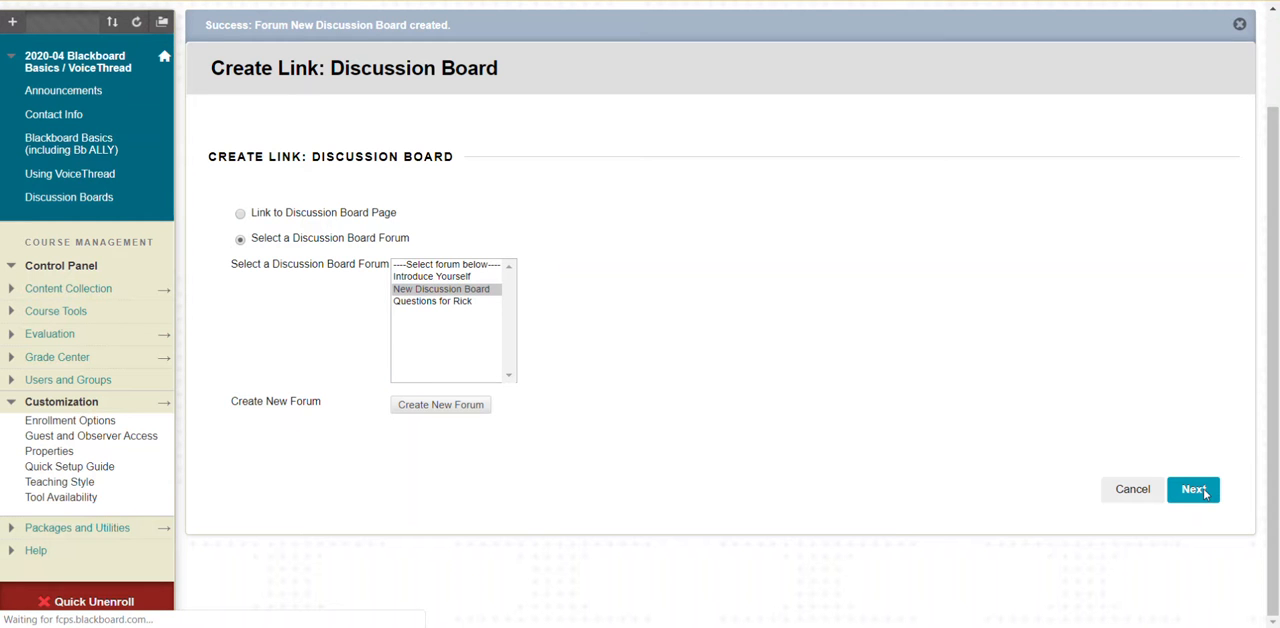
left_click(1192, 488)
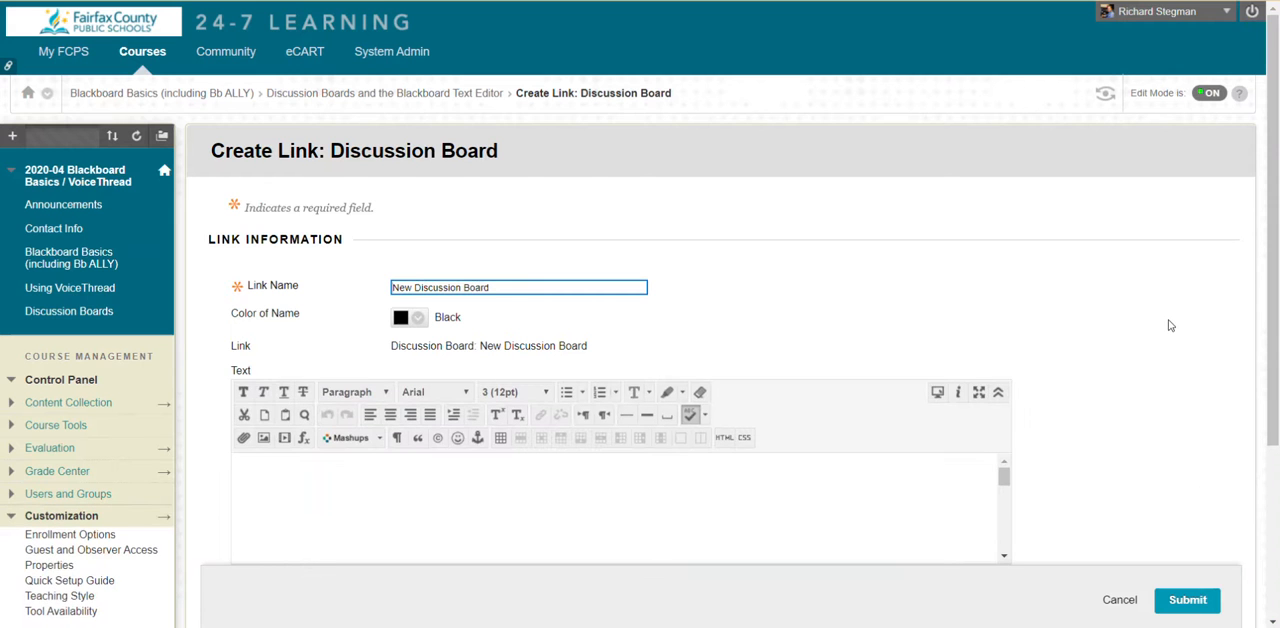
Submit the link named 'New Discussion Board' so it appears in the content area.
scroll("down", 3)
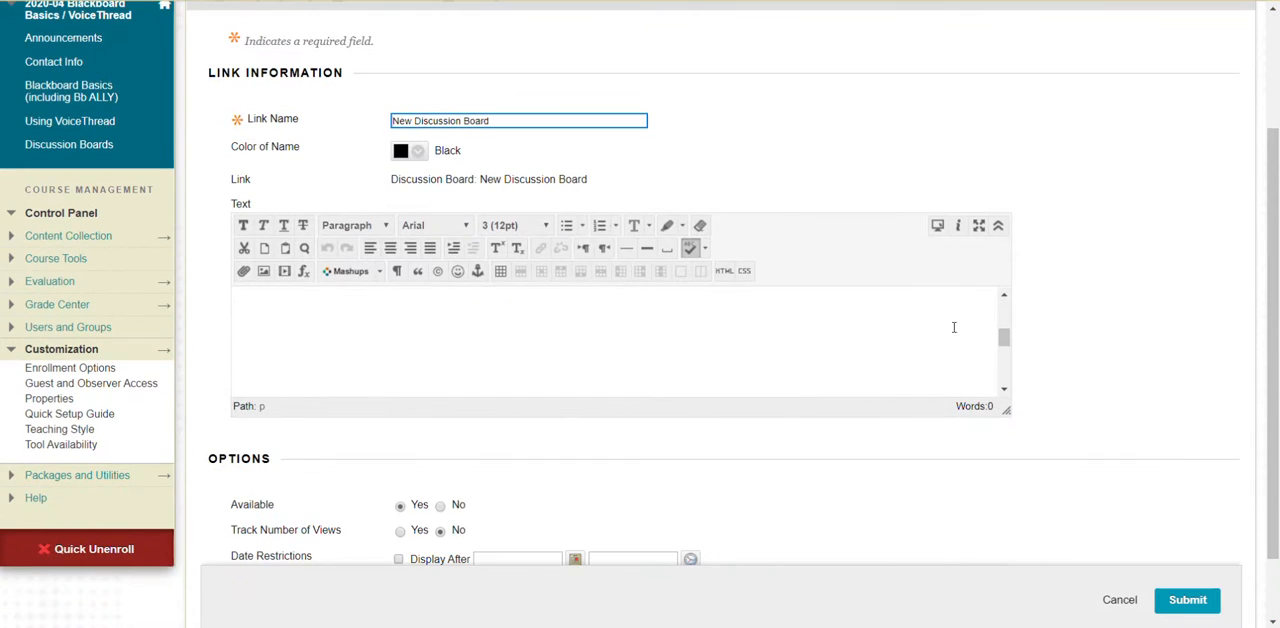
scroll("down", 3)
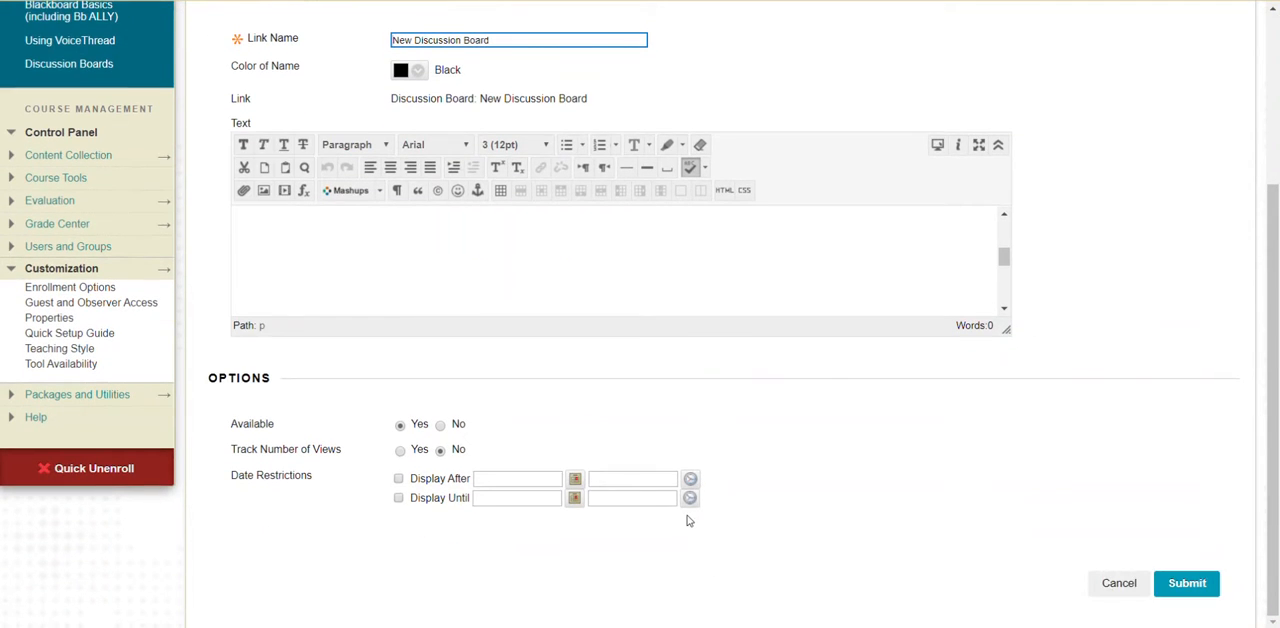
mouse_move(1056, 584)
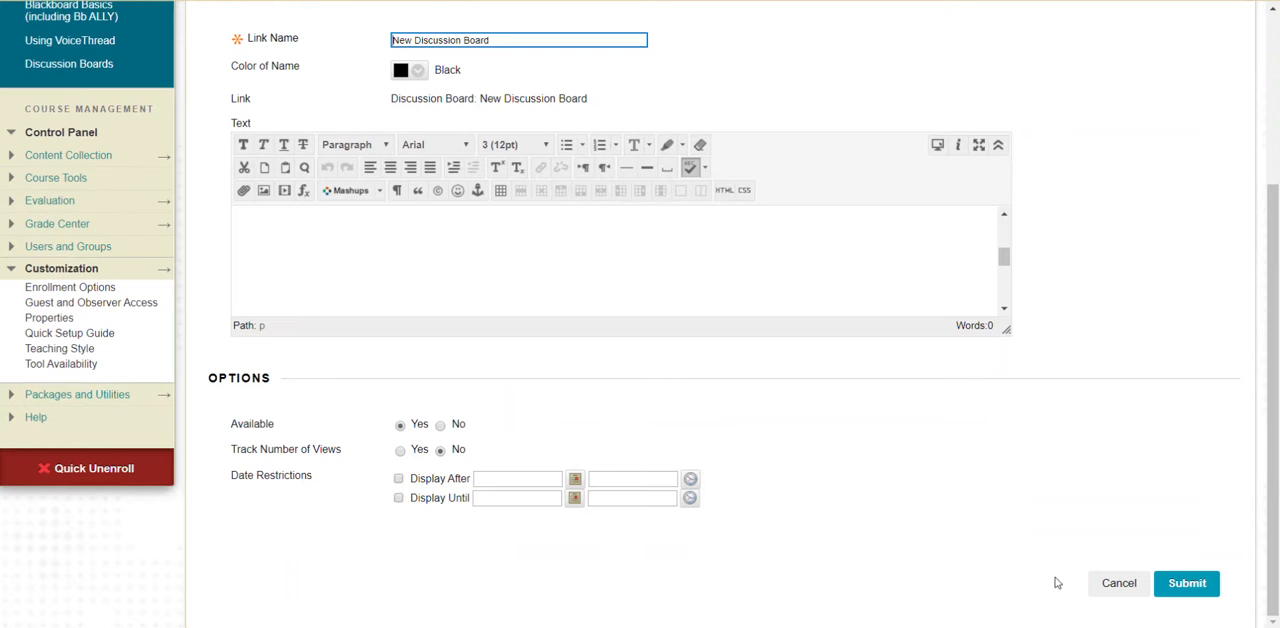
left_click(1186, 584)
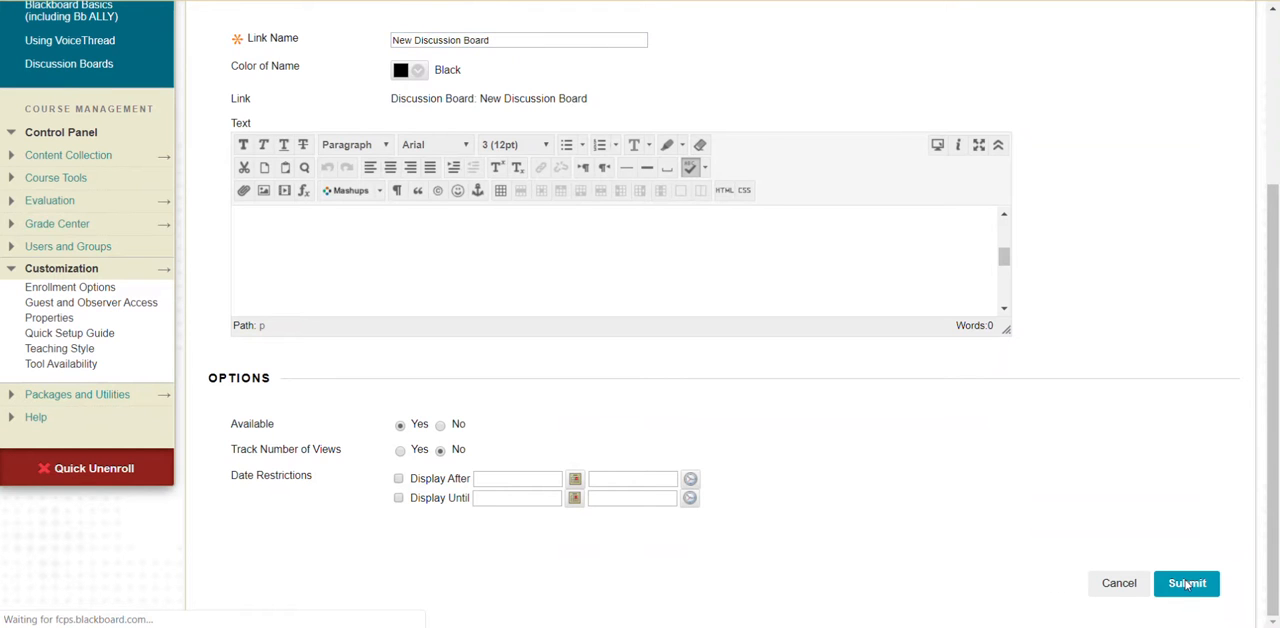
left_click(1186, 584)
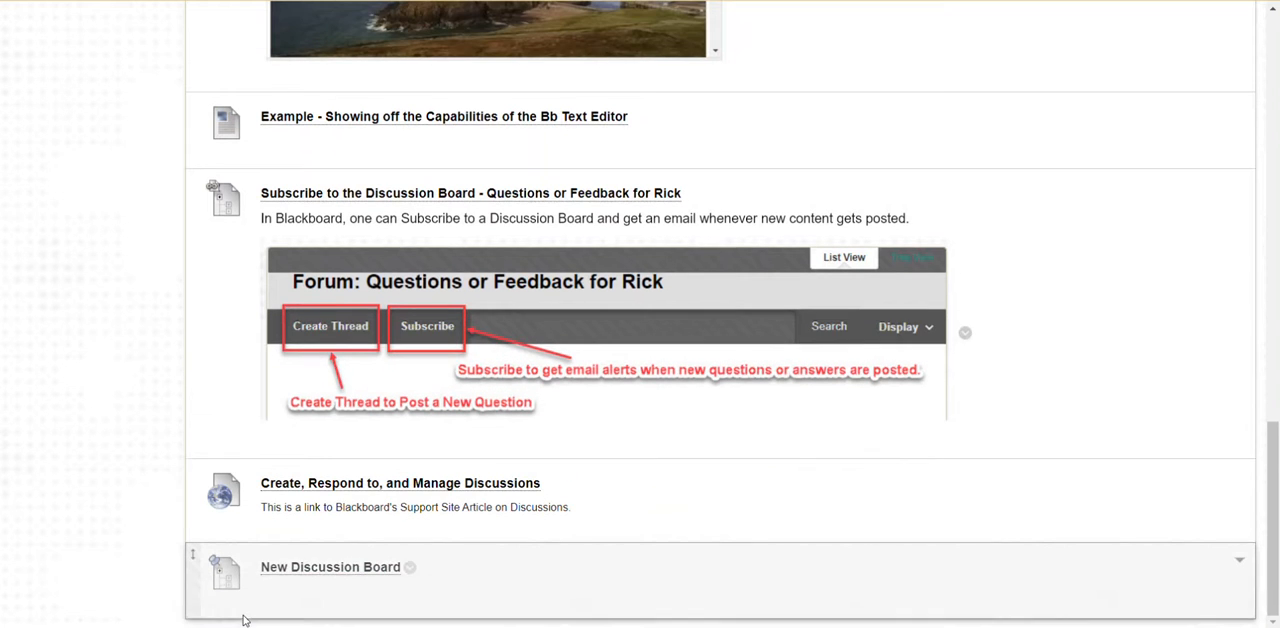
Open the empty 'New Discussion Board' forum from its content-area link, then head to the Discussion Boards list.
left_click(330, 568)
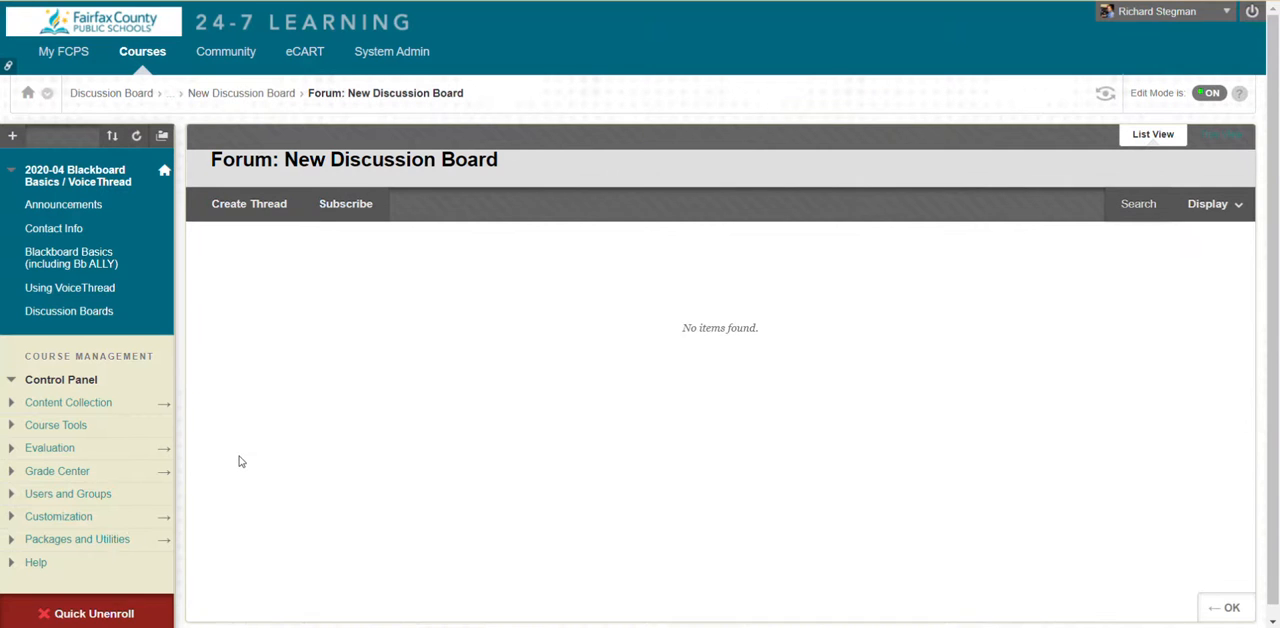
left_click(58, 516)
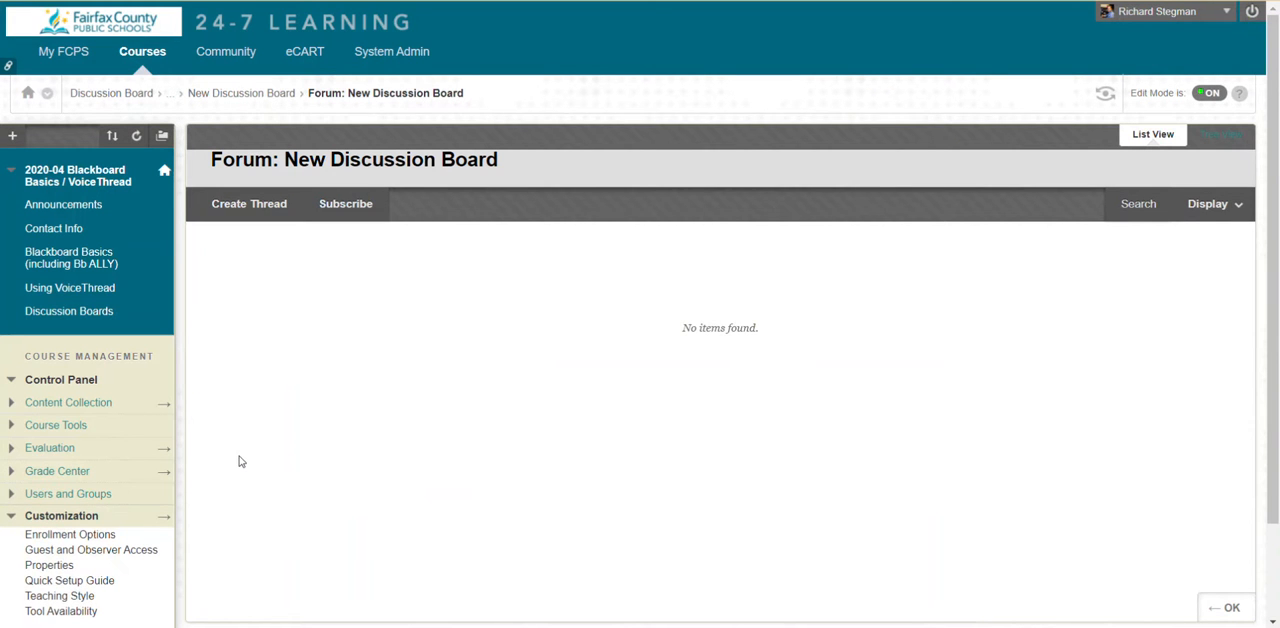
mouse_move(240, 476)
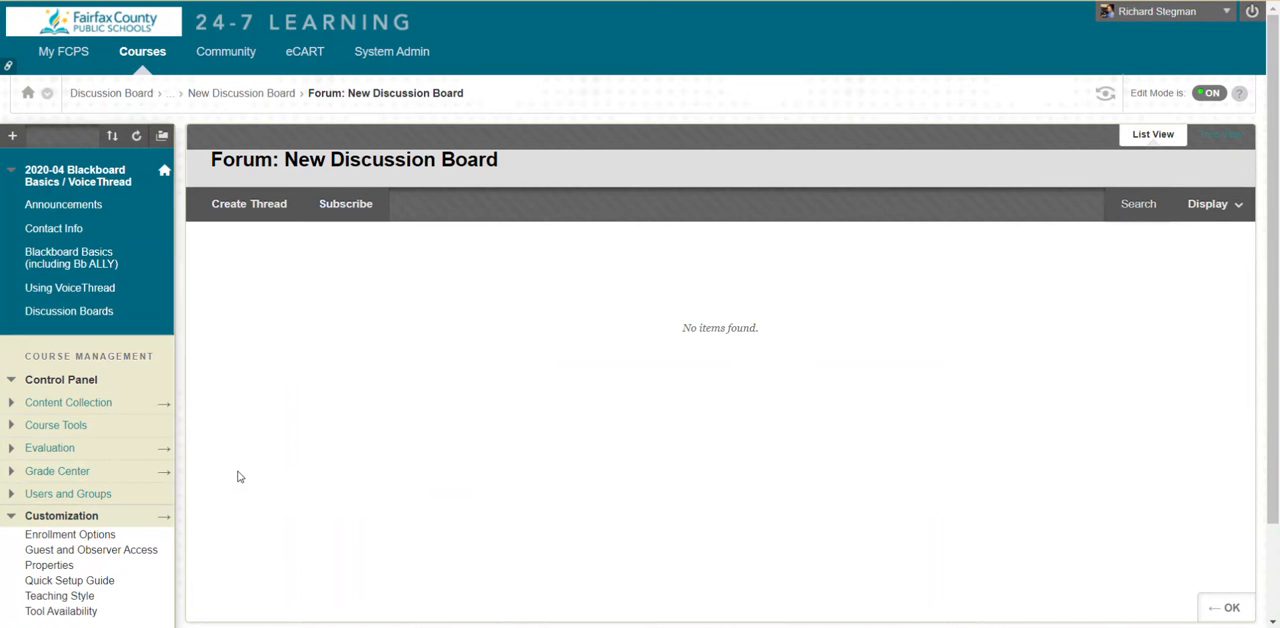
mouse_move(310, 284)
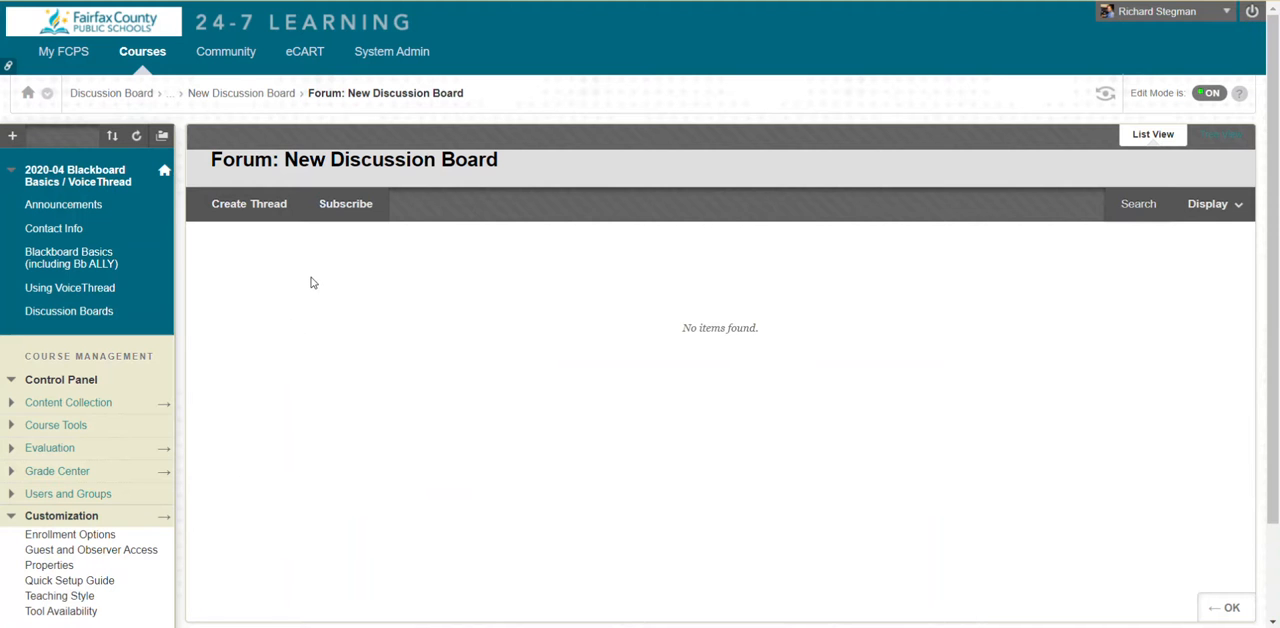
left_click(68, 312)
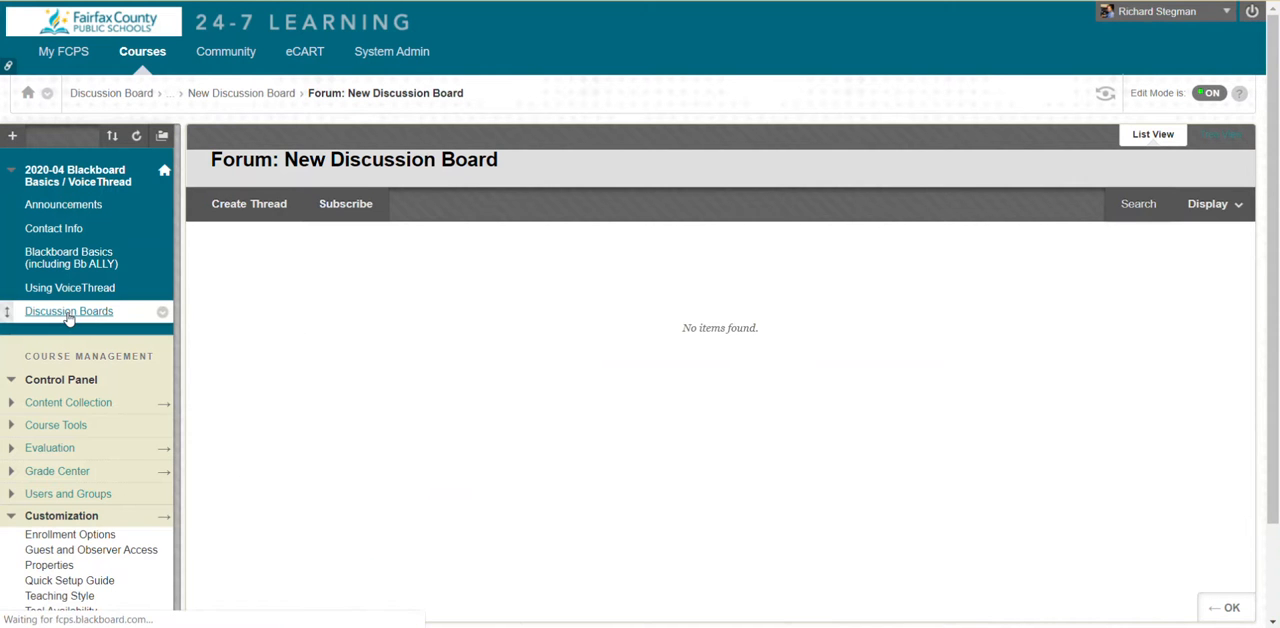
Find 'New Discussion Board' in the Discussion Boards list, review its Edit settings, and cancel without changes.
left_click(68, 312)
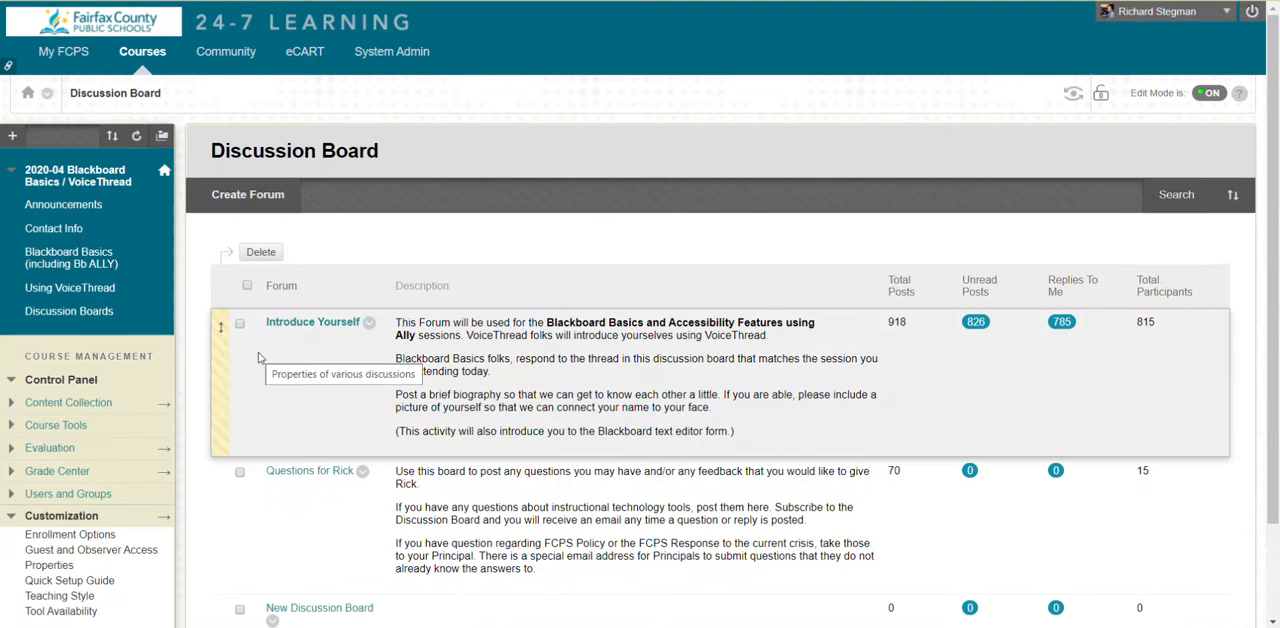
scroll("down", 3)
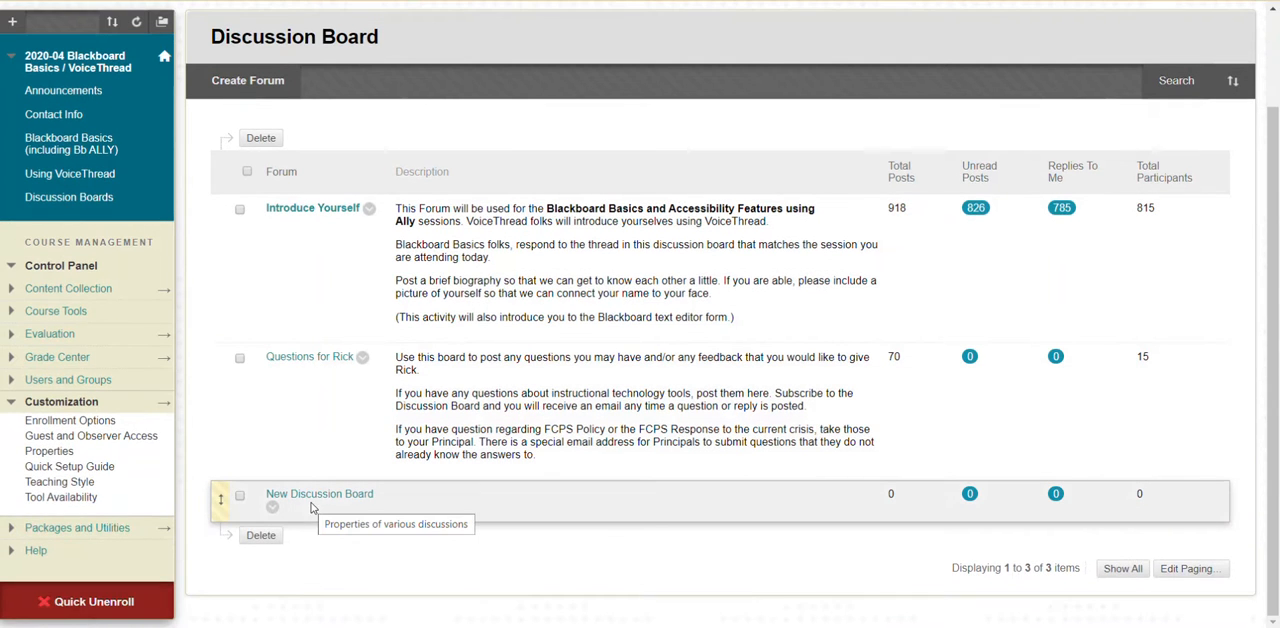
mouse_move(336, 508)
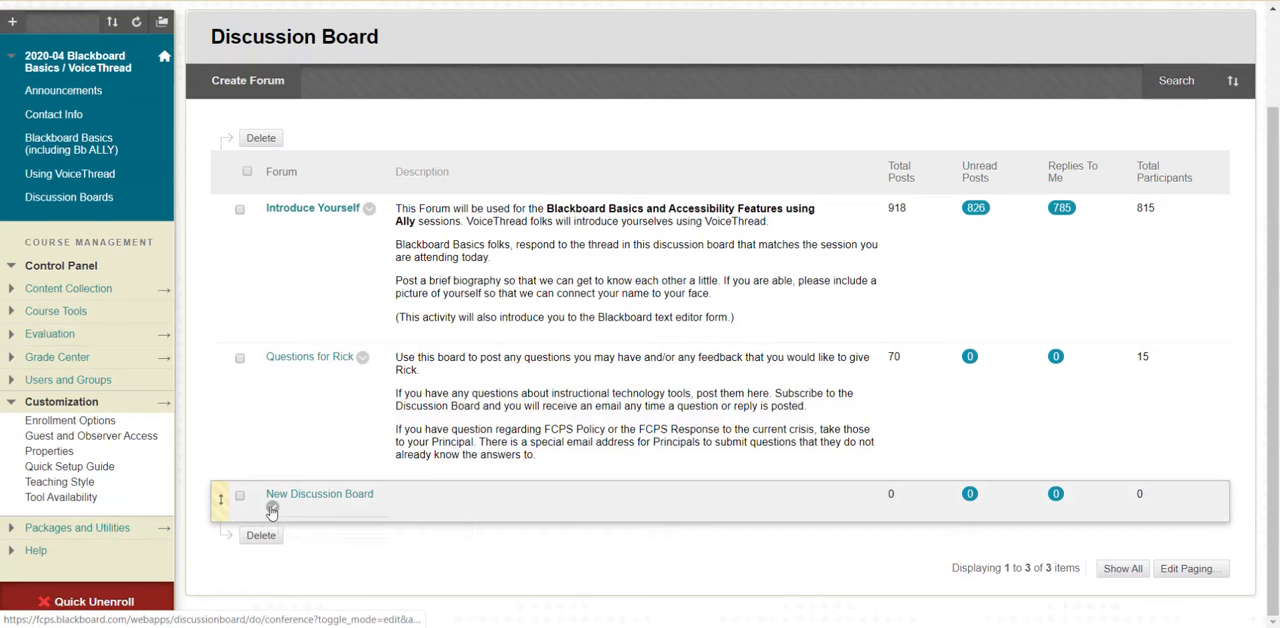
left_click(272, 508)
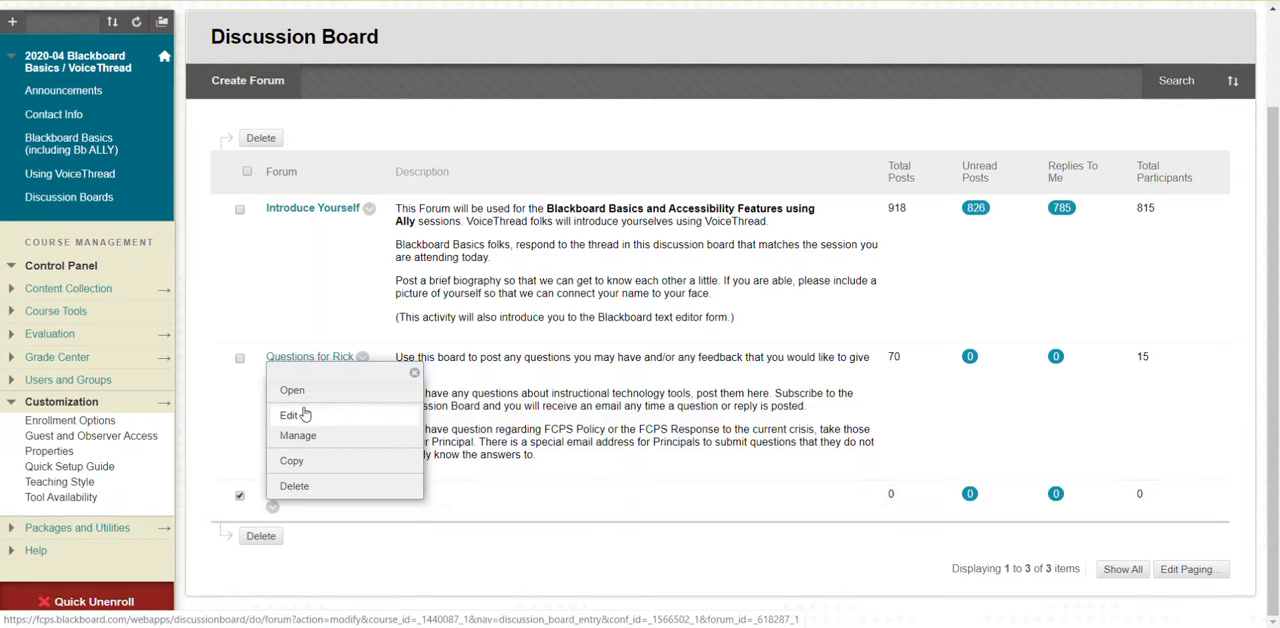
left_click(288, 416)
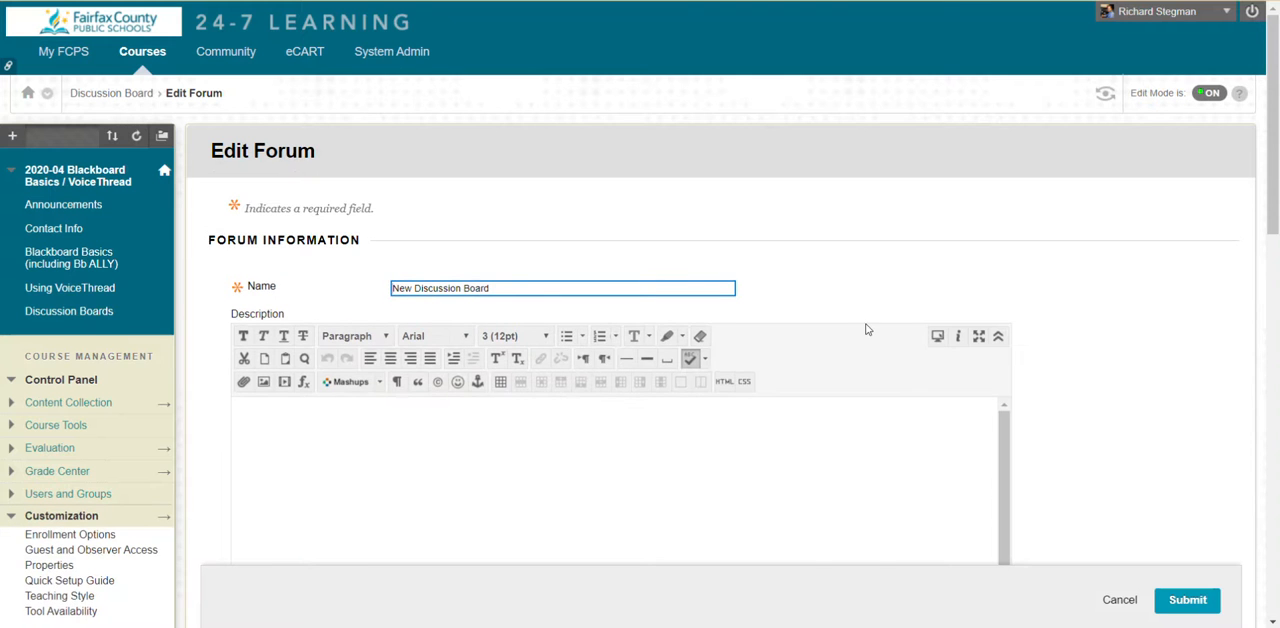
scroll("down", 3)
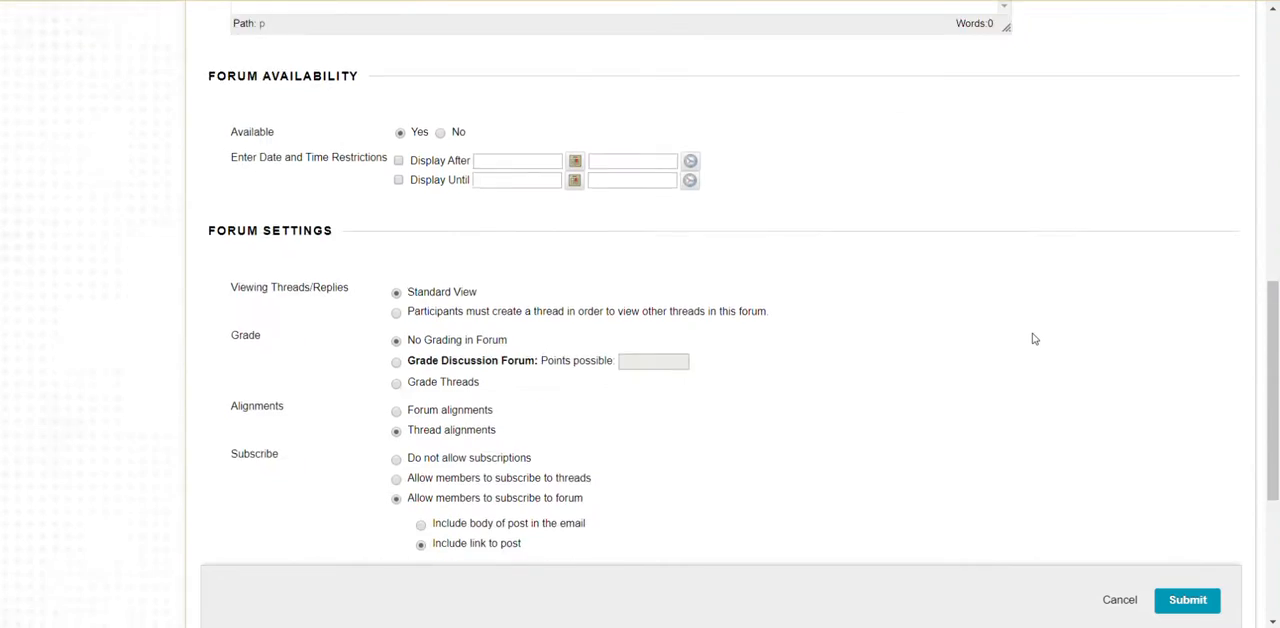
scroll("down", 3)
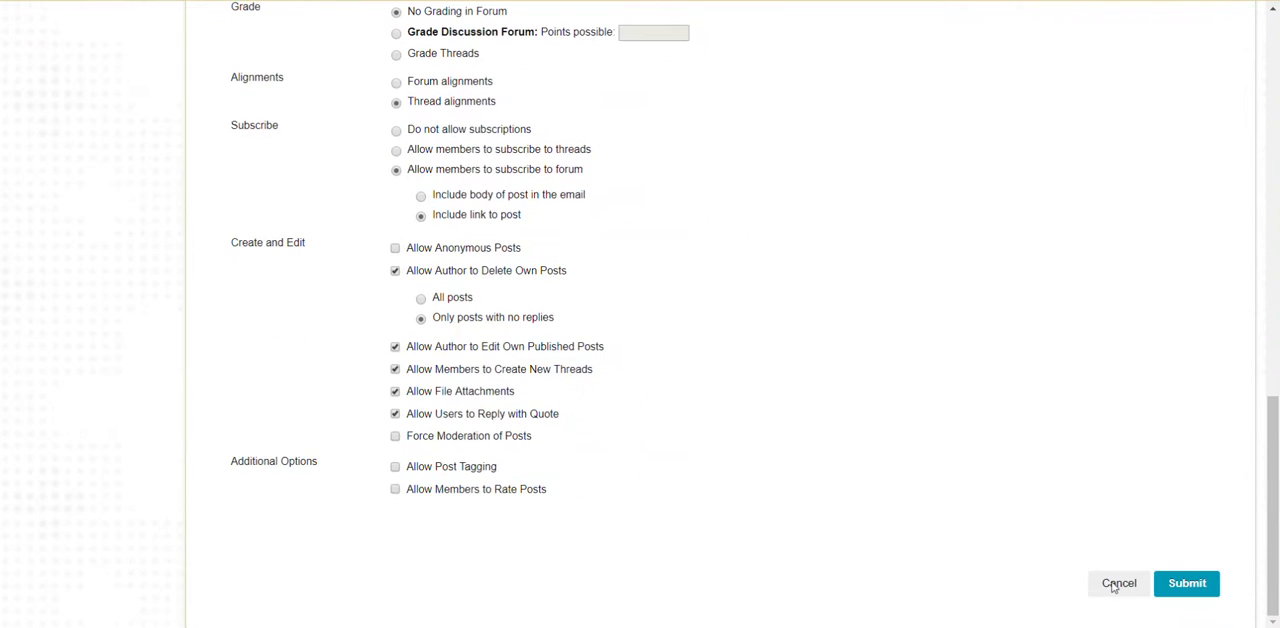
left_click(1118, 584)
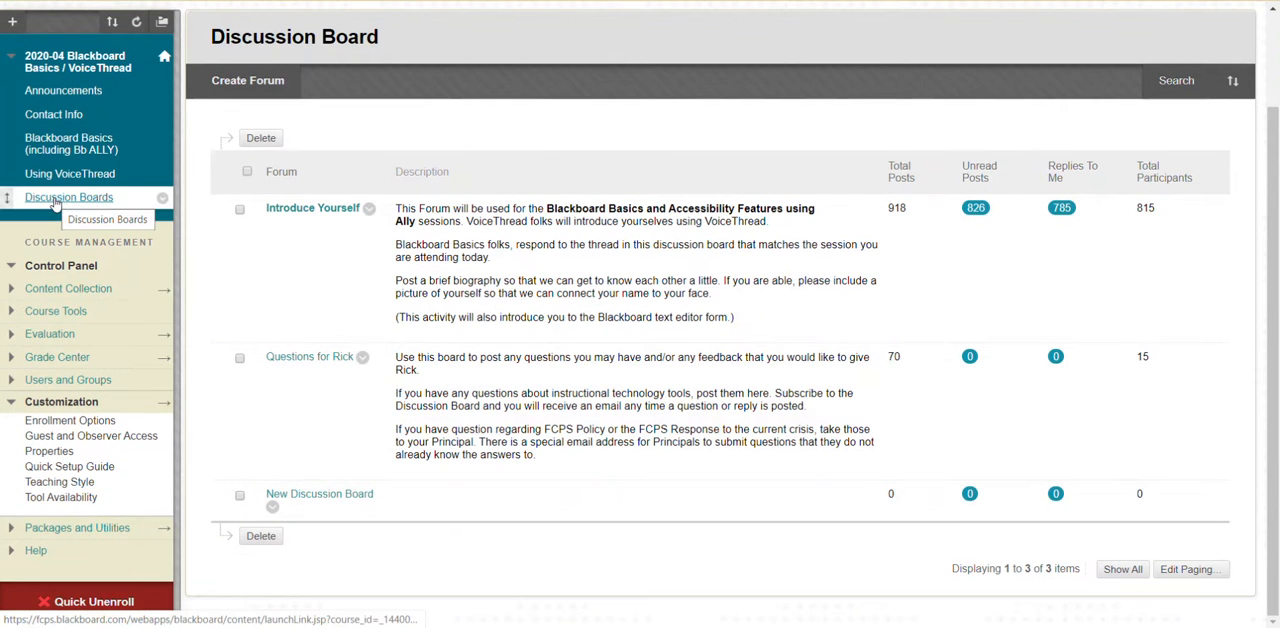
mouse_move(328, 416)
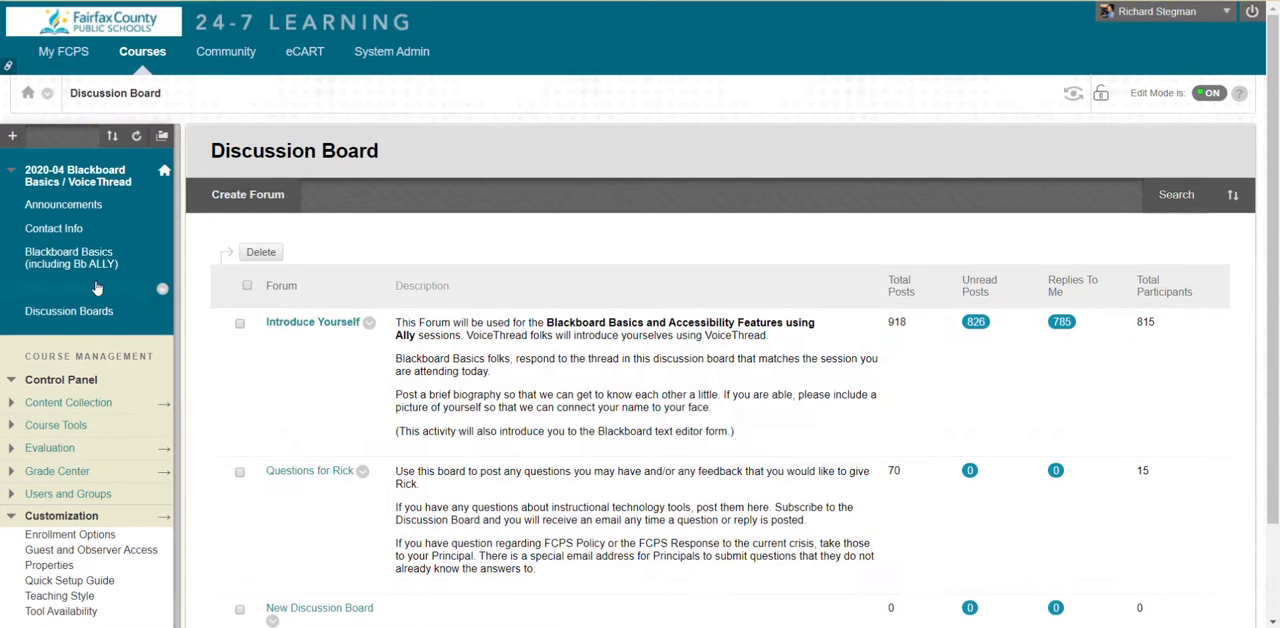
In Blackboard Basics (including Bb ALLY), start a Discussion Board link pointing to a specific forum, 'New Discussion Board'.
left_click(72, 256)
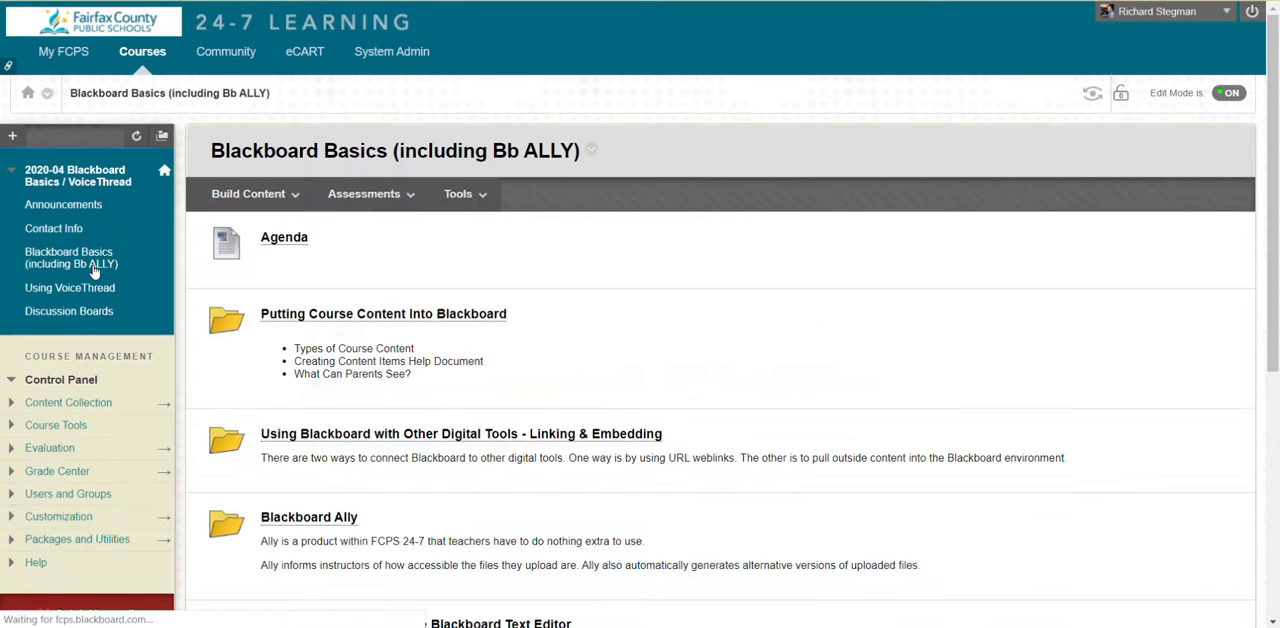
left_click(458, 192)
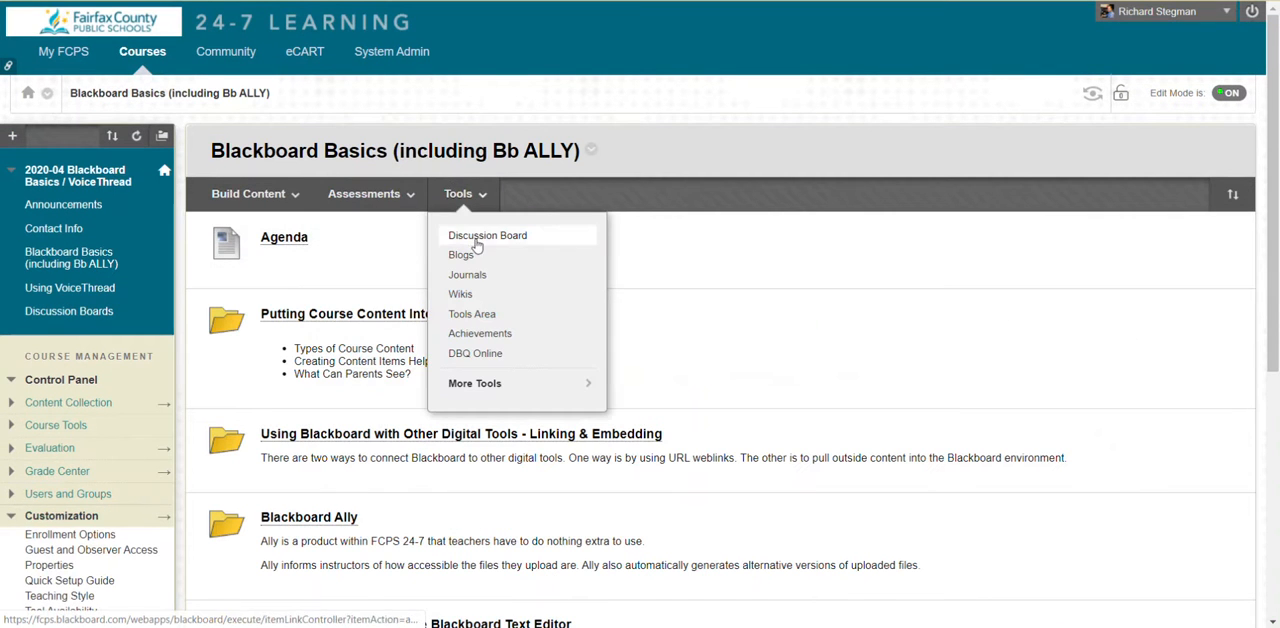
left_click(488, 234)
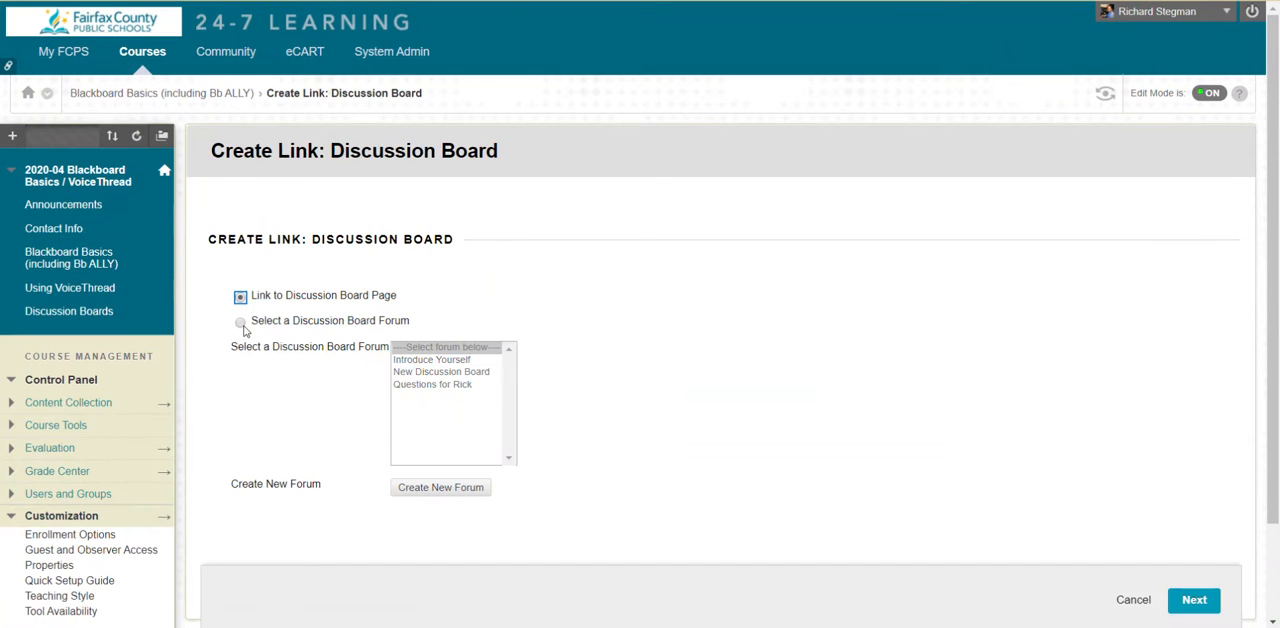
left_click(440, 372)
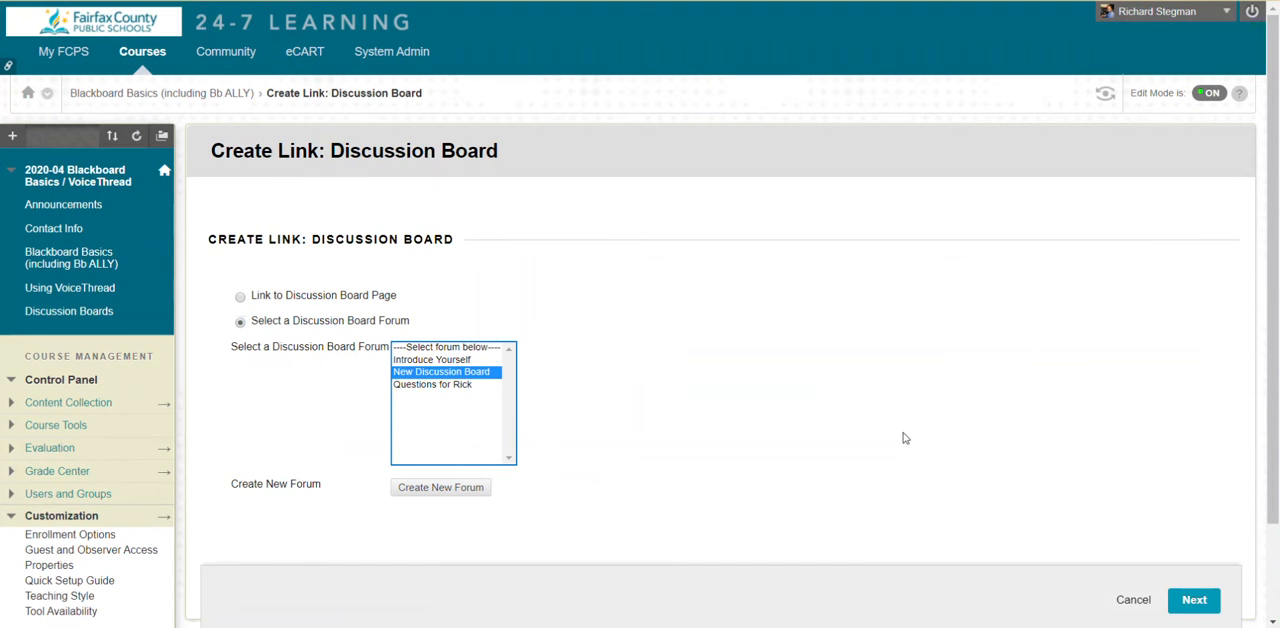
mouse_move(924, 414)
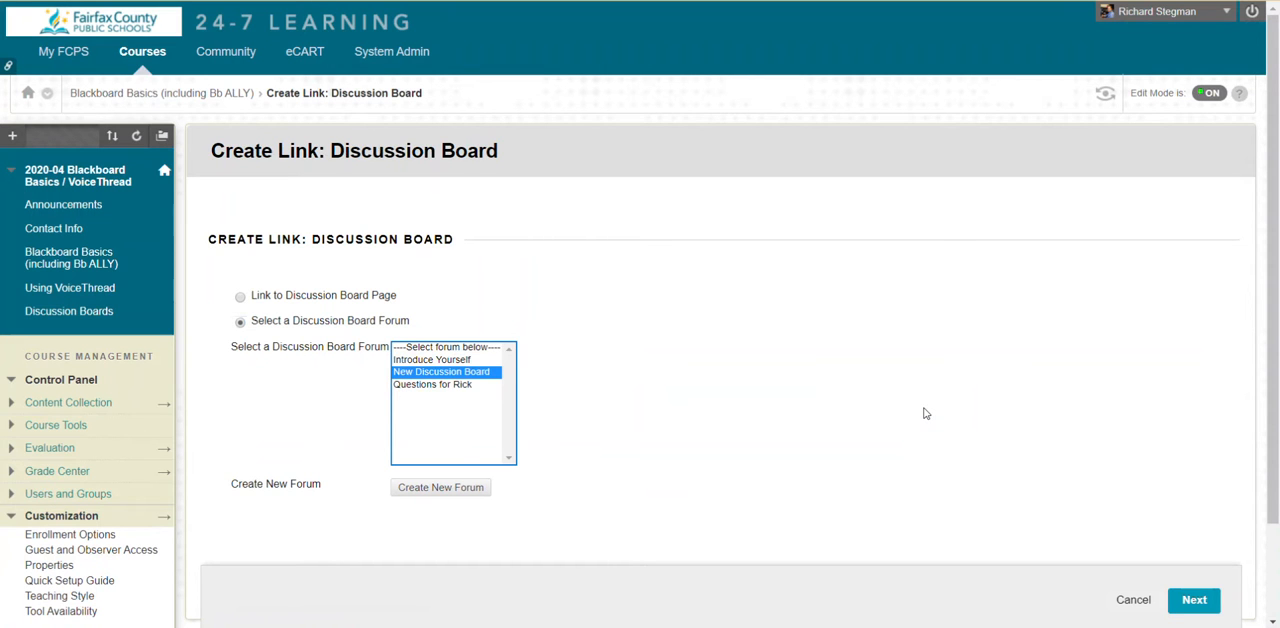
mouse_move(964, 574)
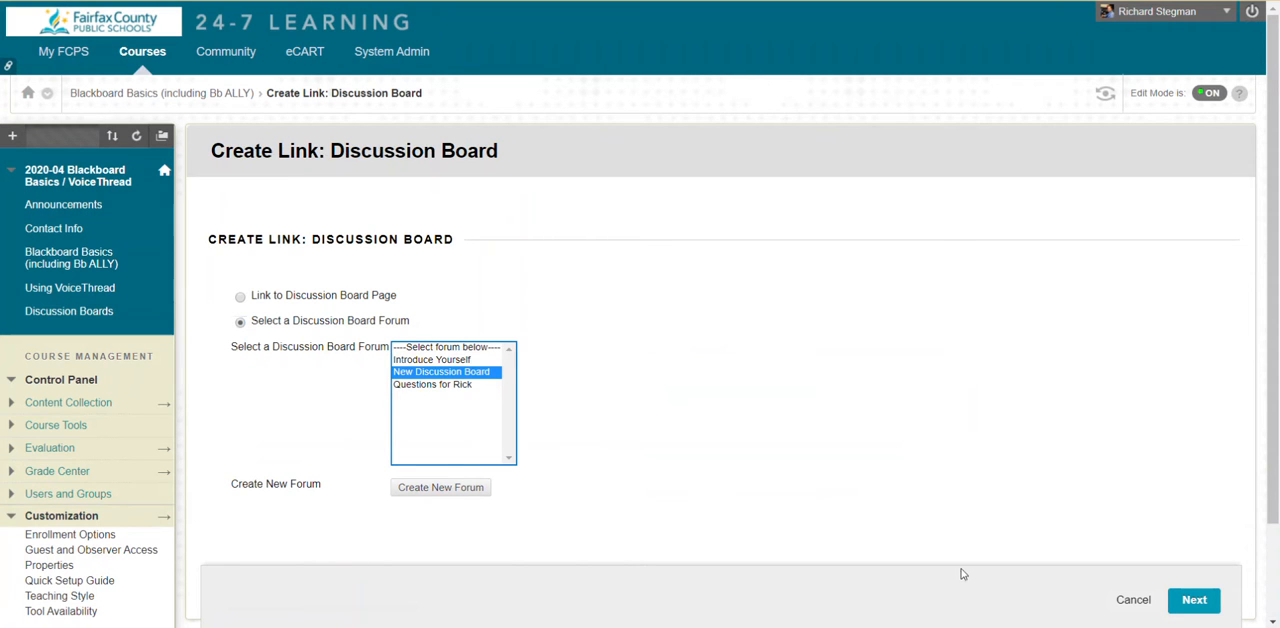